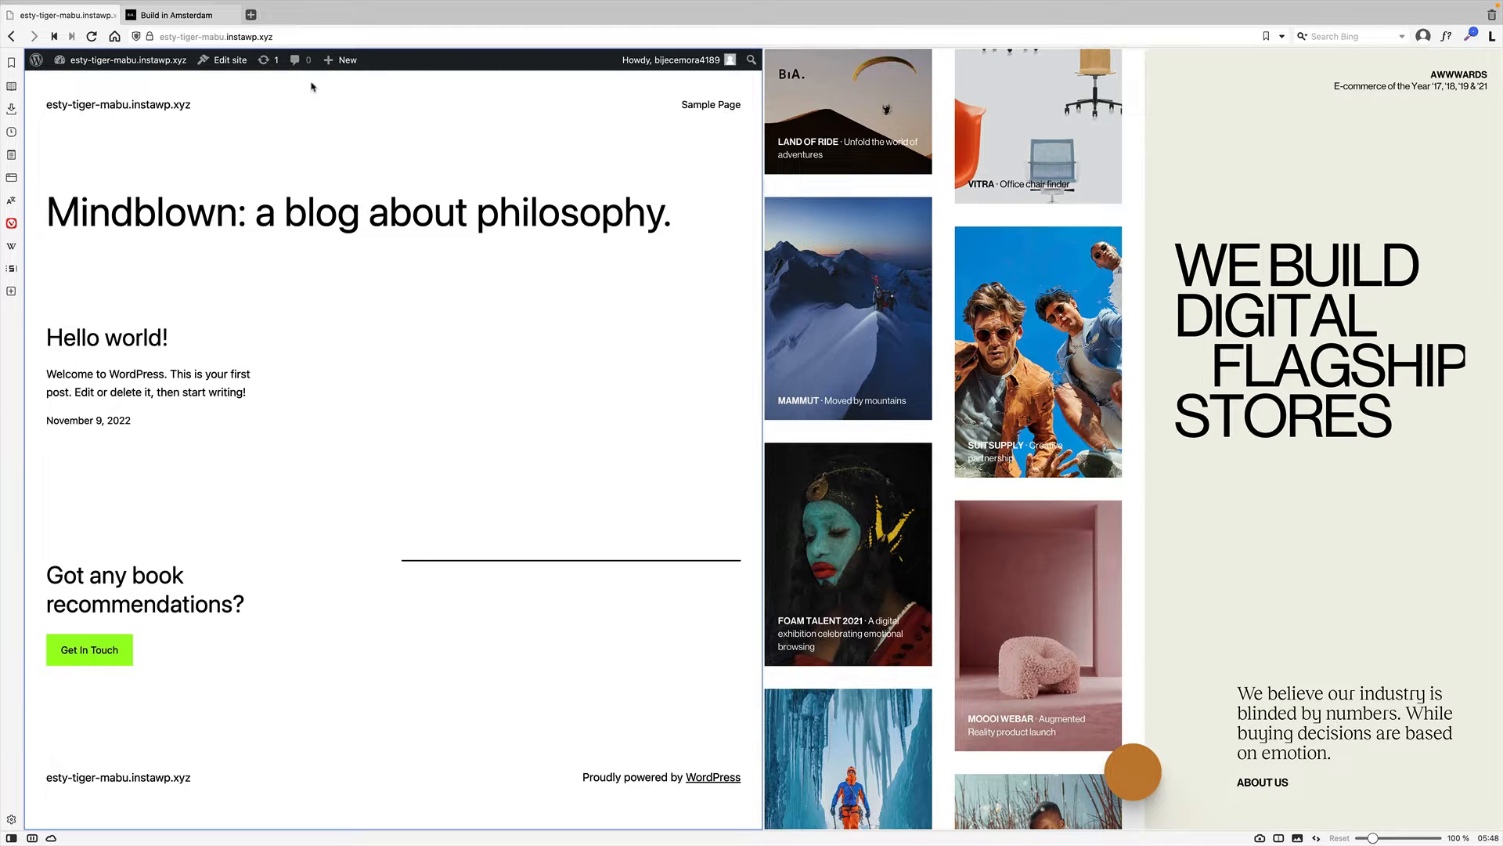
Step: Create and publish a new page named 'Home', then go back to the Dashboard
click(341, 59)
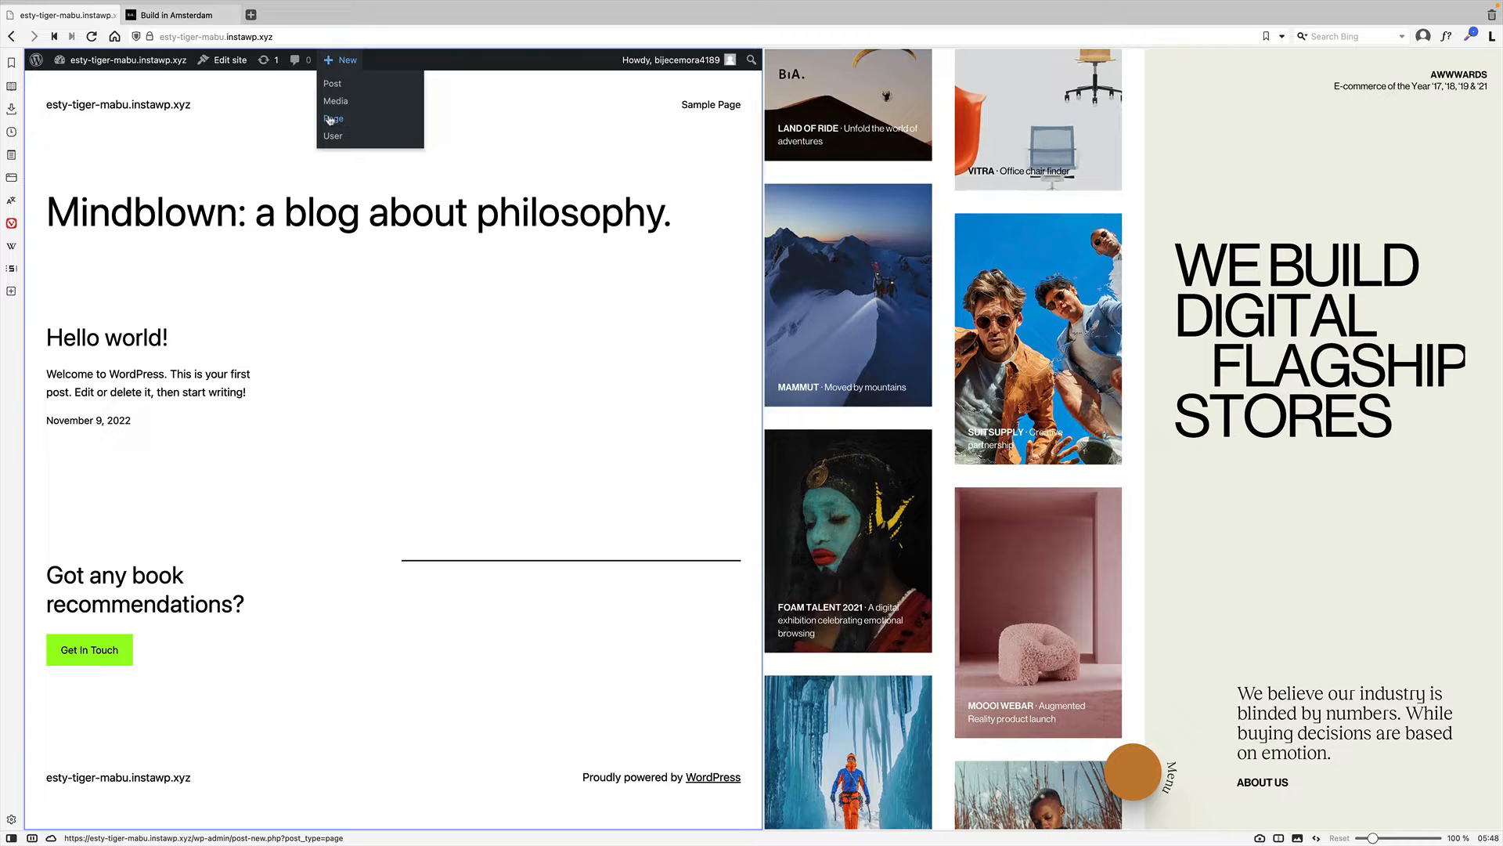
click(332, 118)
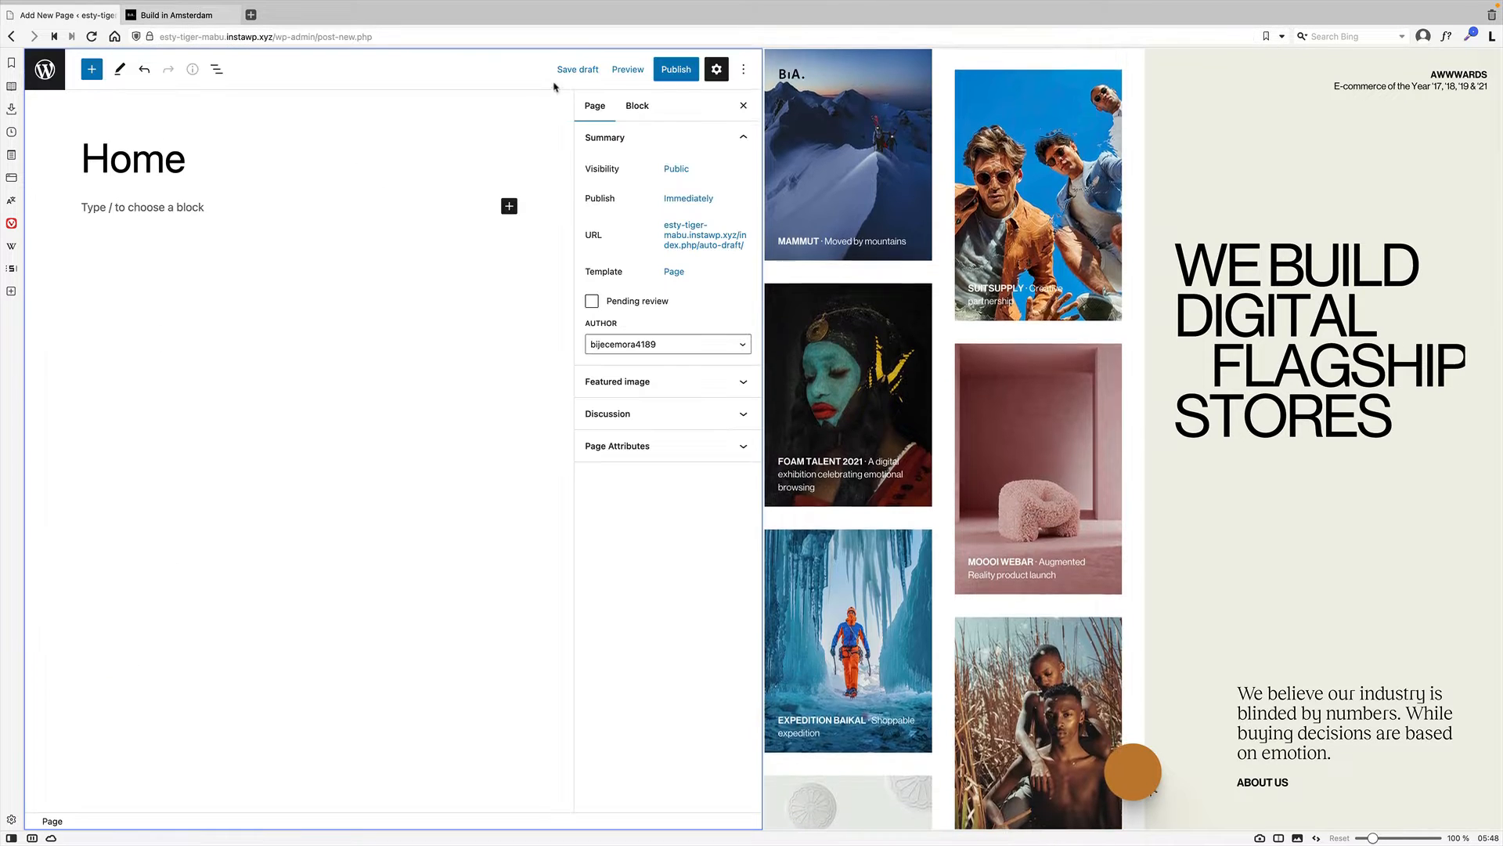
click(675, 69)
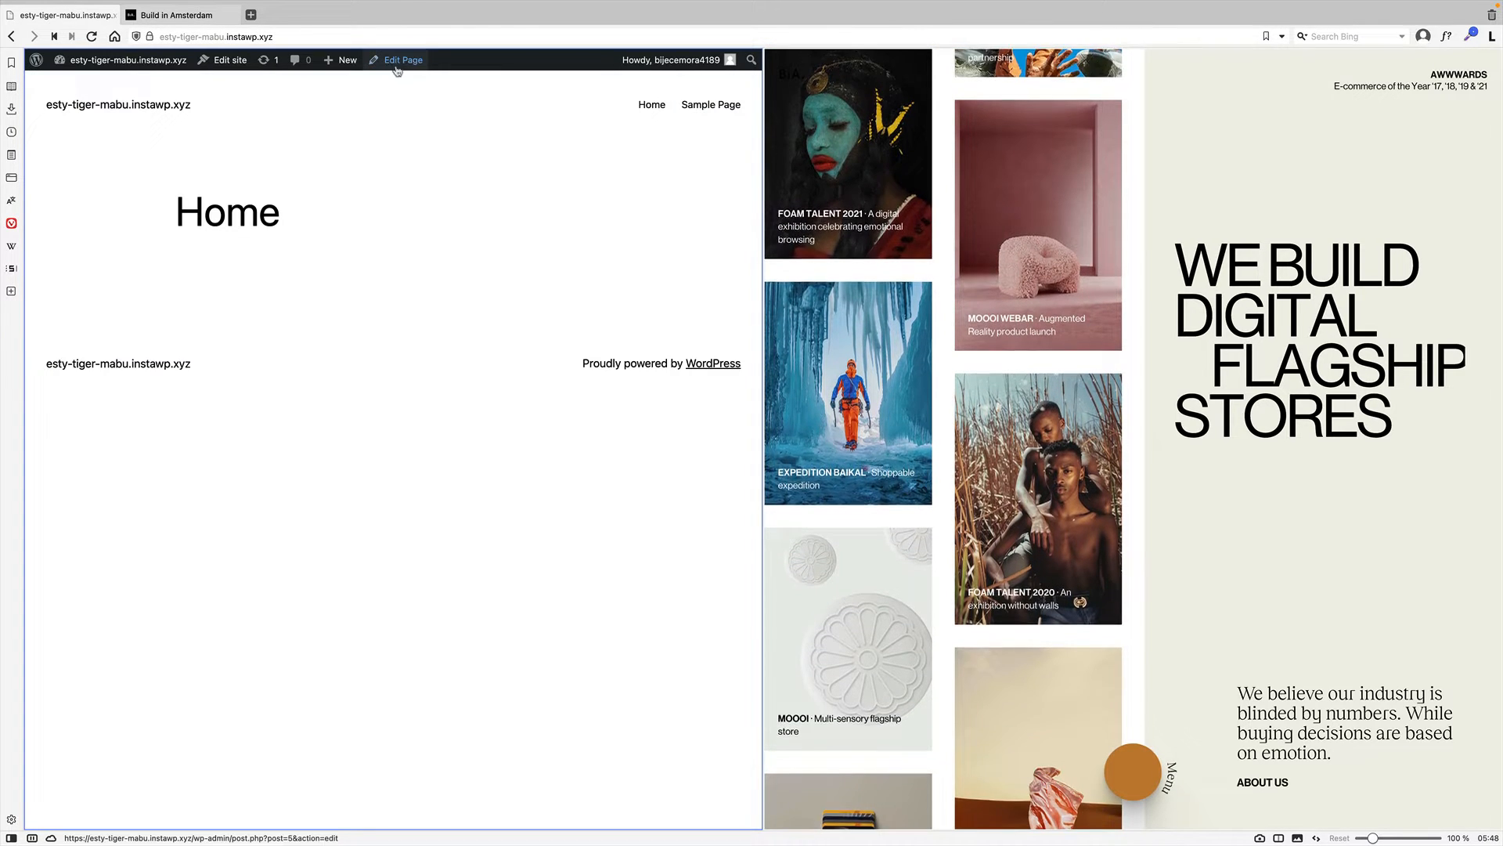
click(401, 59)
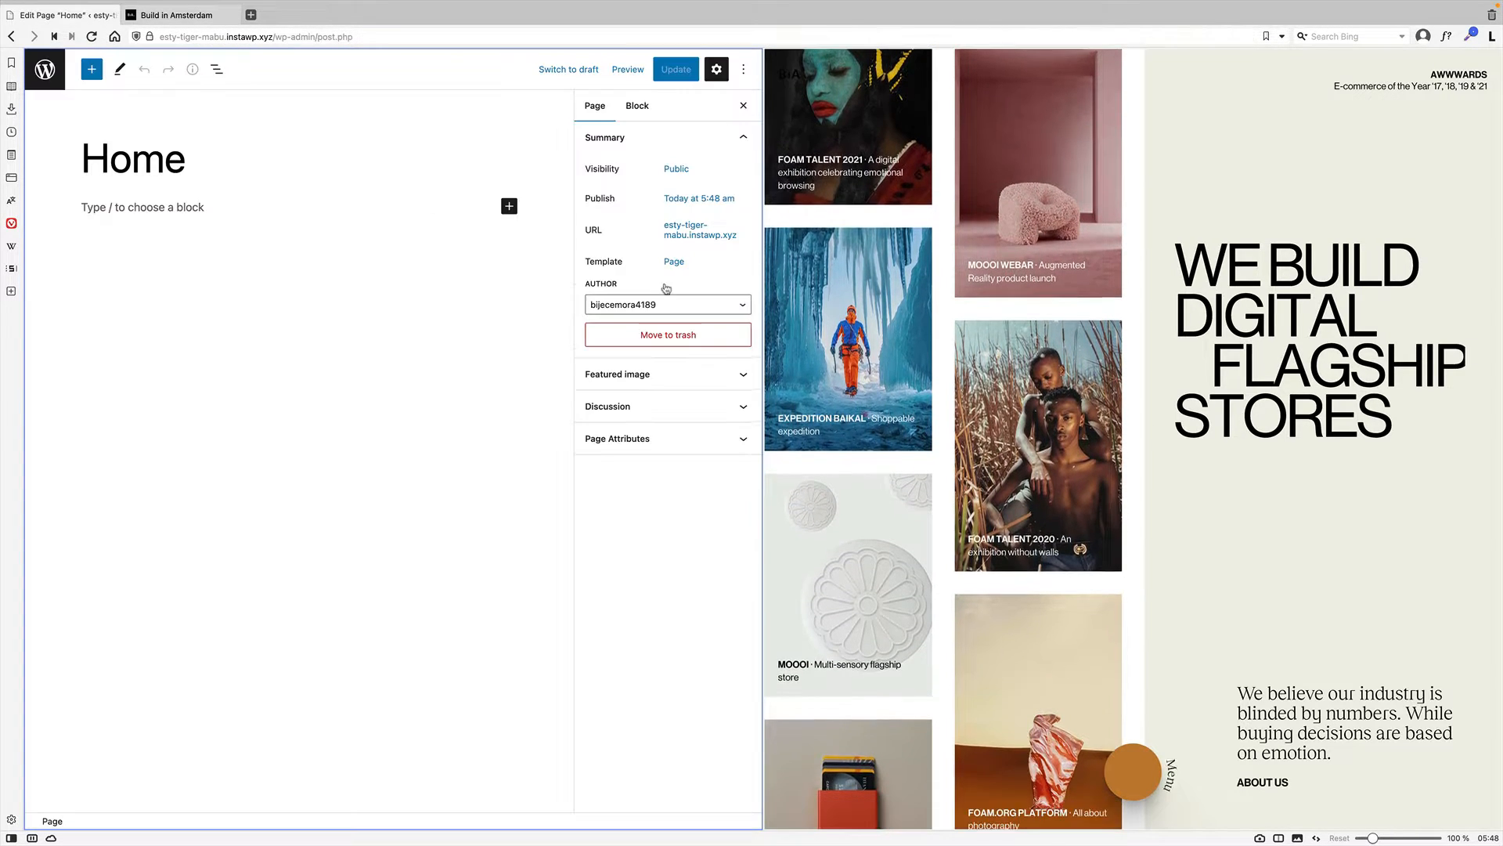
click(674, 261)
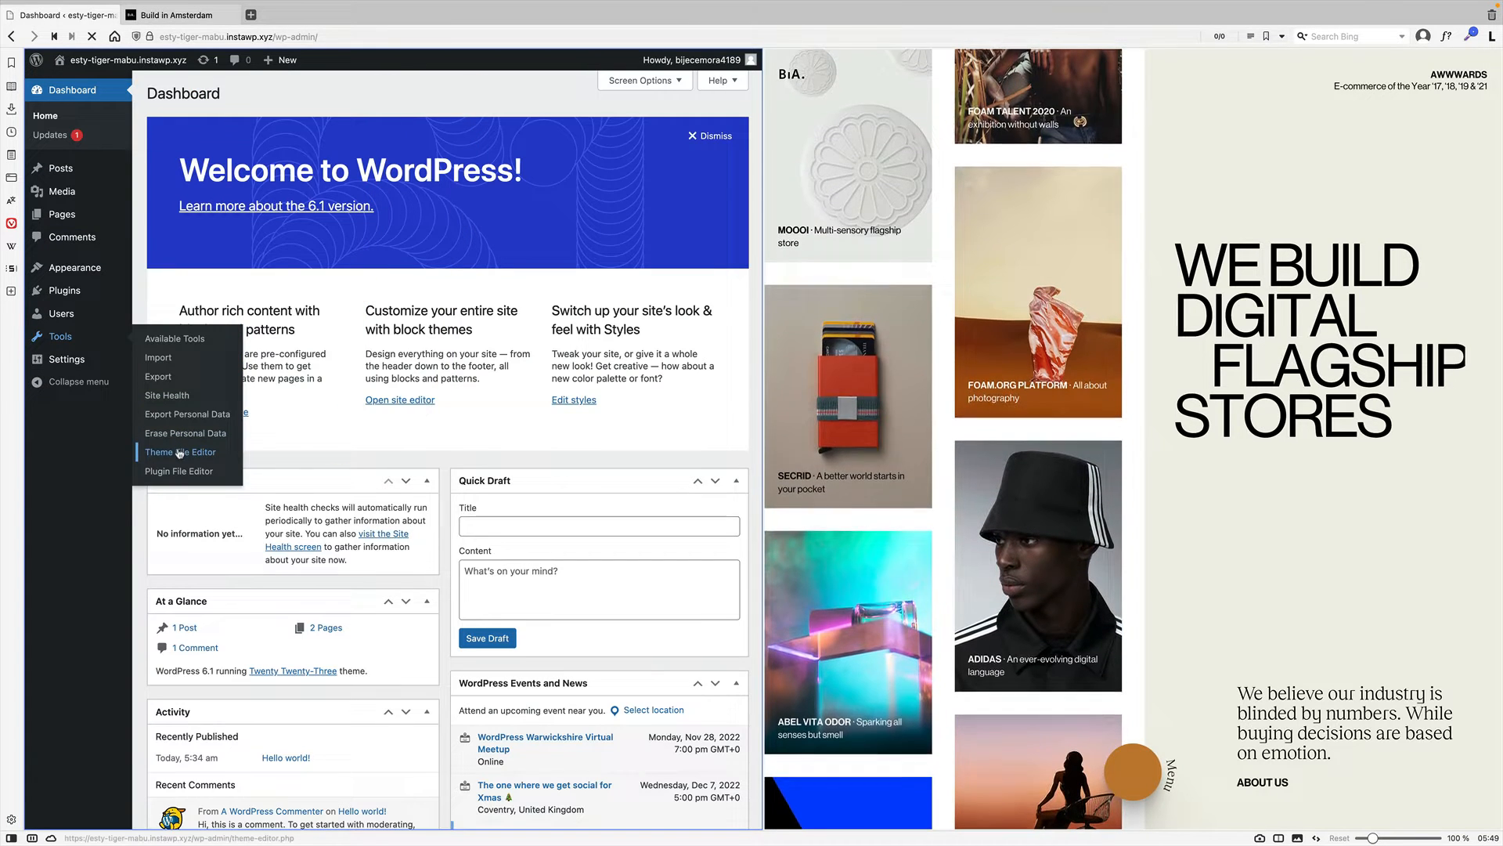
Step: Open theme.json in the Theme File Editor and search it for 'padding'
click(180, 452)
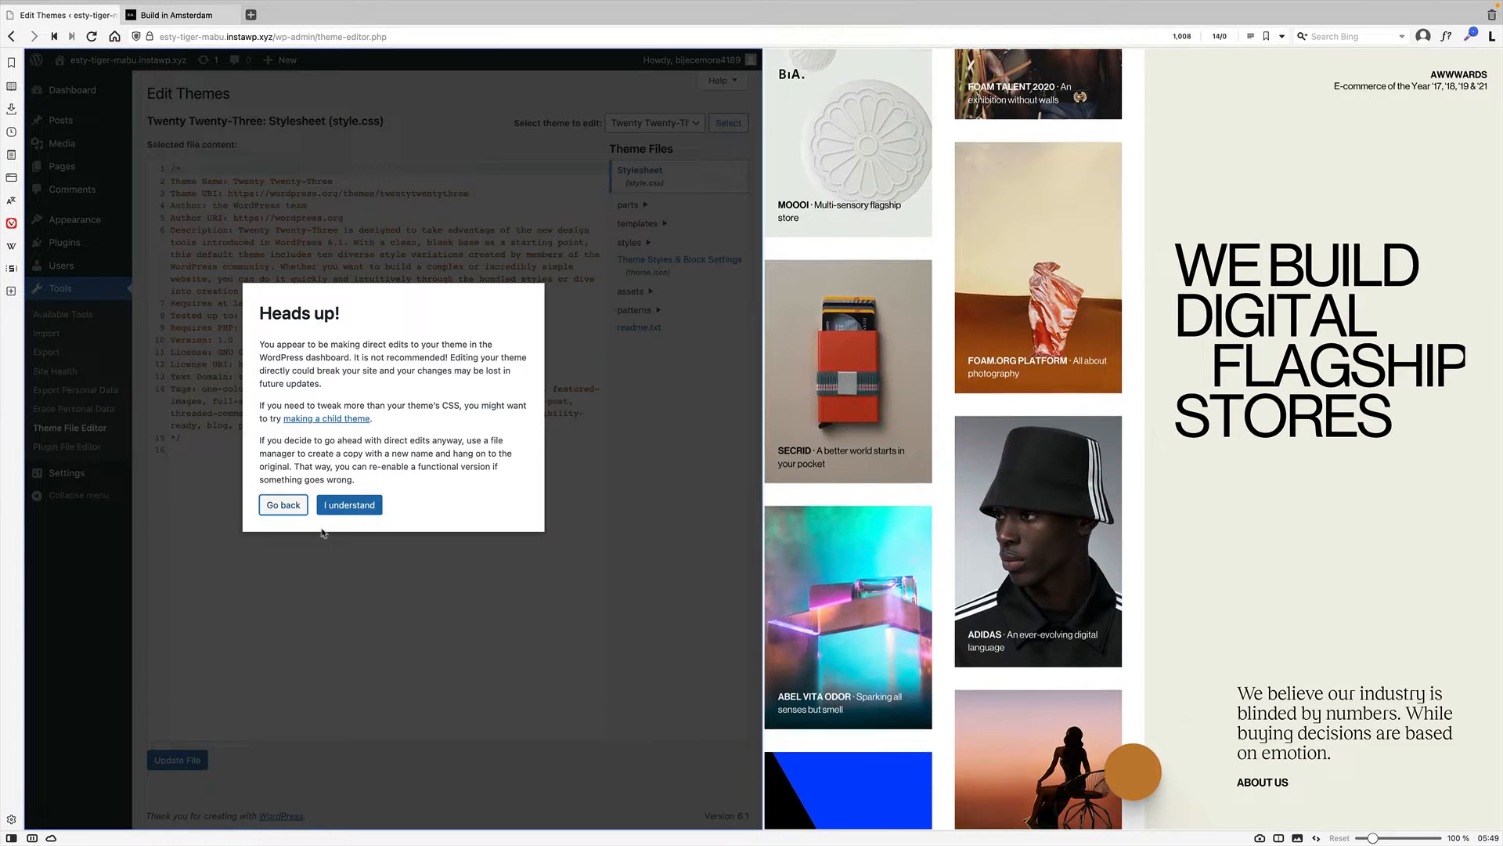
click(349, 504)
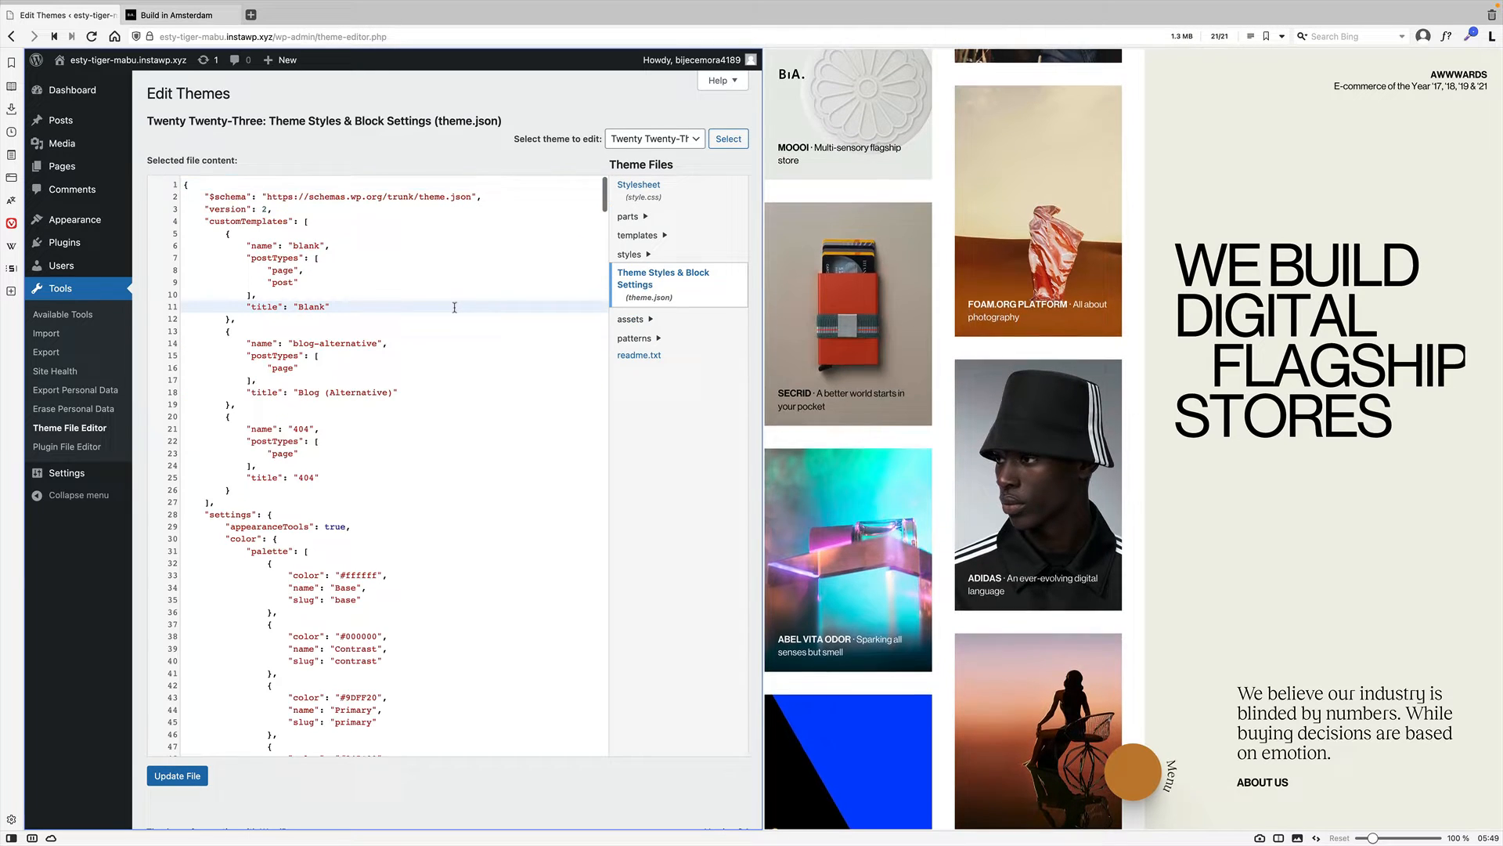
text(padding)
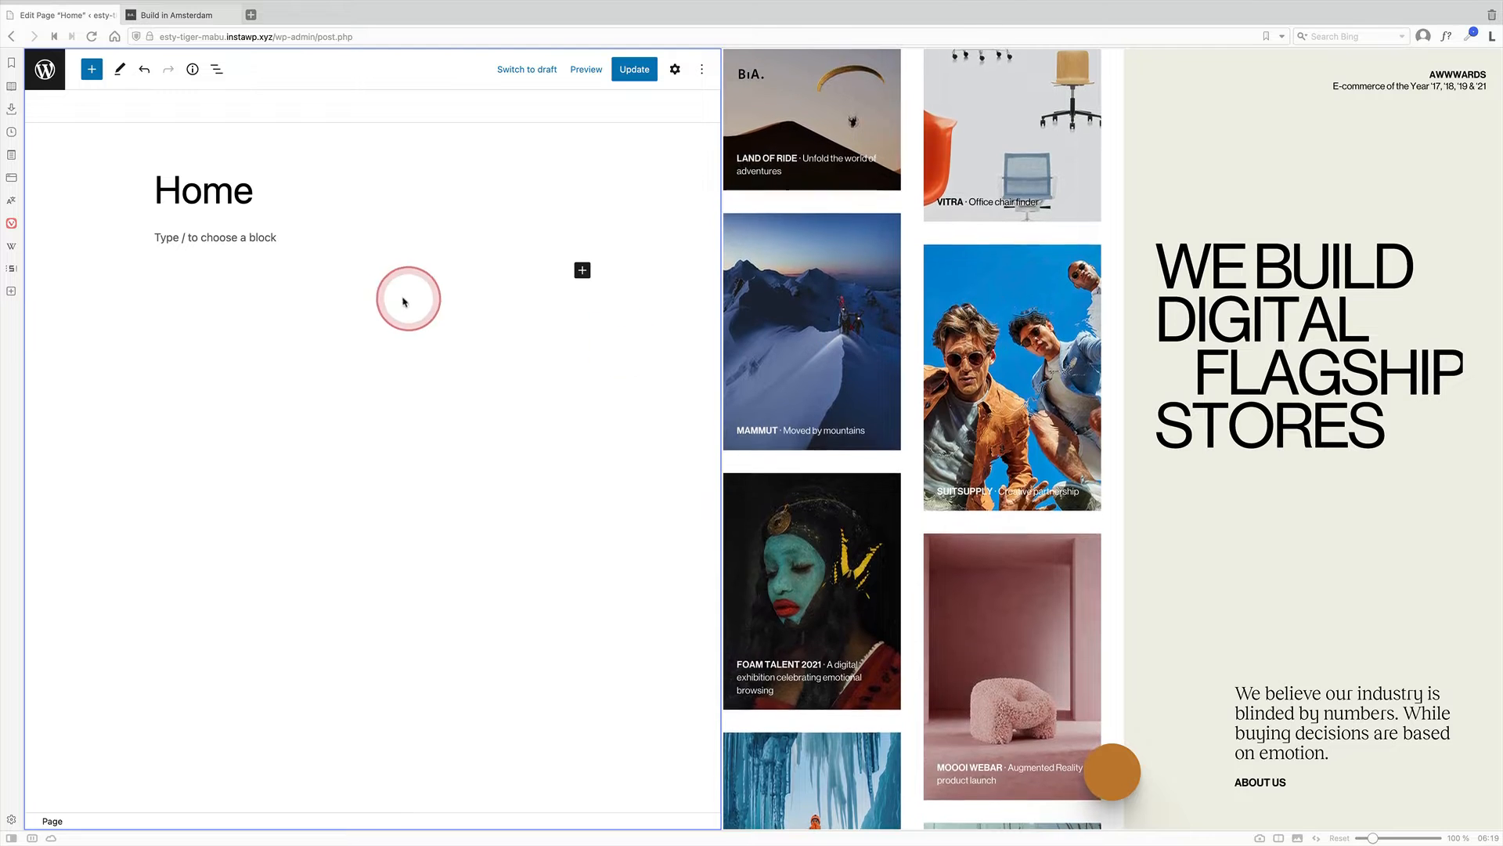
Step: Insert a 50/50 Columns block below the Home title
click(215, 236)
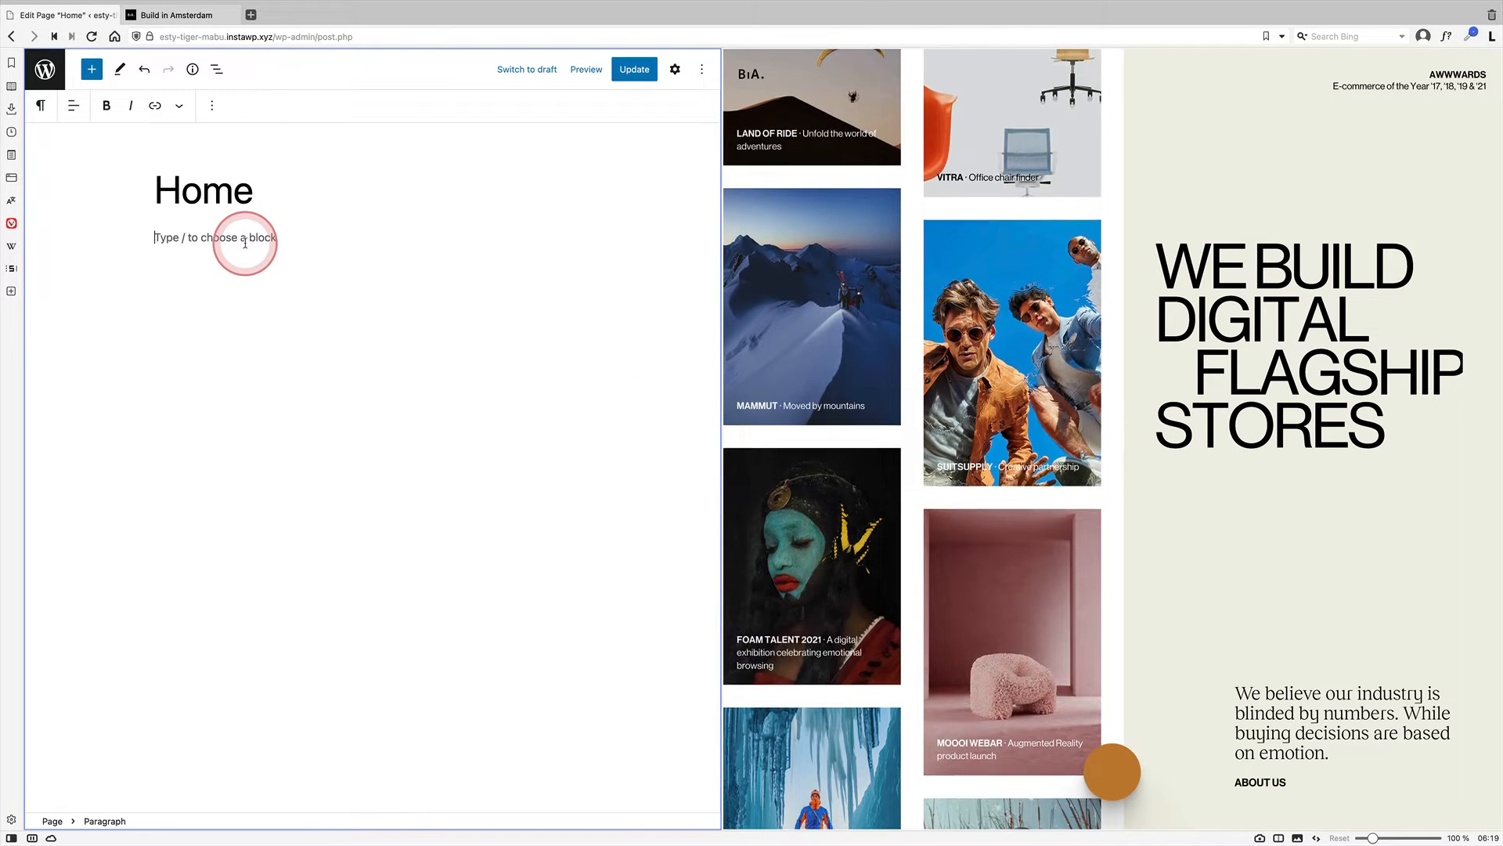
text(/c)
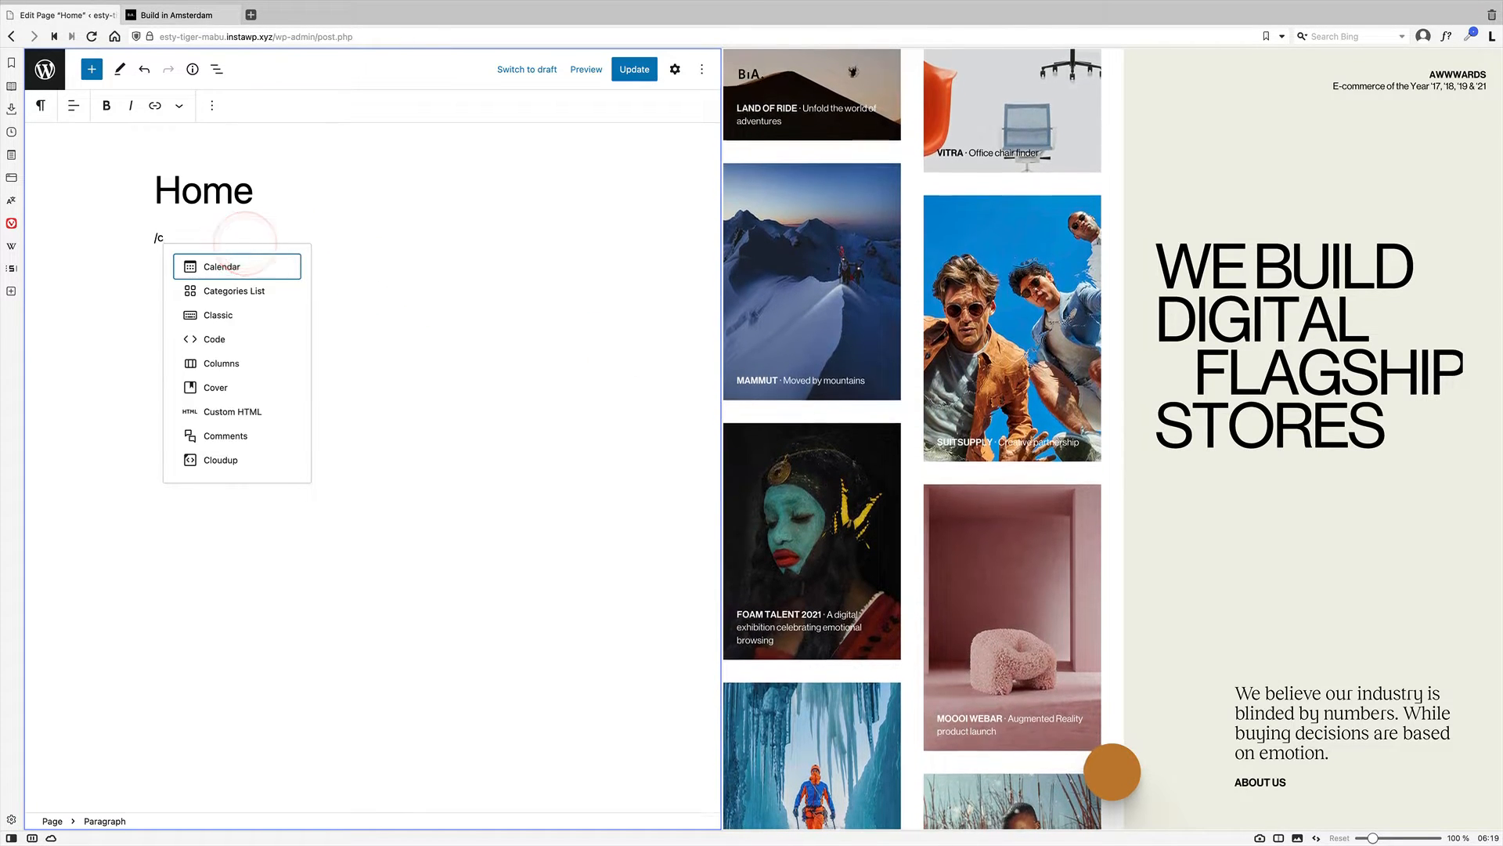
click(220, 363)
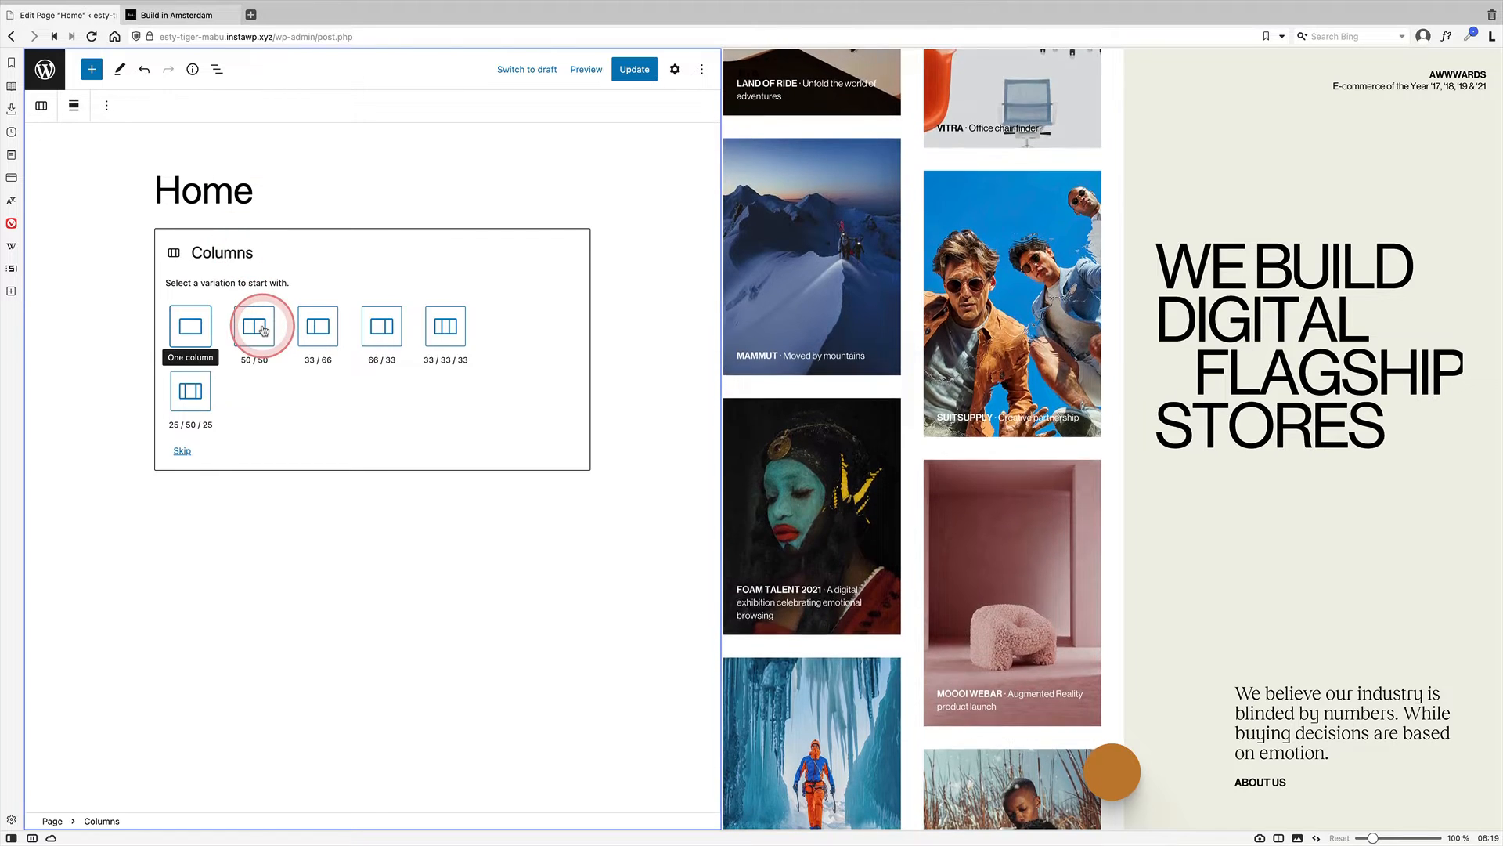
click(257, 326)
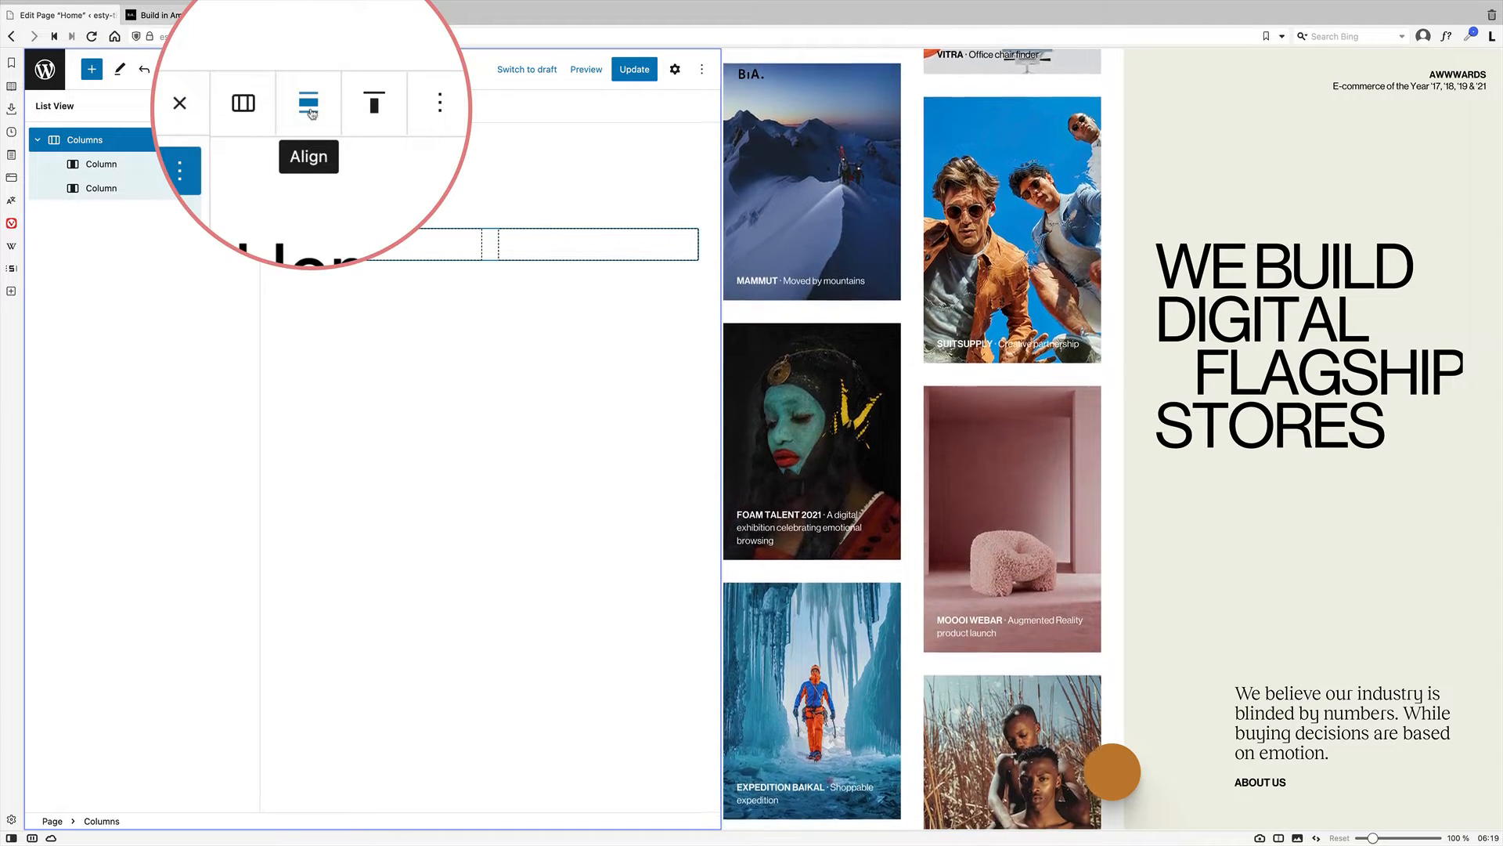
Step: Make the columns full width and nest a Columns block in the left column
click(309, 104)
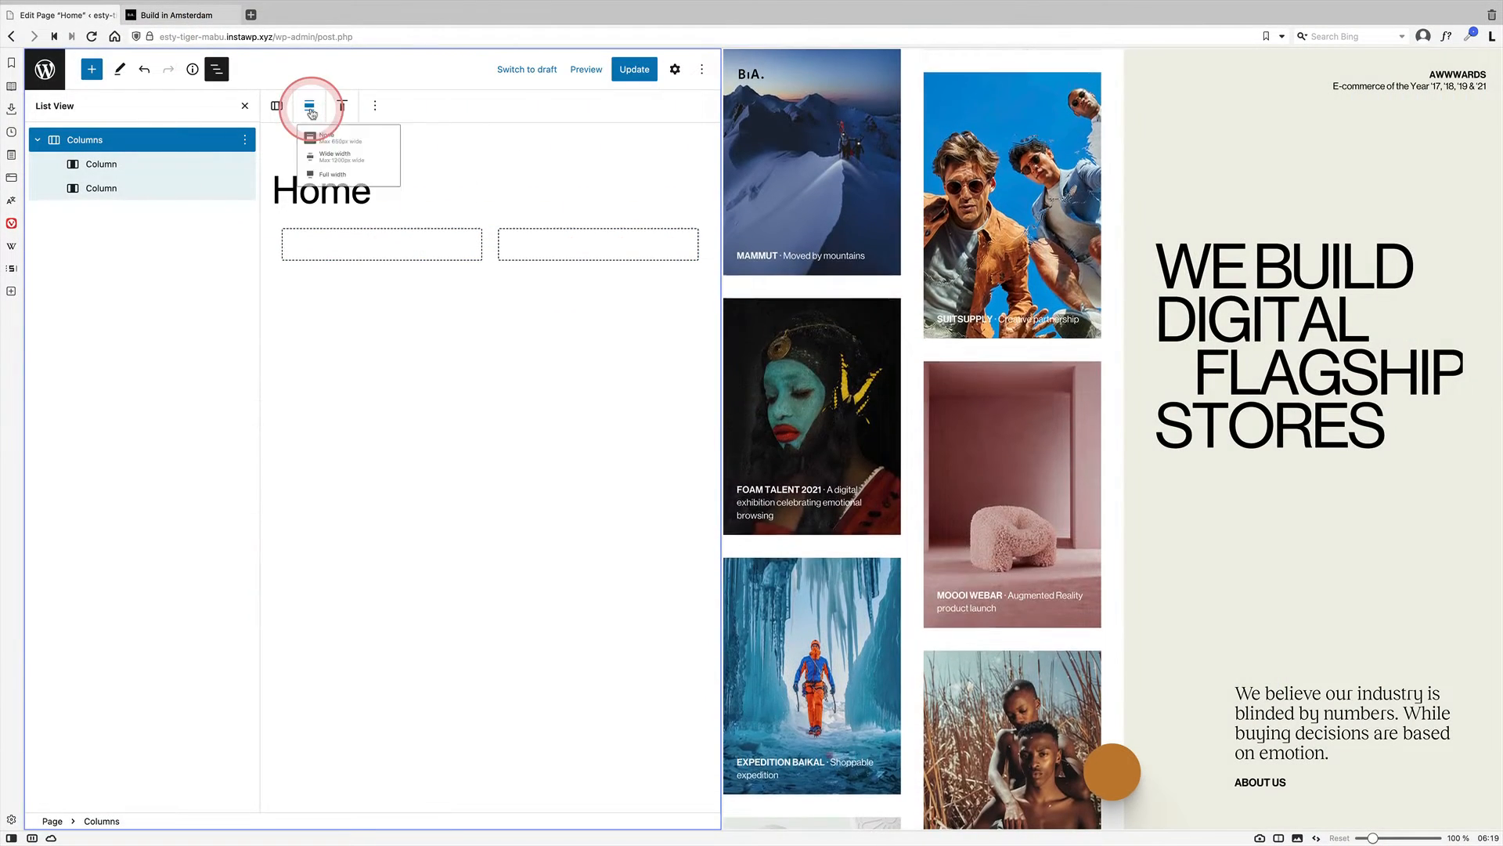
click(320, 192)
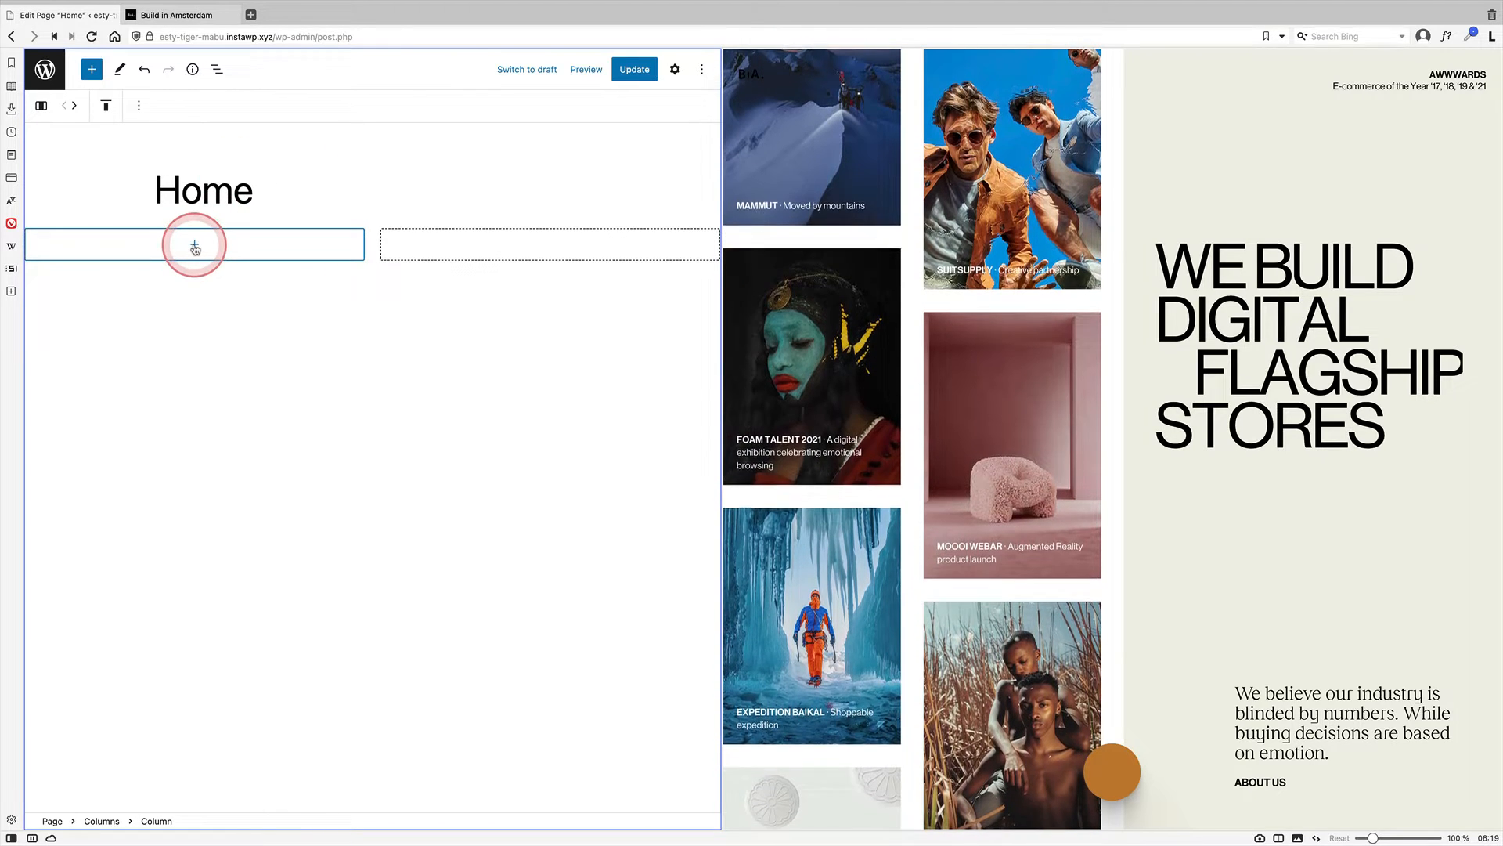
click(193, 243)
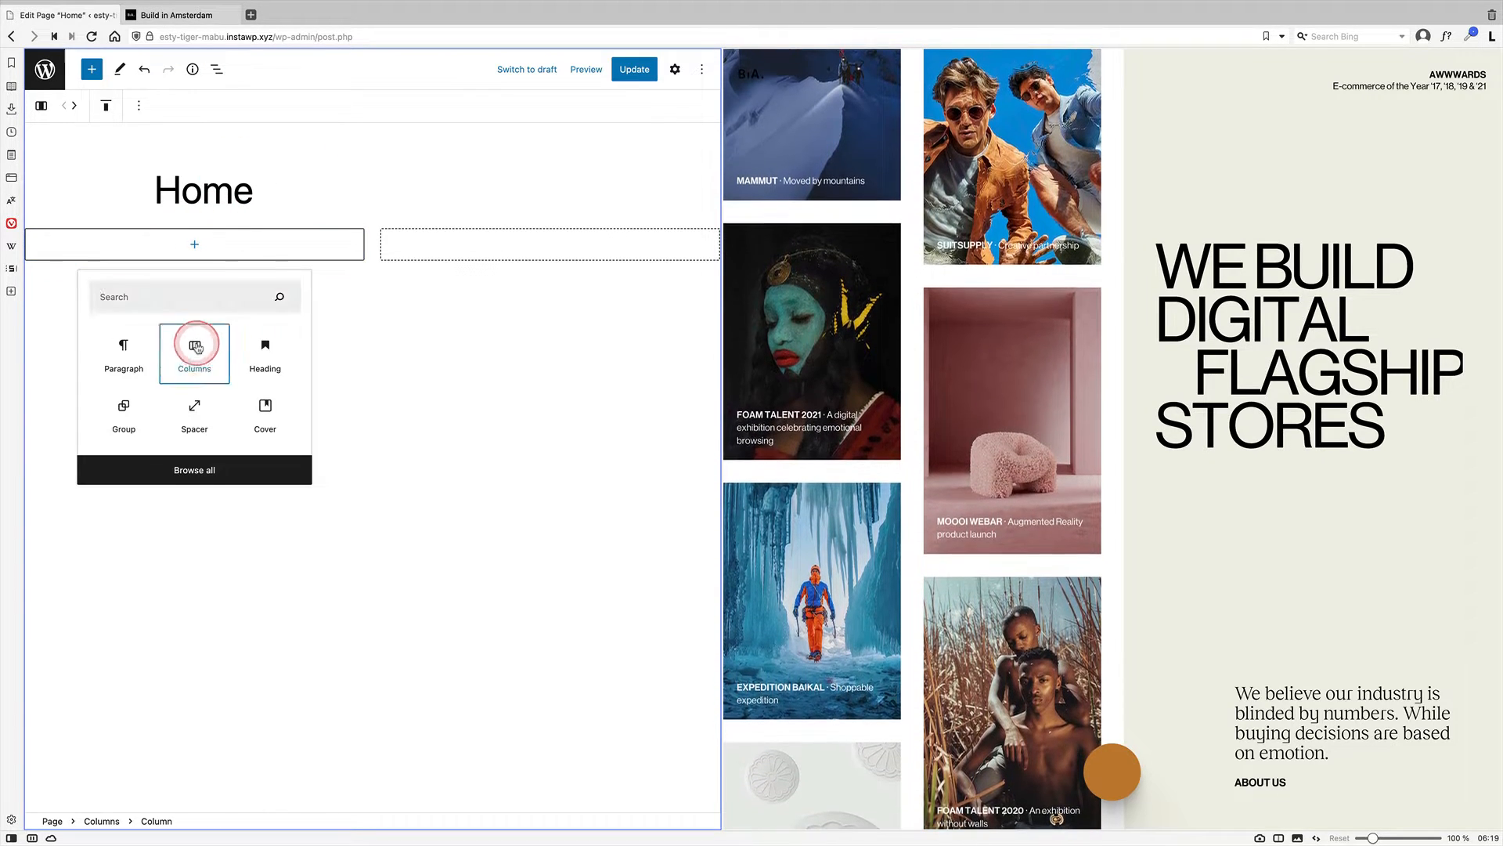
click(194, 347)
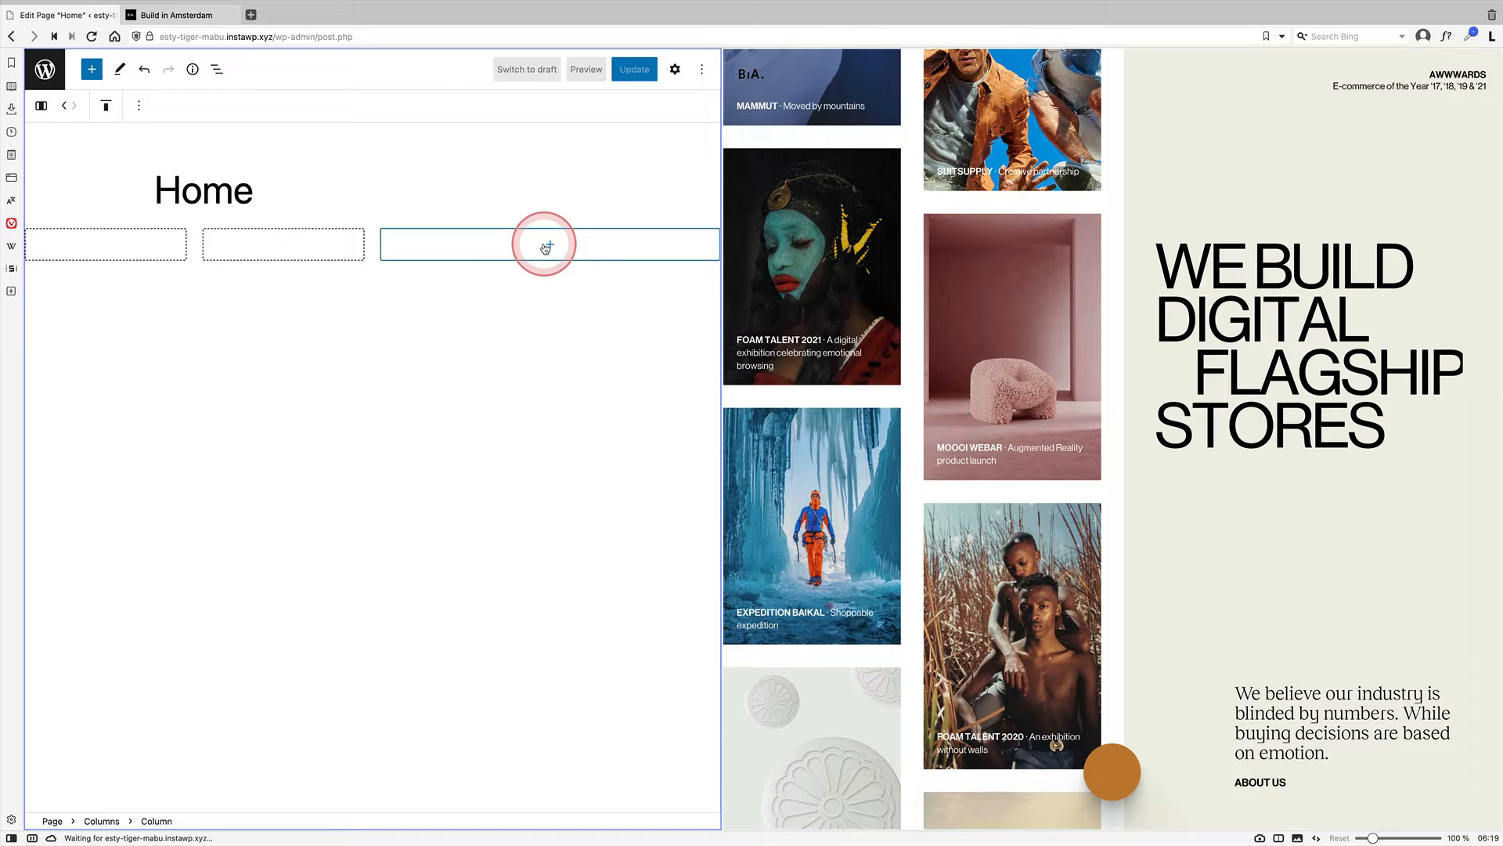
Step: Add a 'WE BUILD DIGITAL FLAGSHIP STORES' heading in the right column at 4 rem
click(550, 244)
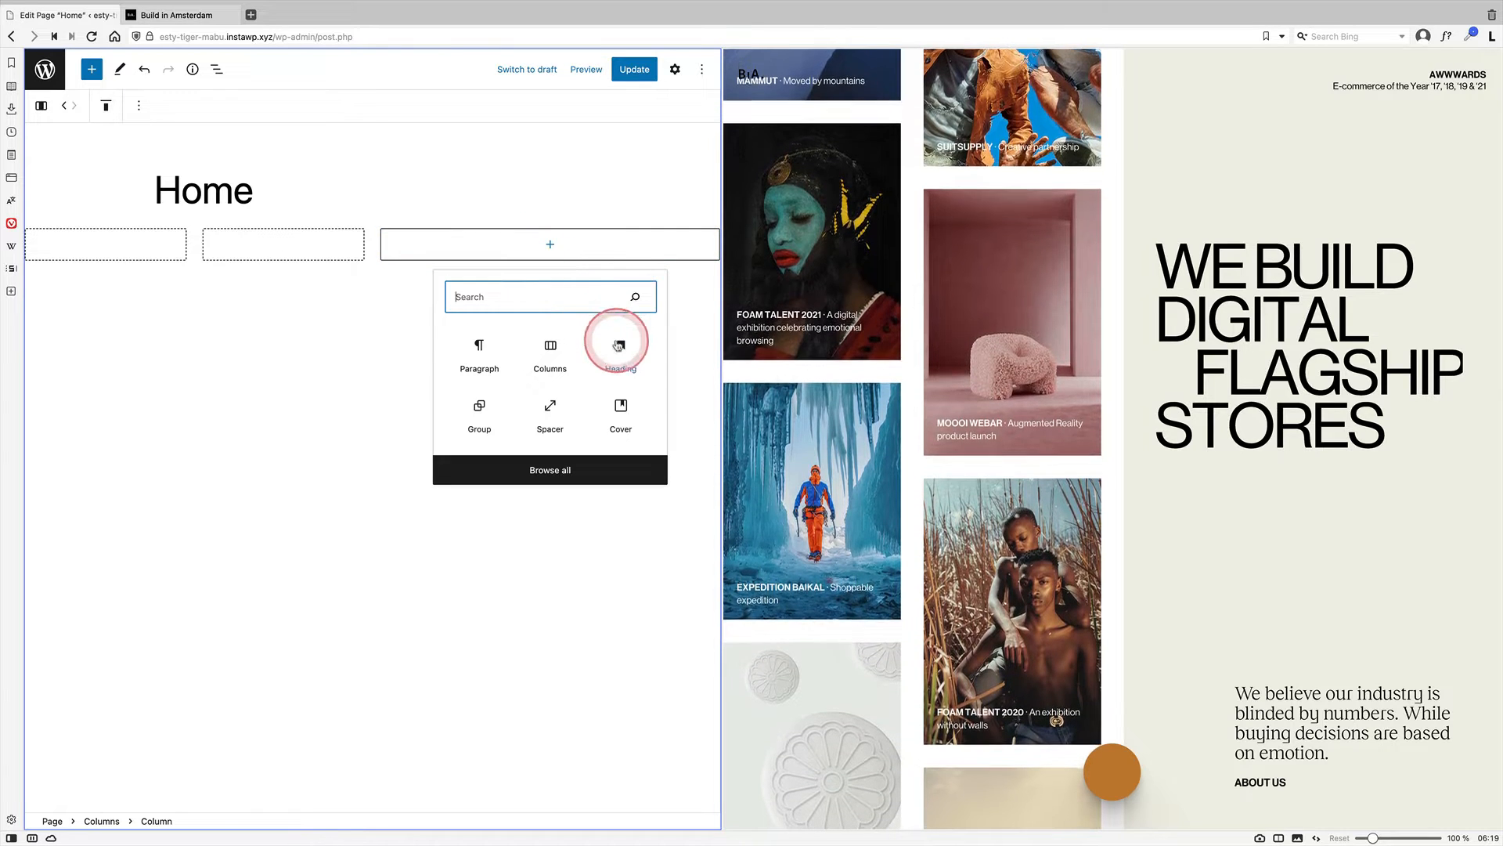
click(619, 346)
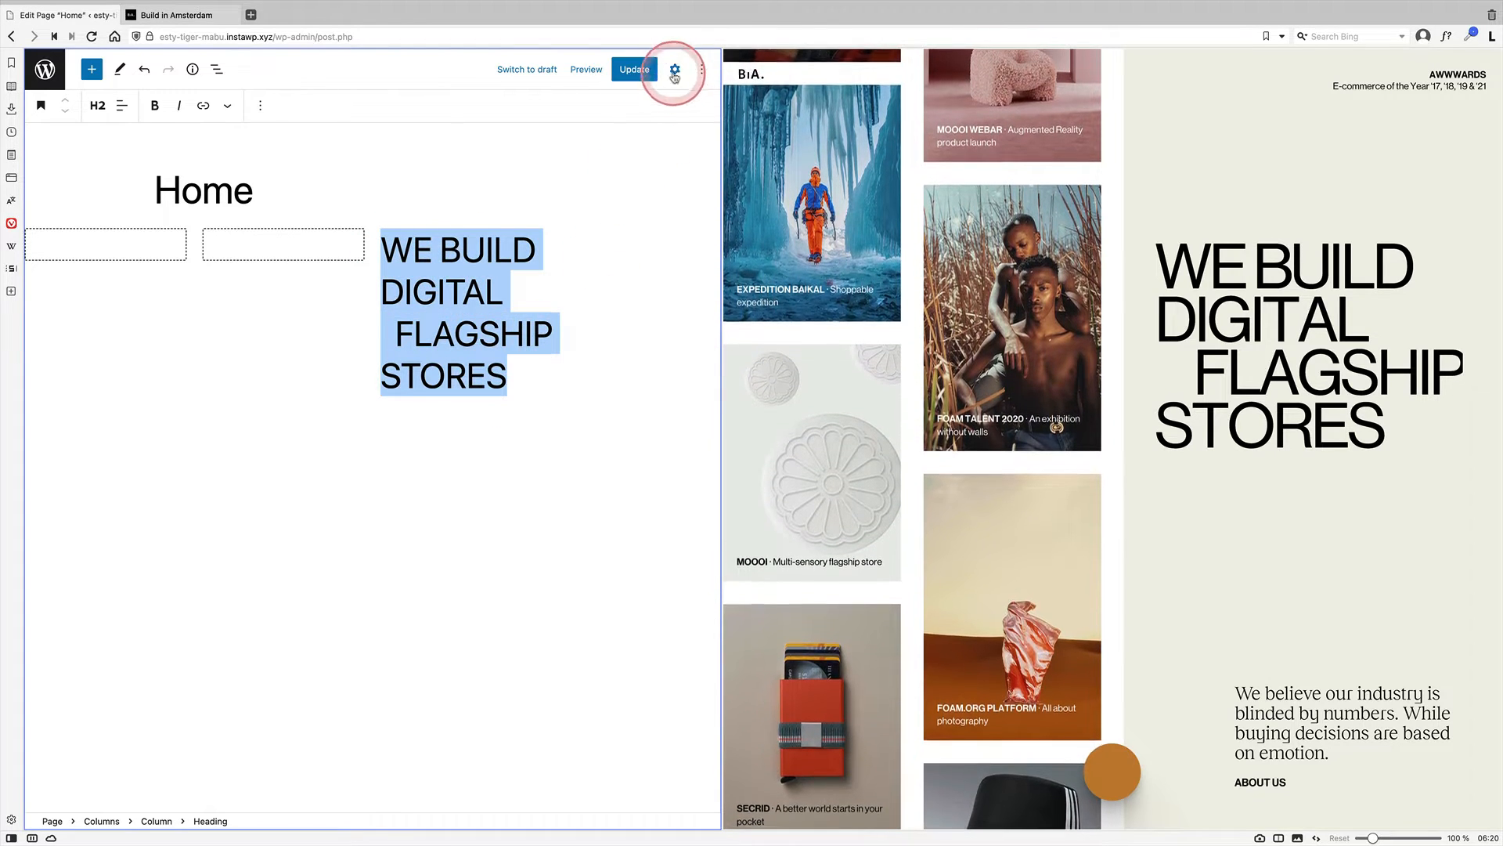
click(674, 69)
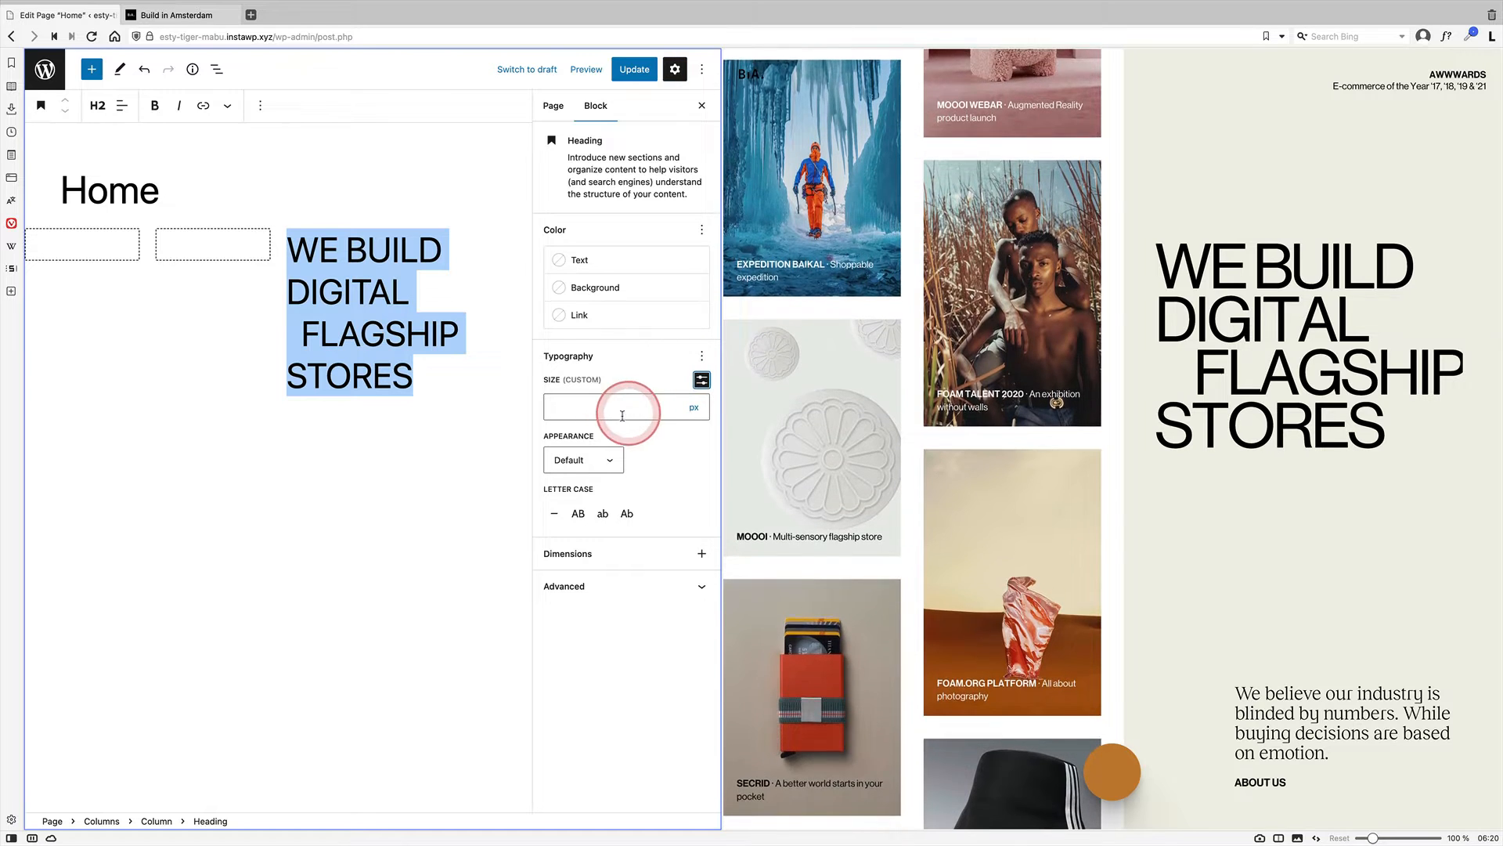
text(4)
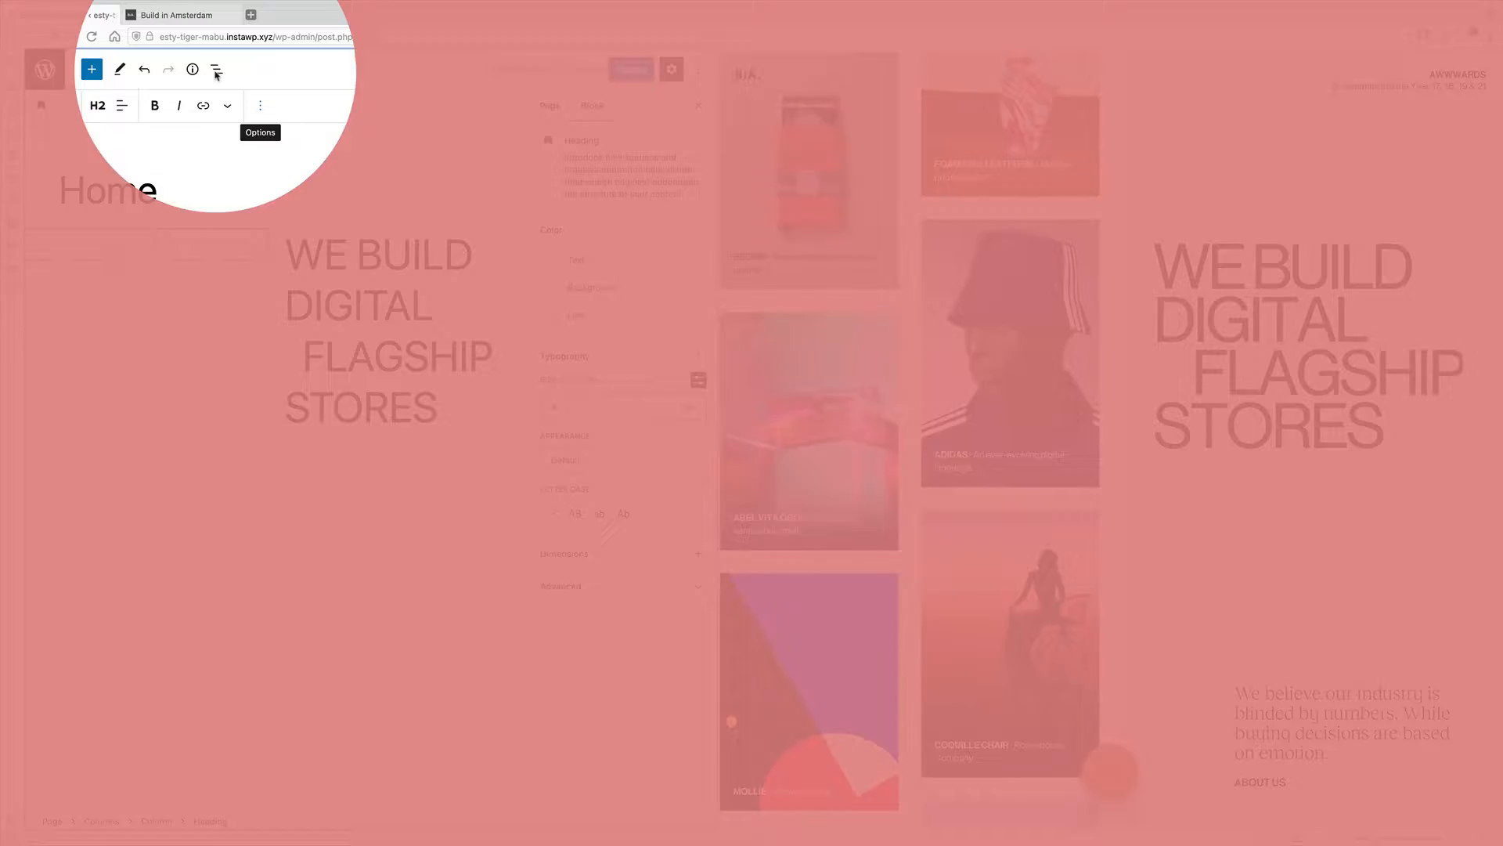
Step: In List View, heighten the spacer above the heading and bring up the heading's actions
click(218, 70)
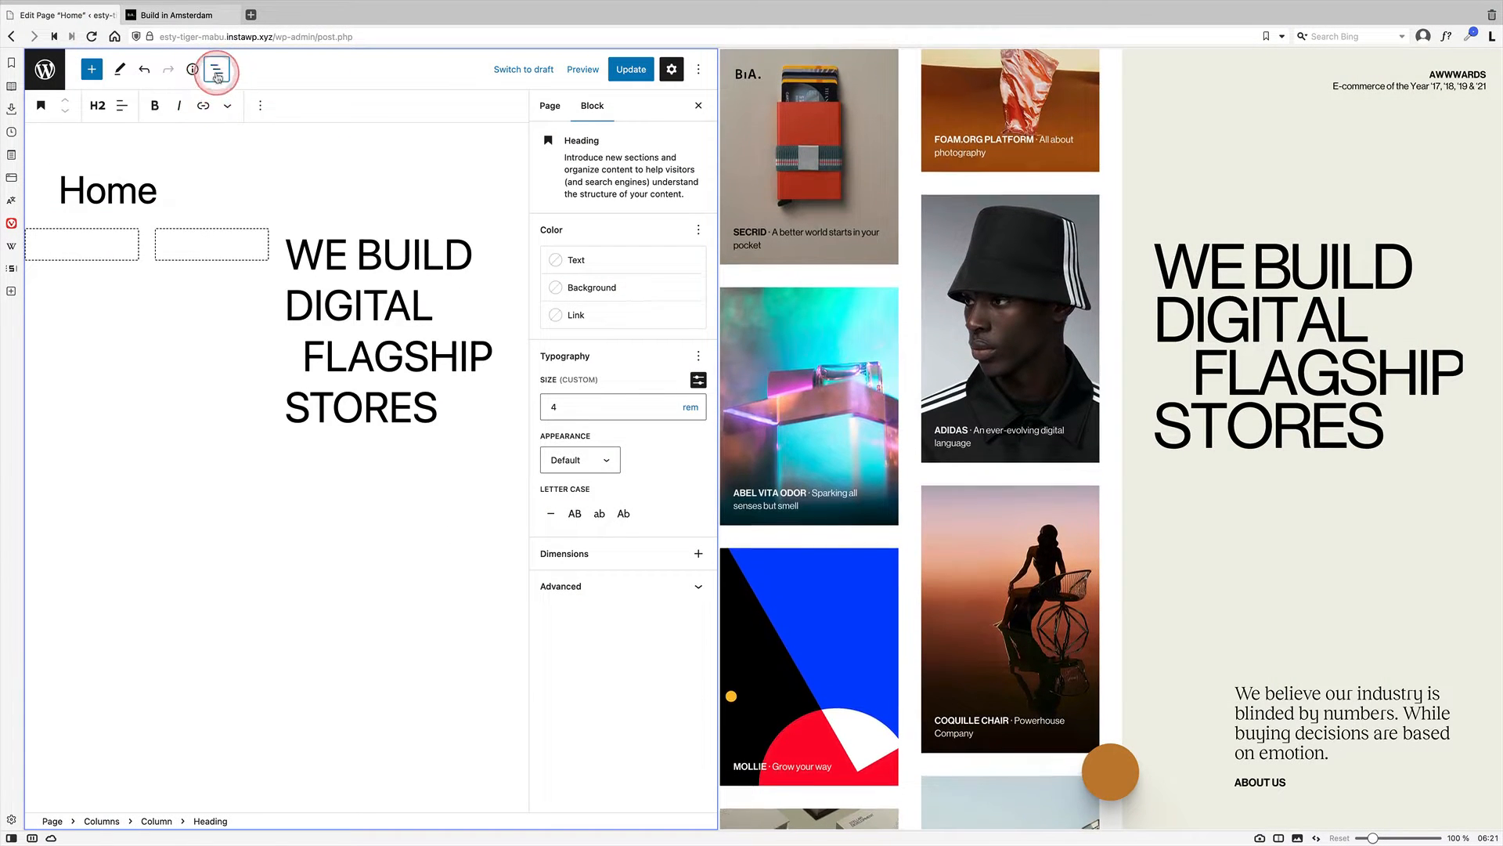
click(217, 69)
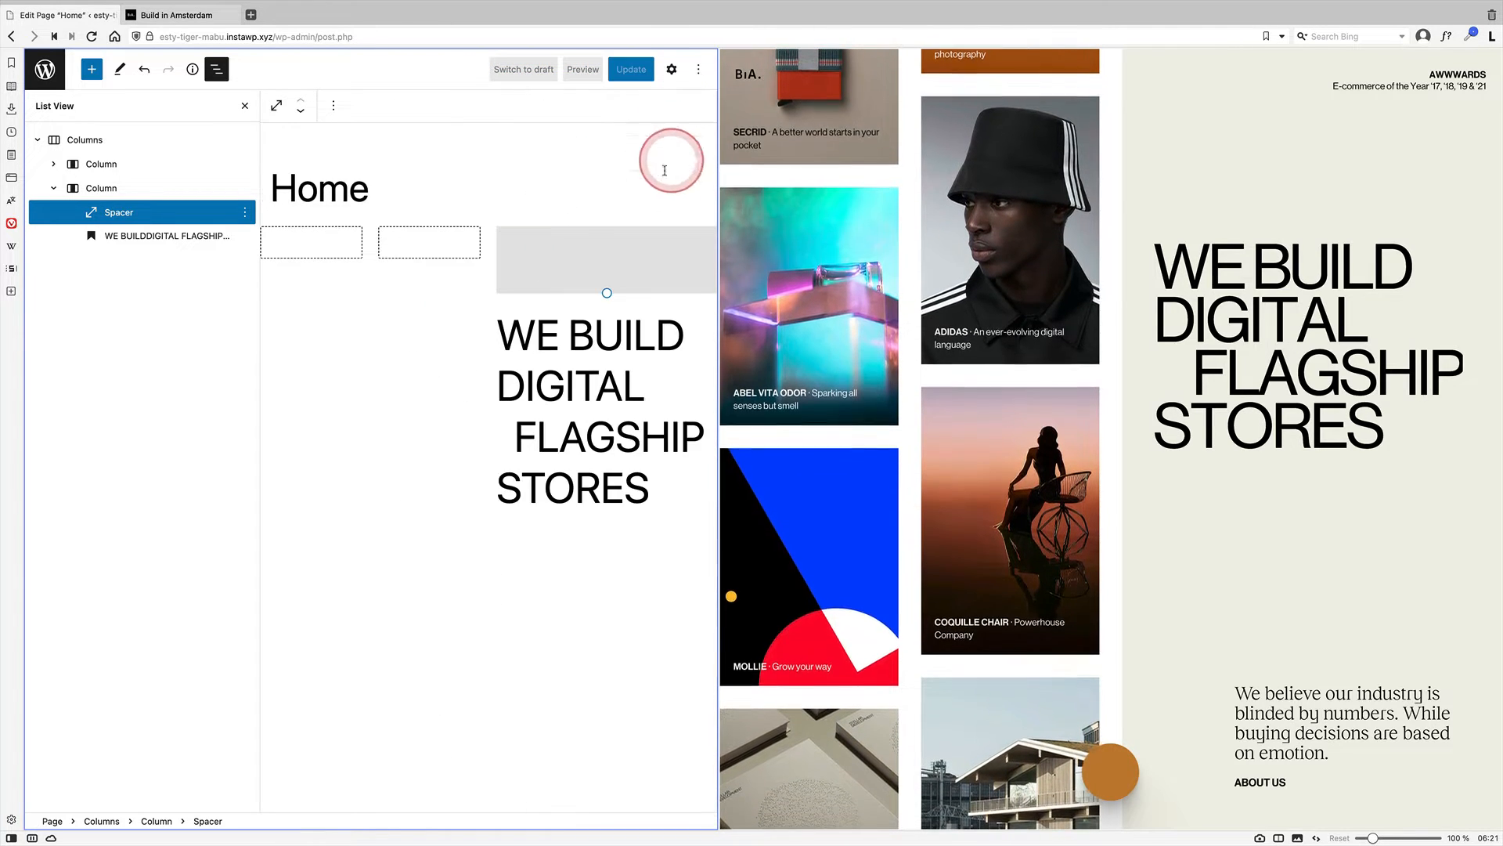
drag(606, 292, 606, 360)
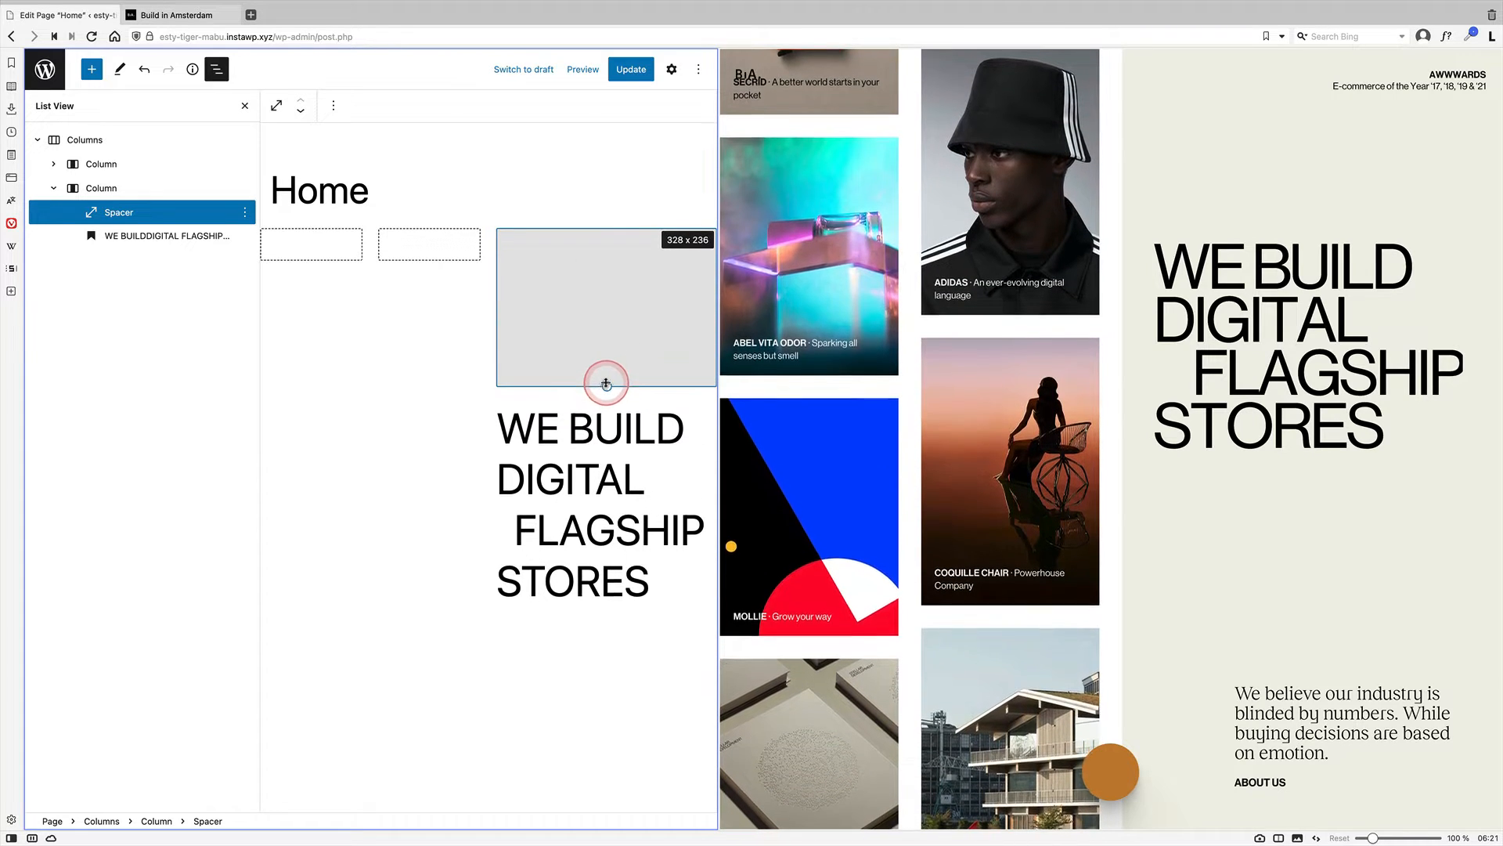
click(168, 235)
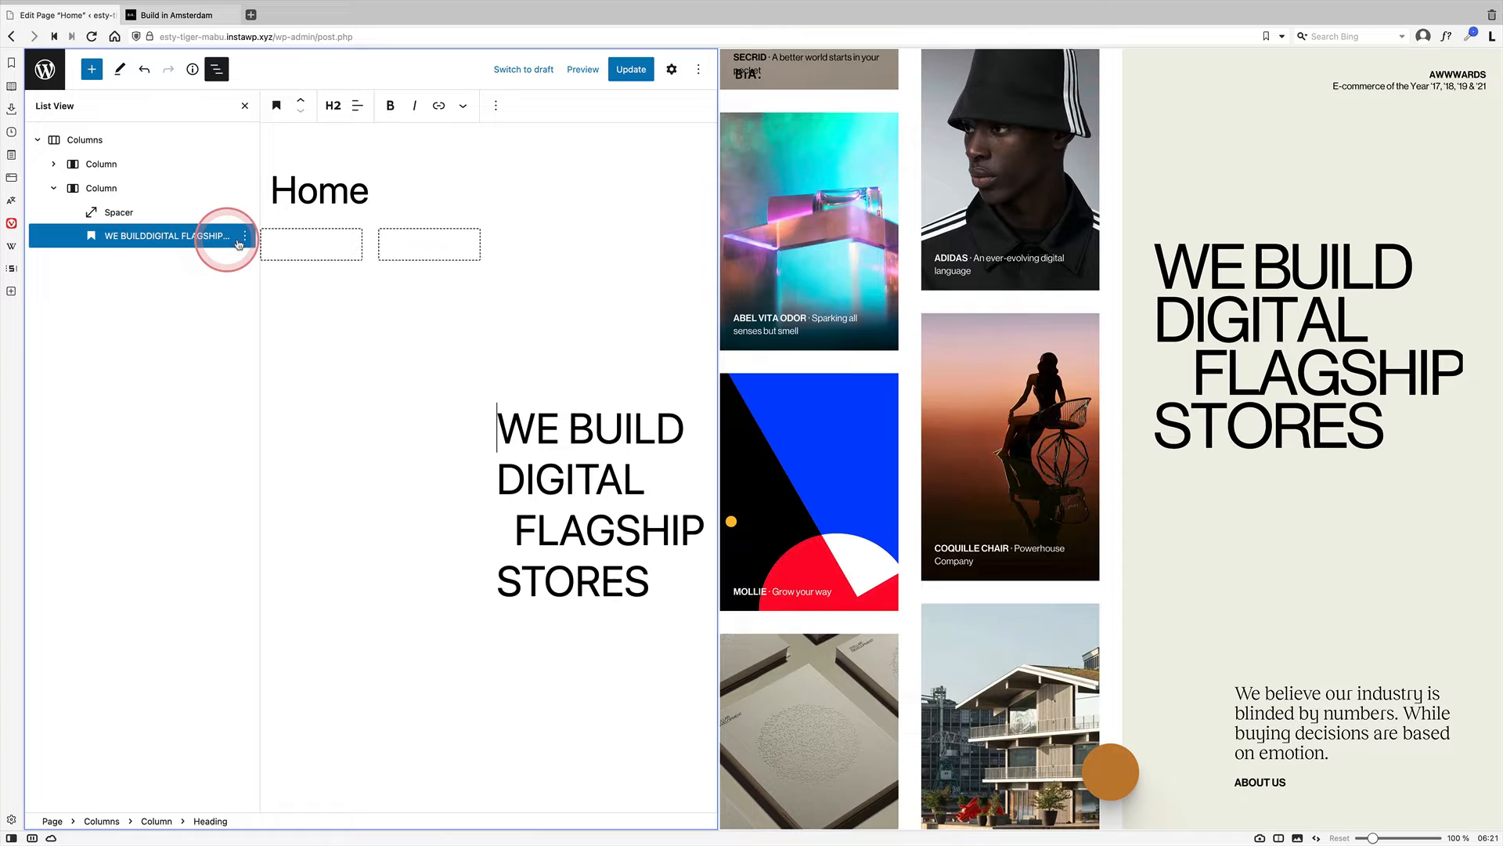
click(244, 236)
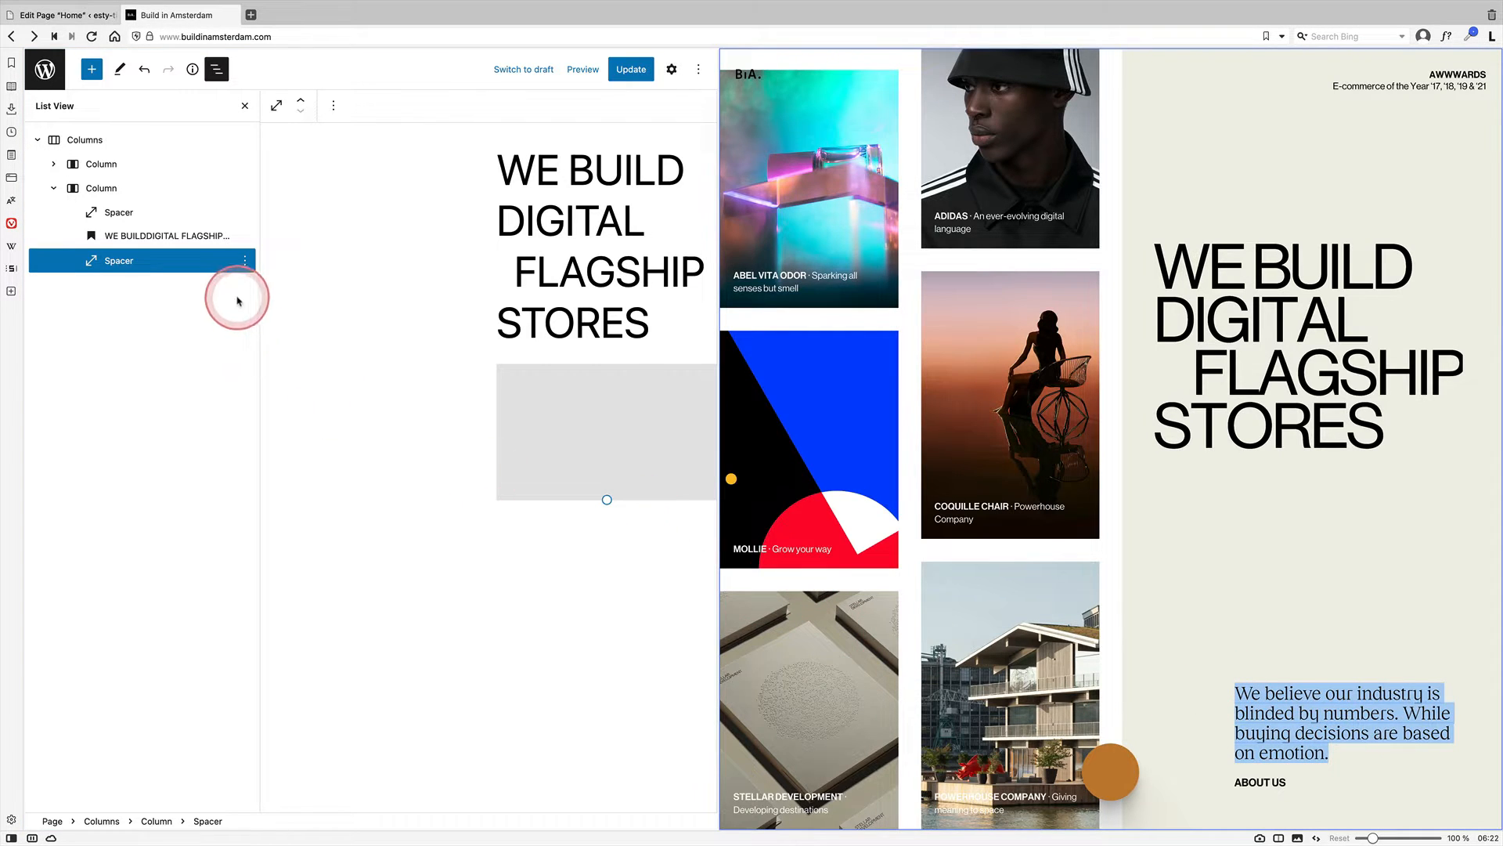
Step: Insert a paragraph after the lower spacer, sized L in Source Serif Pro
click(244, 260)
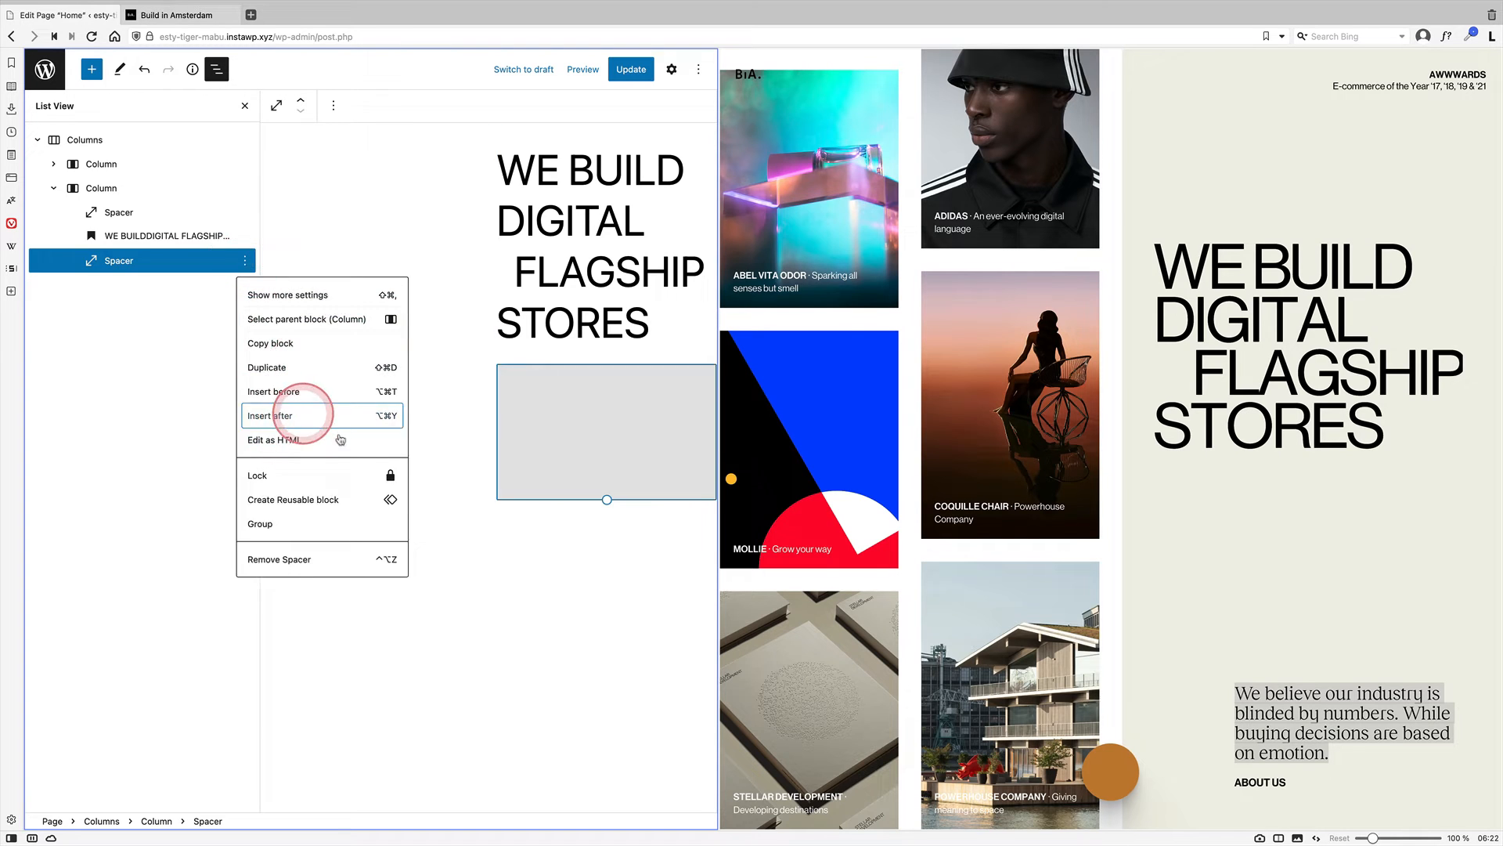
click(272, 415)
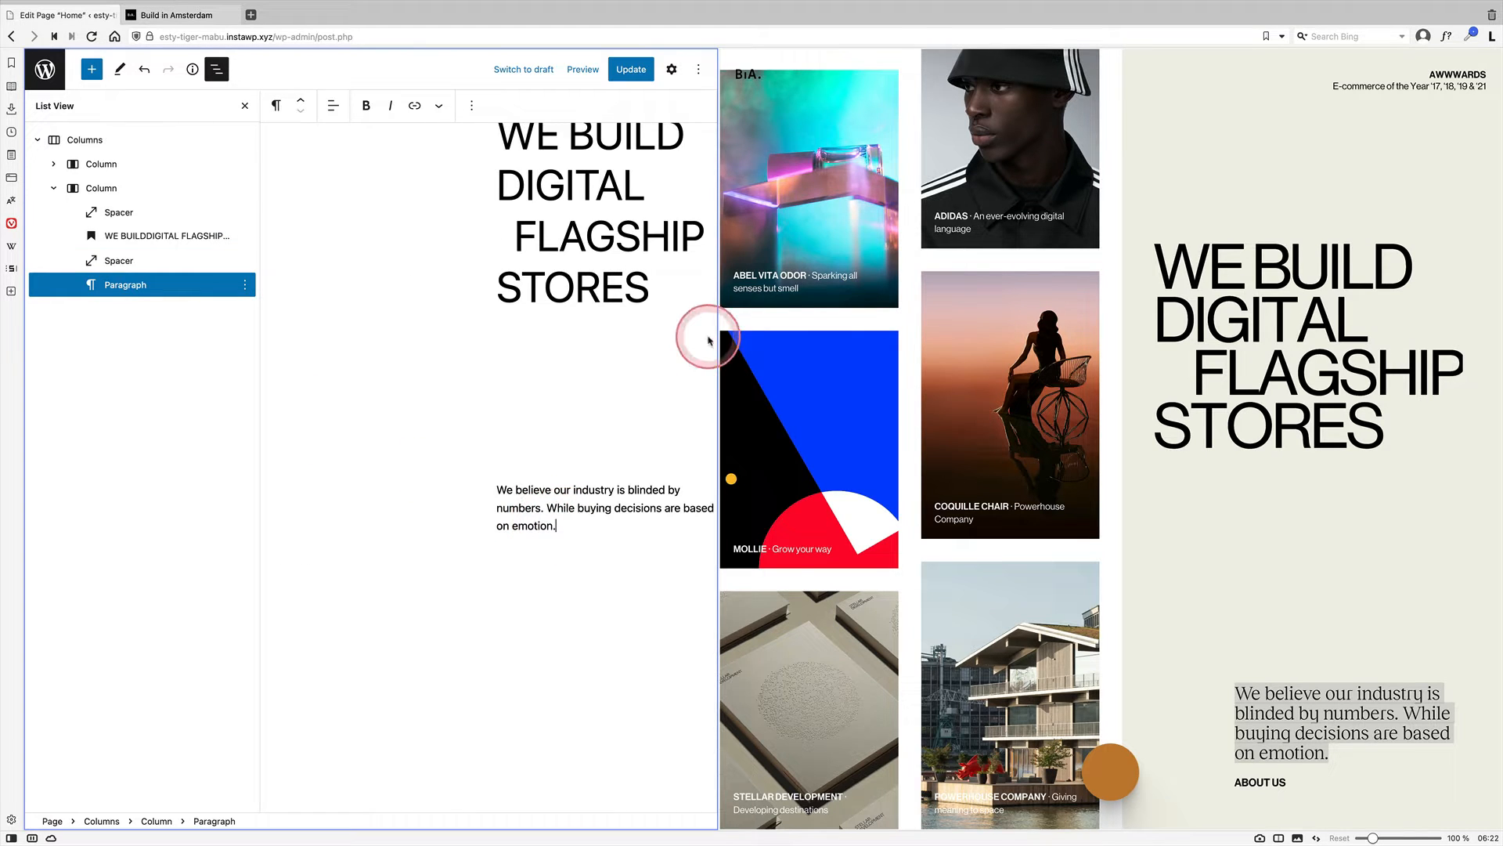
click(671, 69)
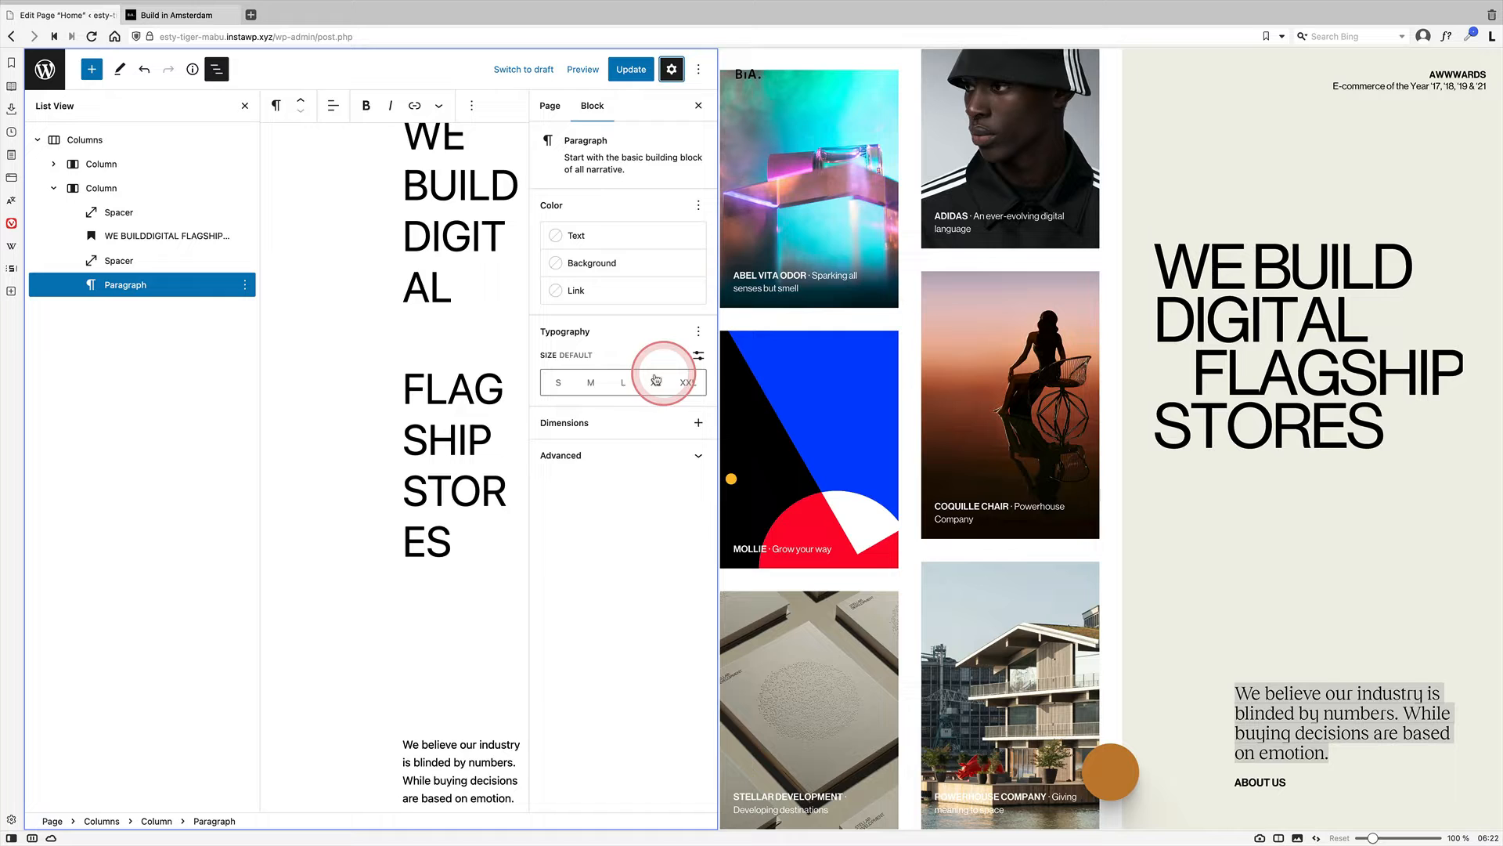
click(623, 381)
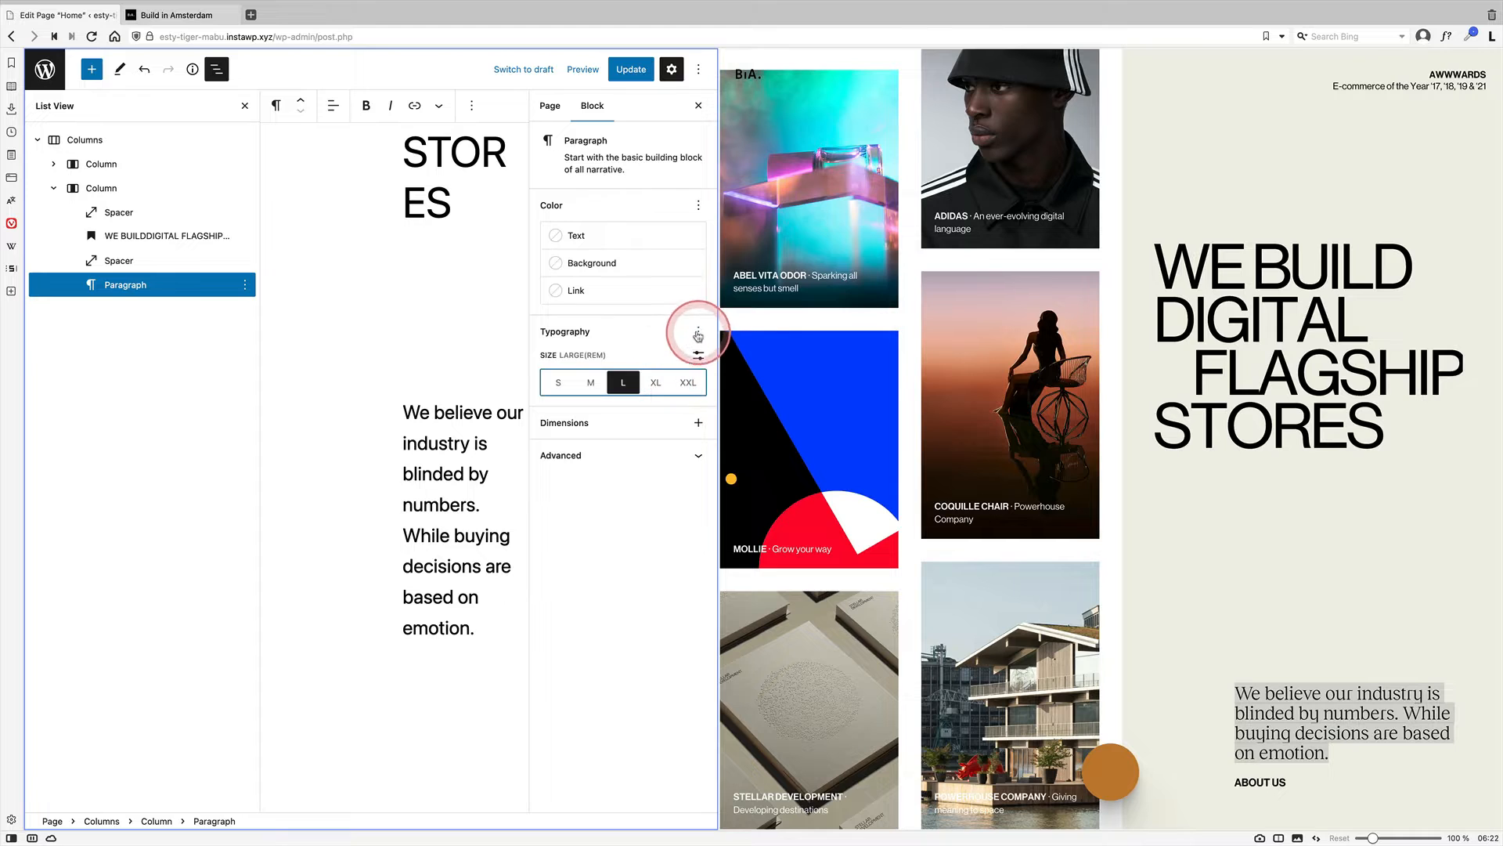
click(697, 334)
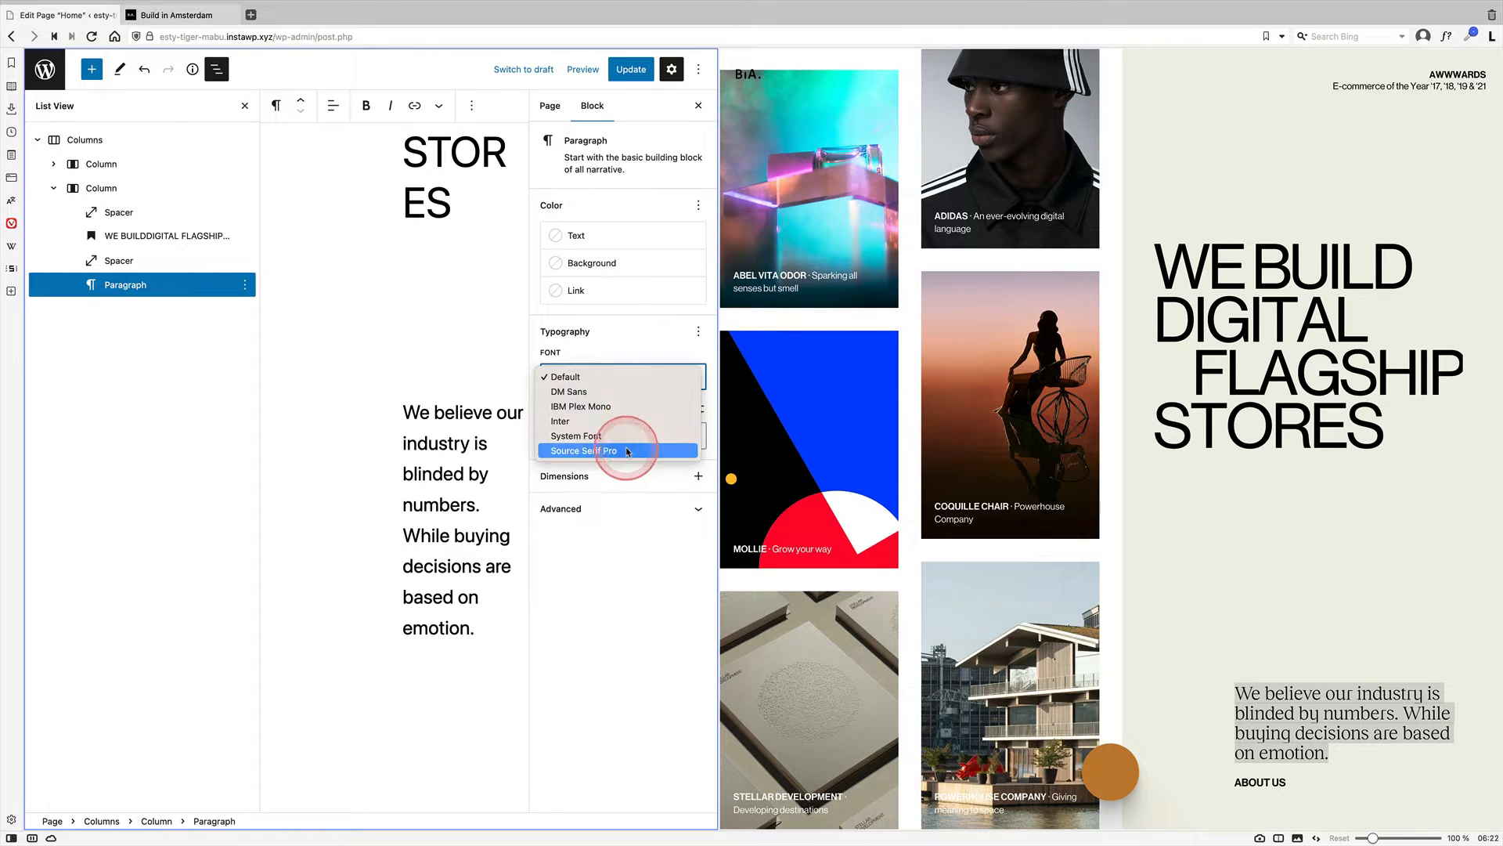
click(582, 451)
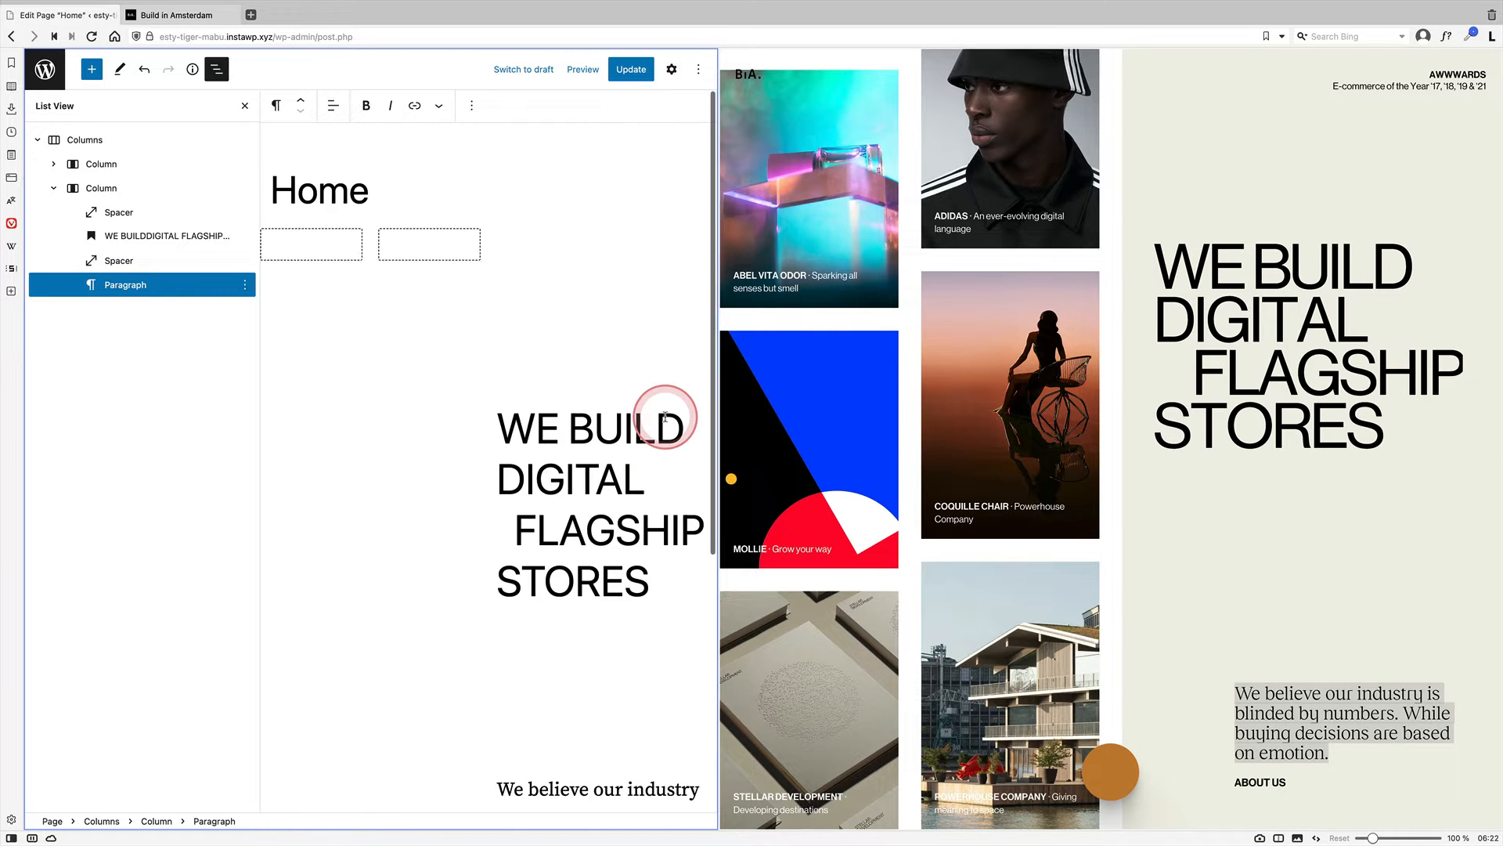
scroll(down, 3)
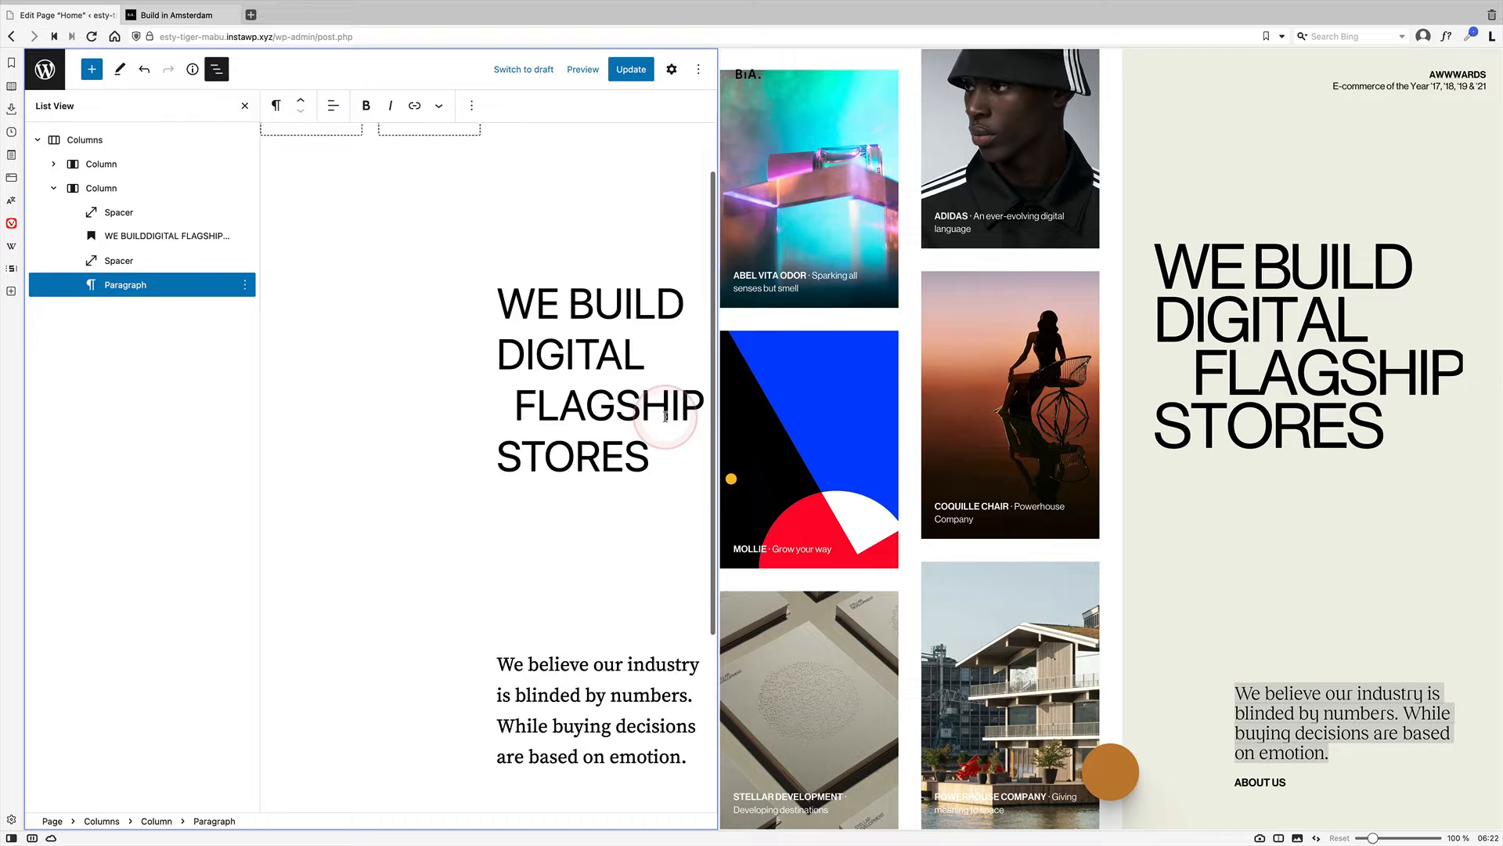
Step: Set the hero column's background to the custom colour F1EFE6
click(671, 69)
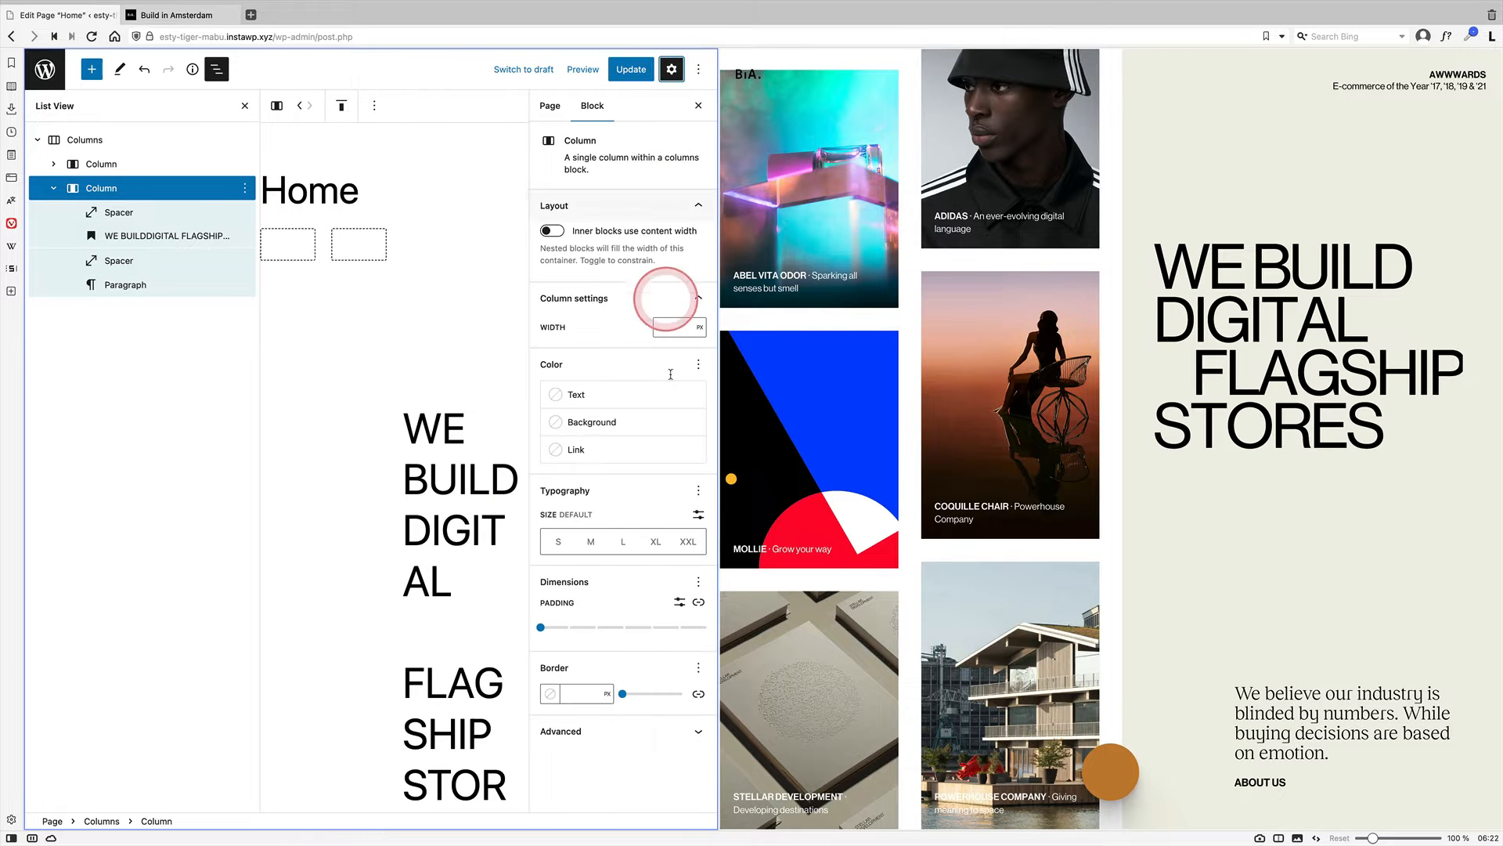
click(591, 422)
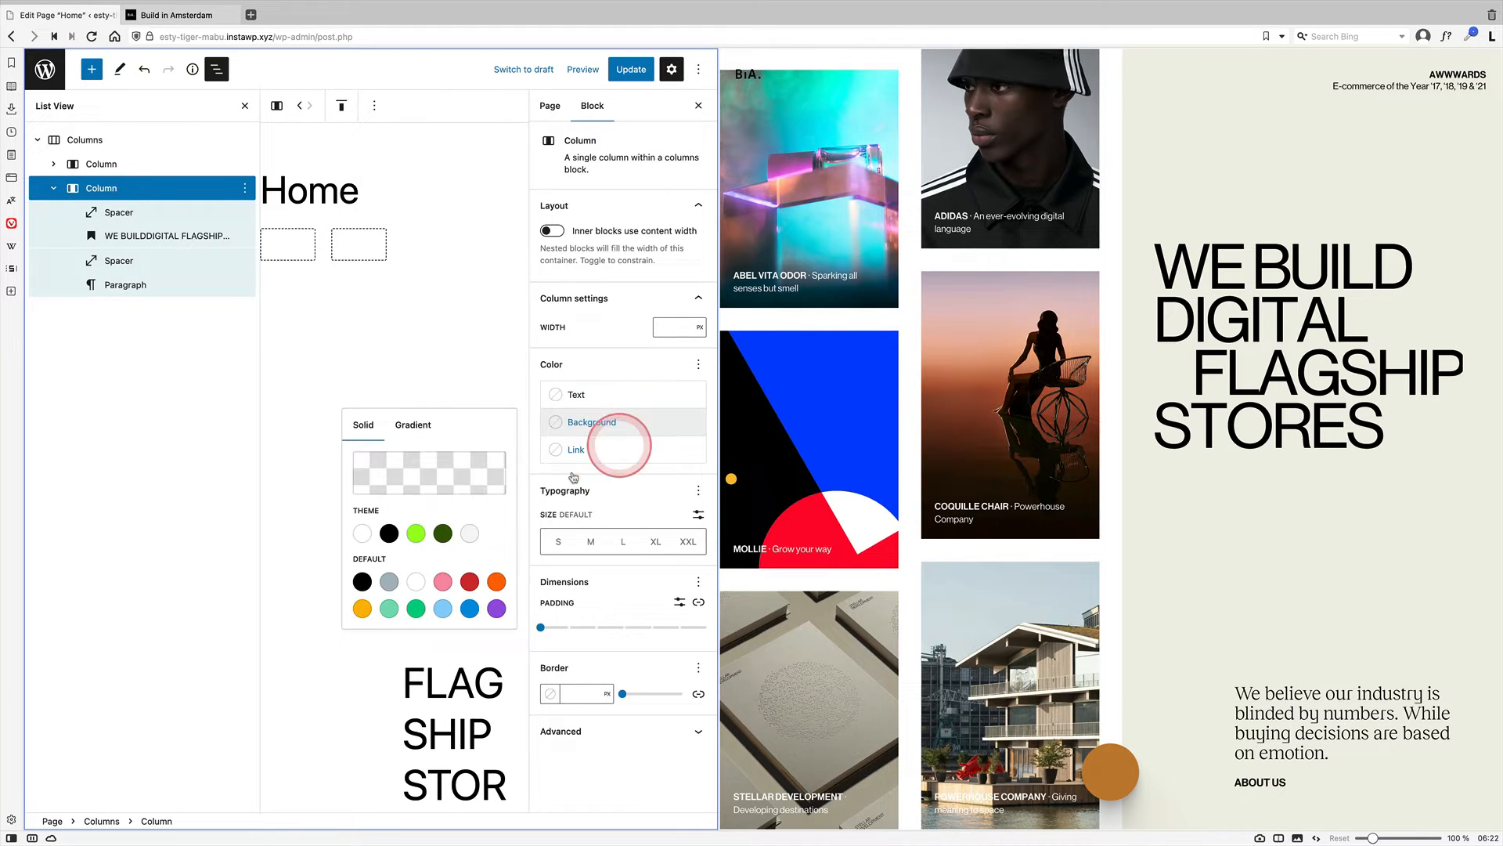
click(592, 421)
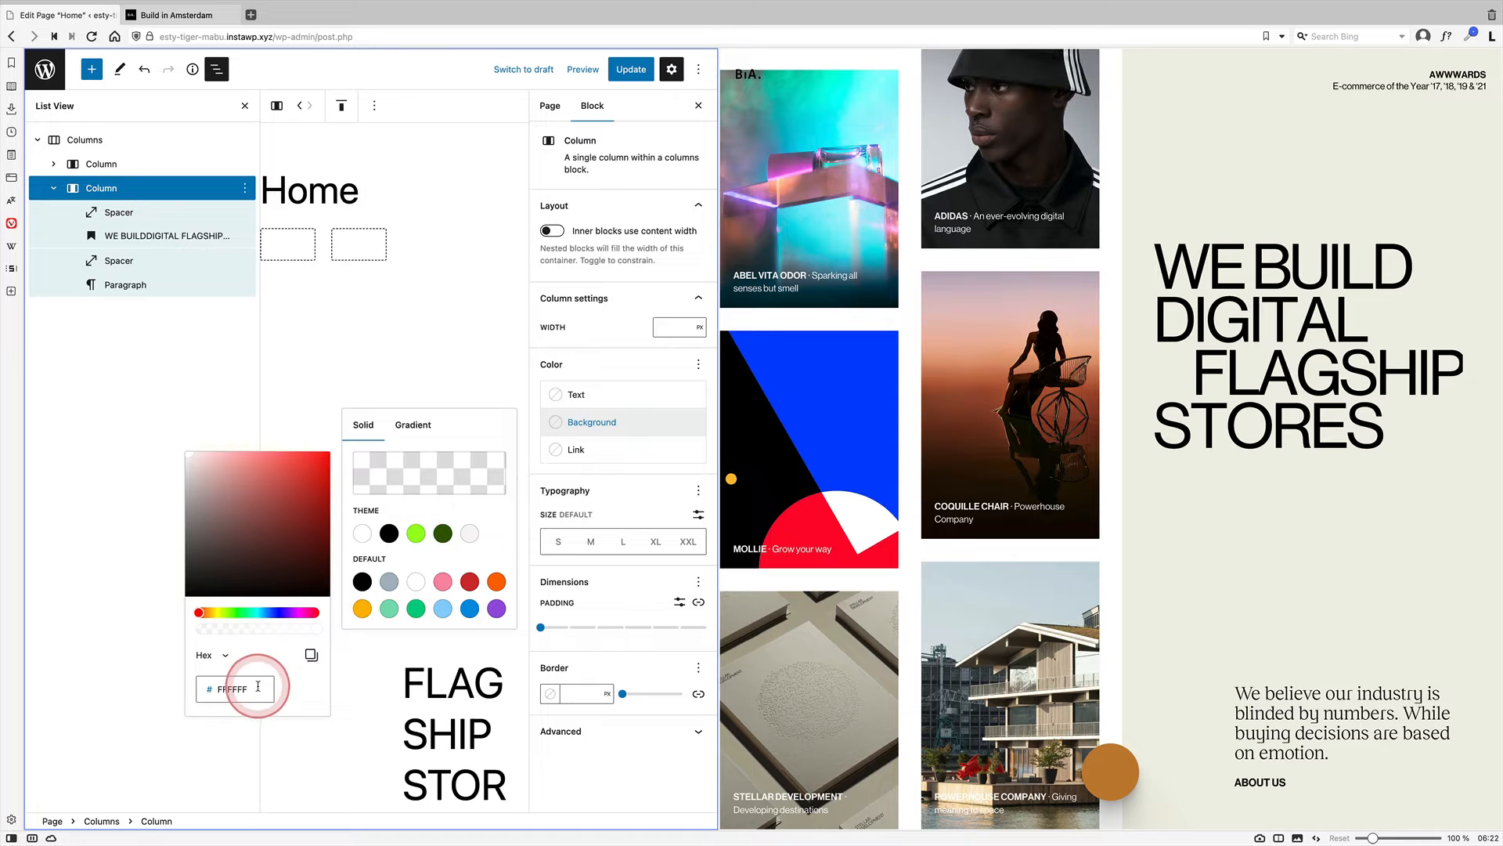
text(F1EFE6)
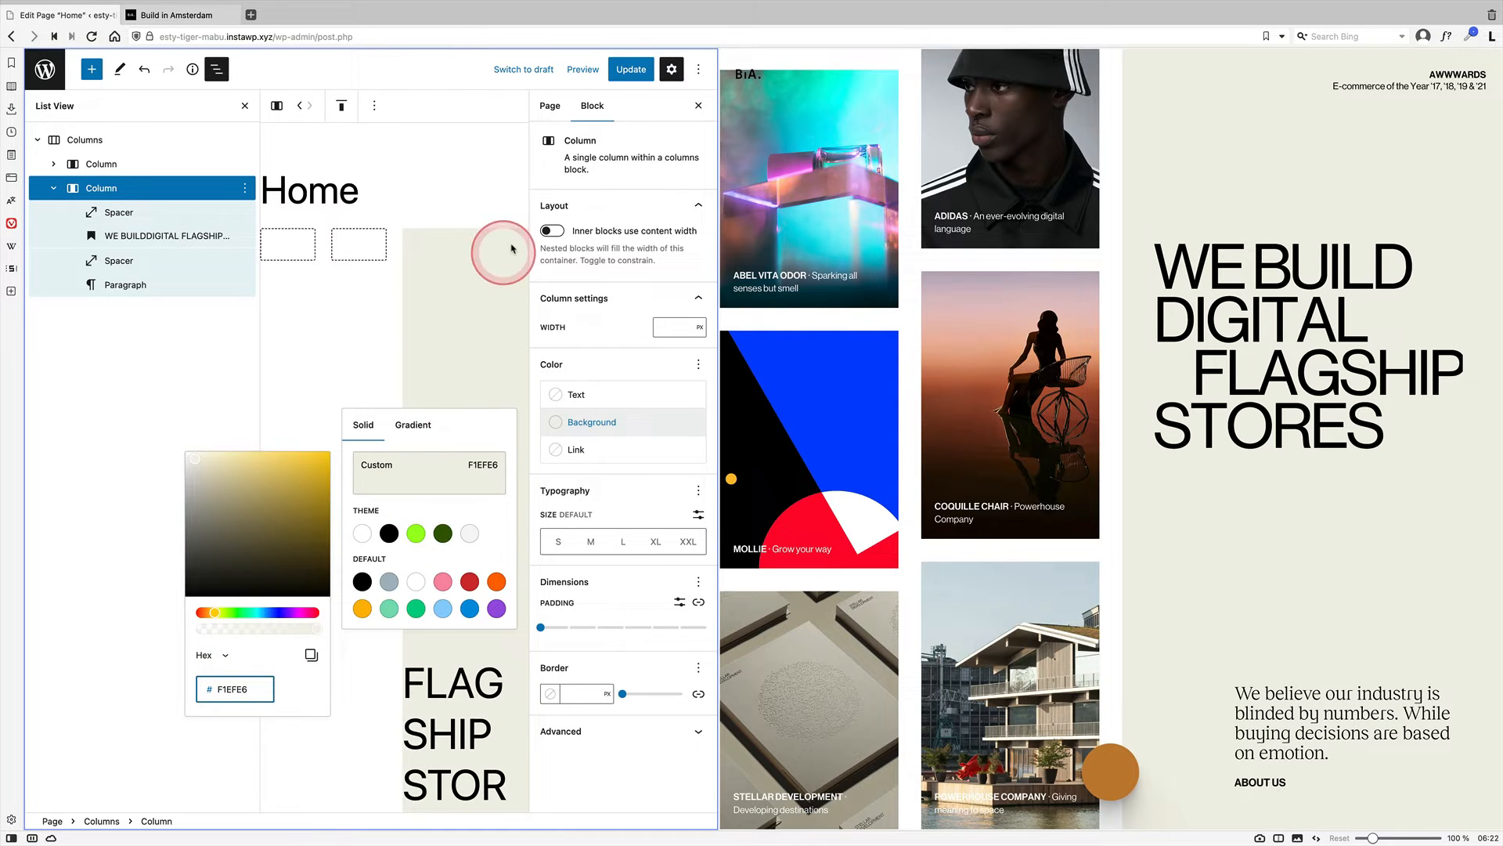
click(630, 68)
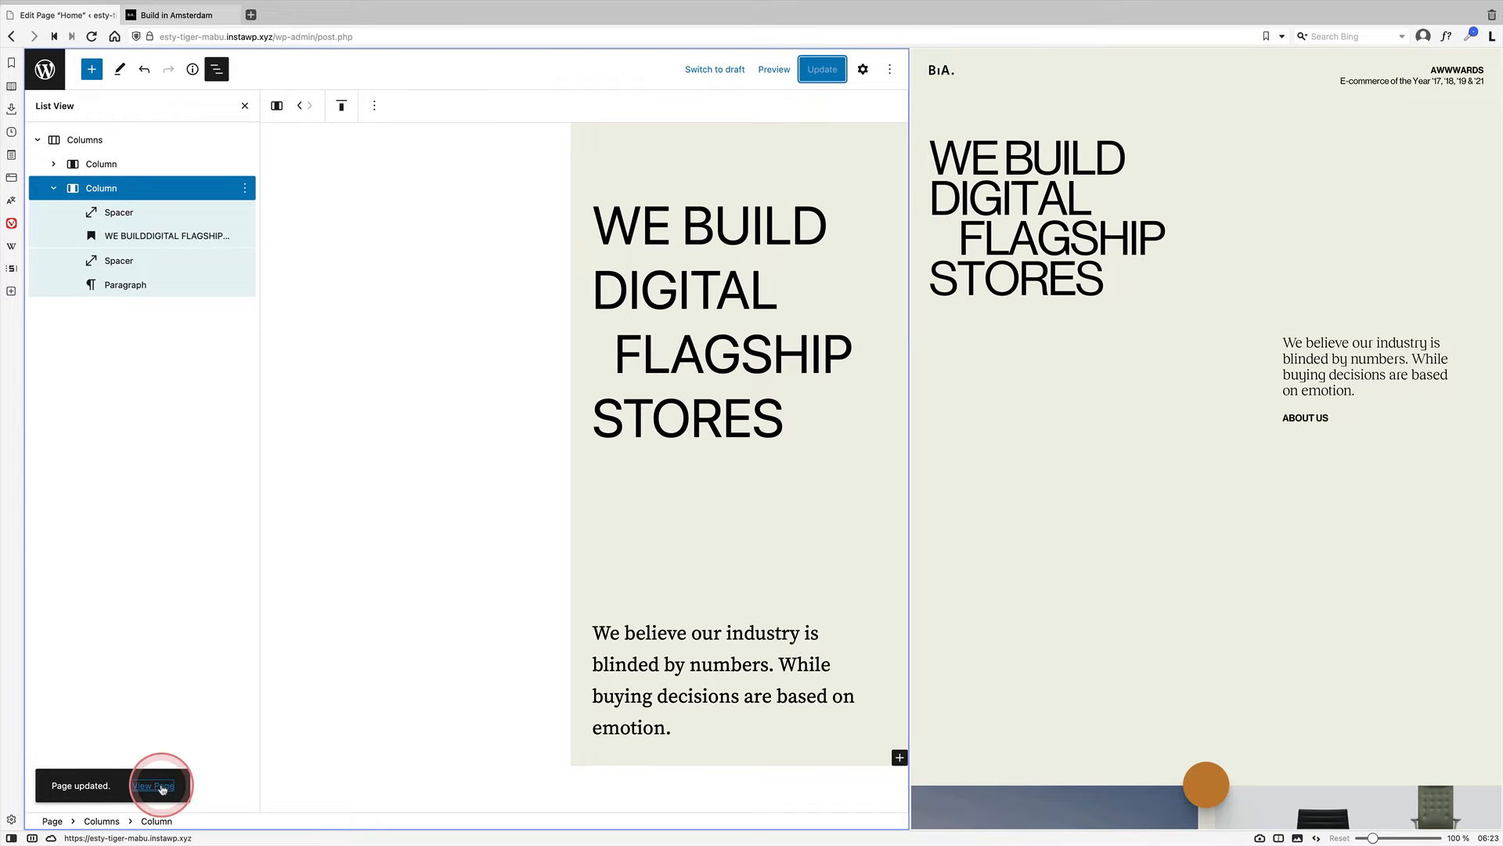
click(155, 785)
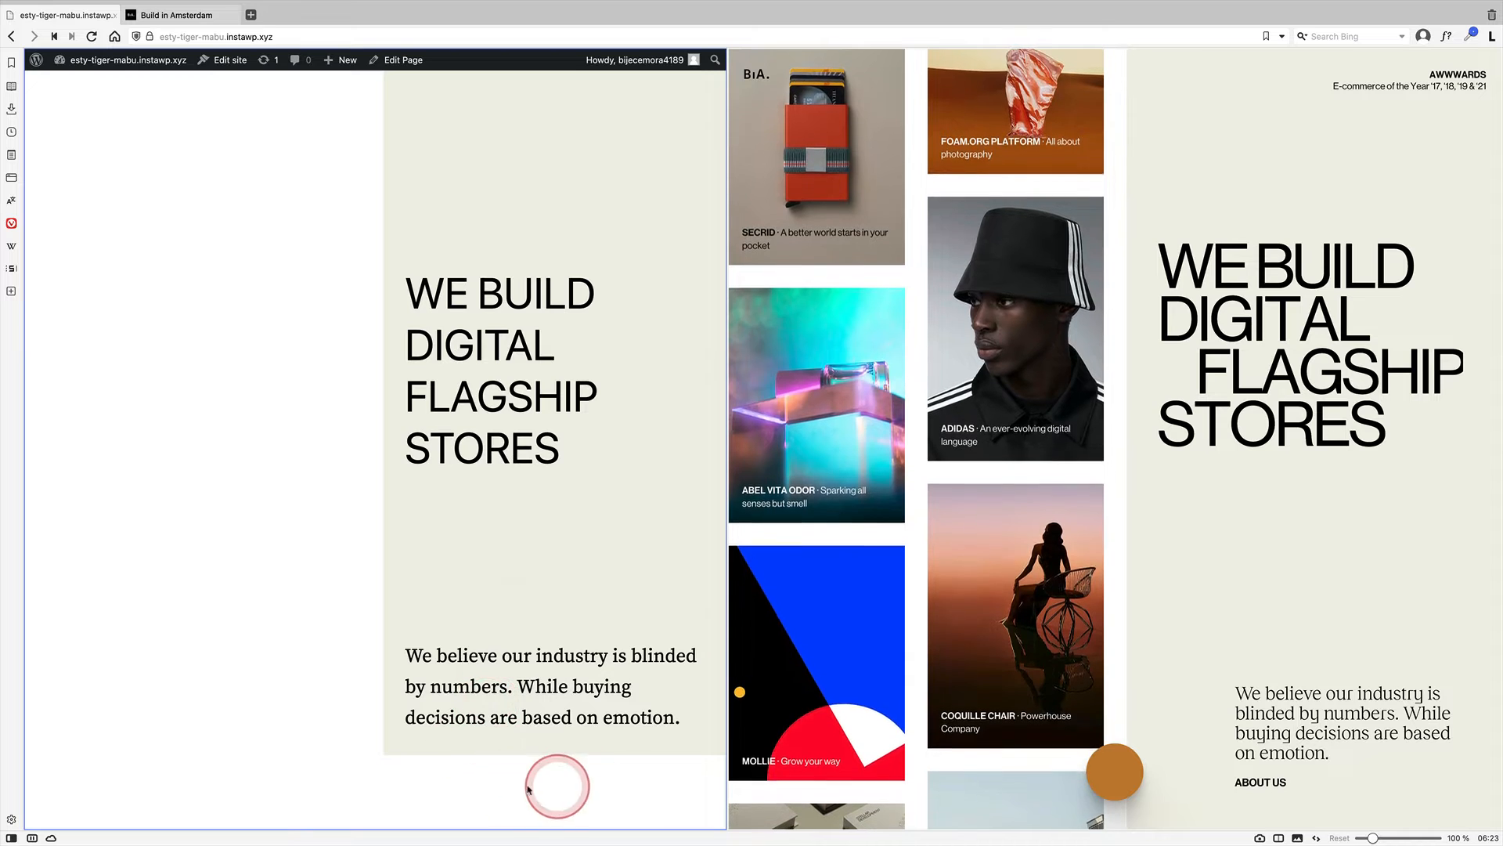
scroll(down, 3)
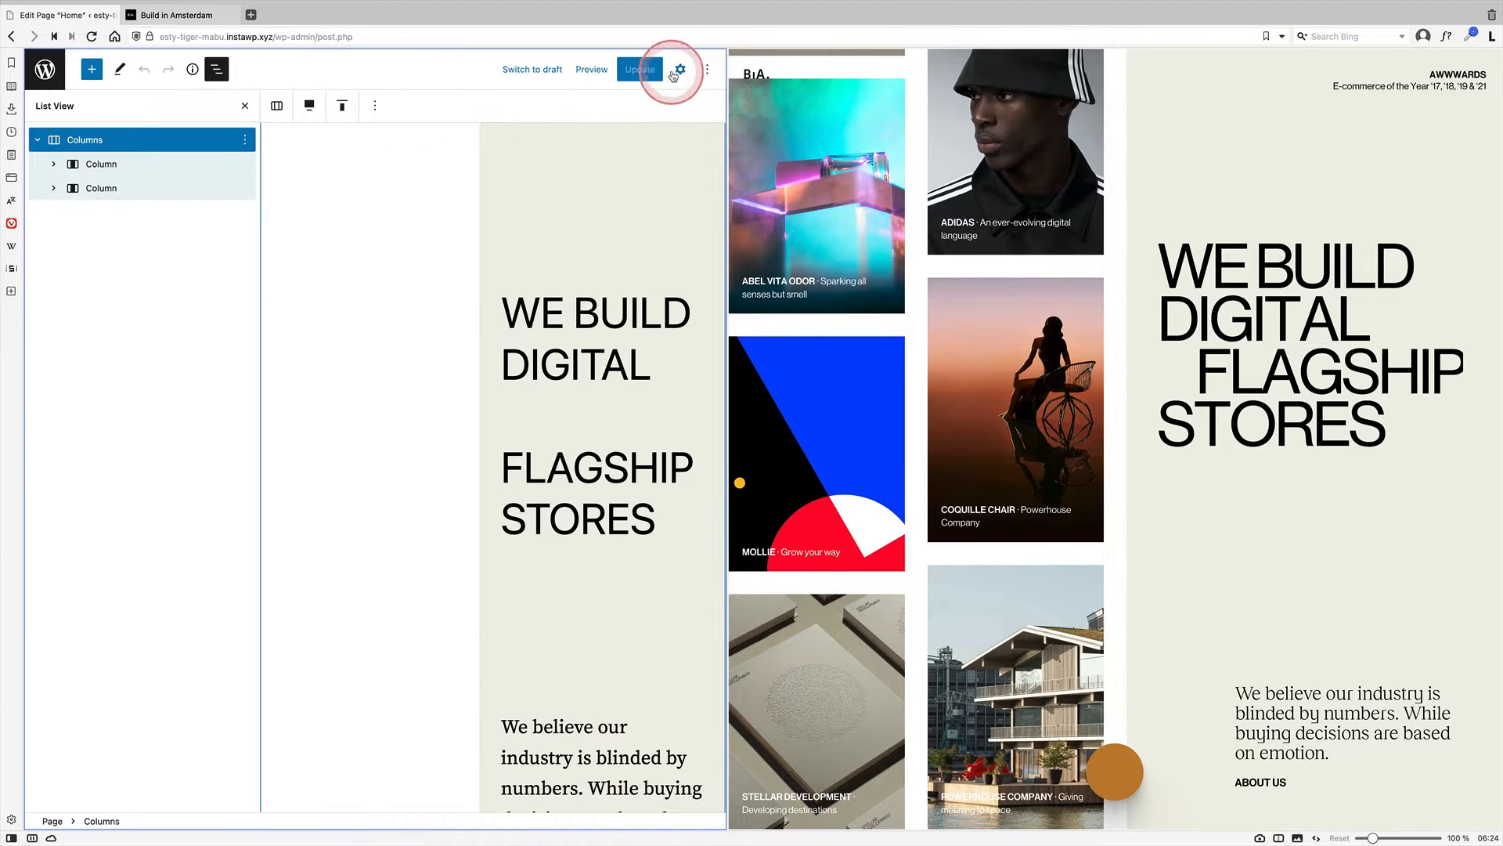
Step: Add the Advanced CSS class 'hero' to the Columns block and update the page
click(678, 69)
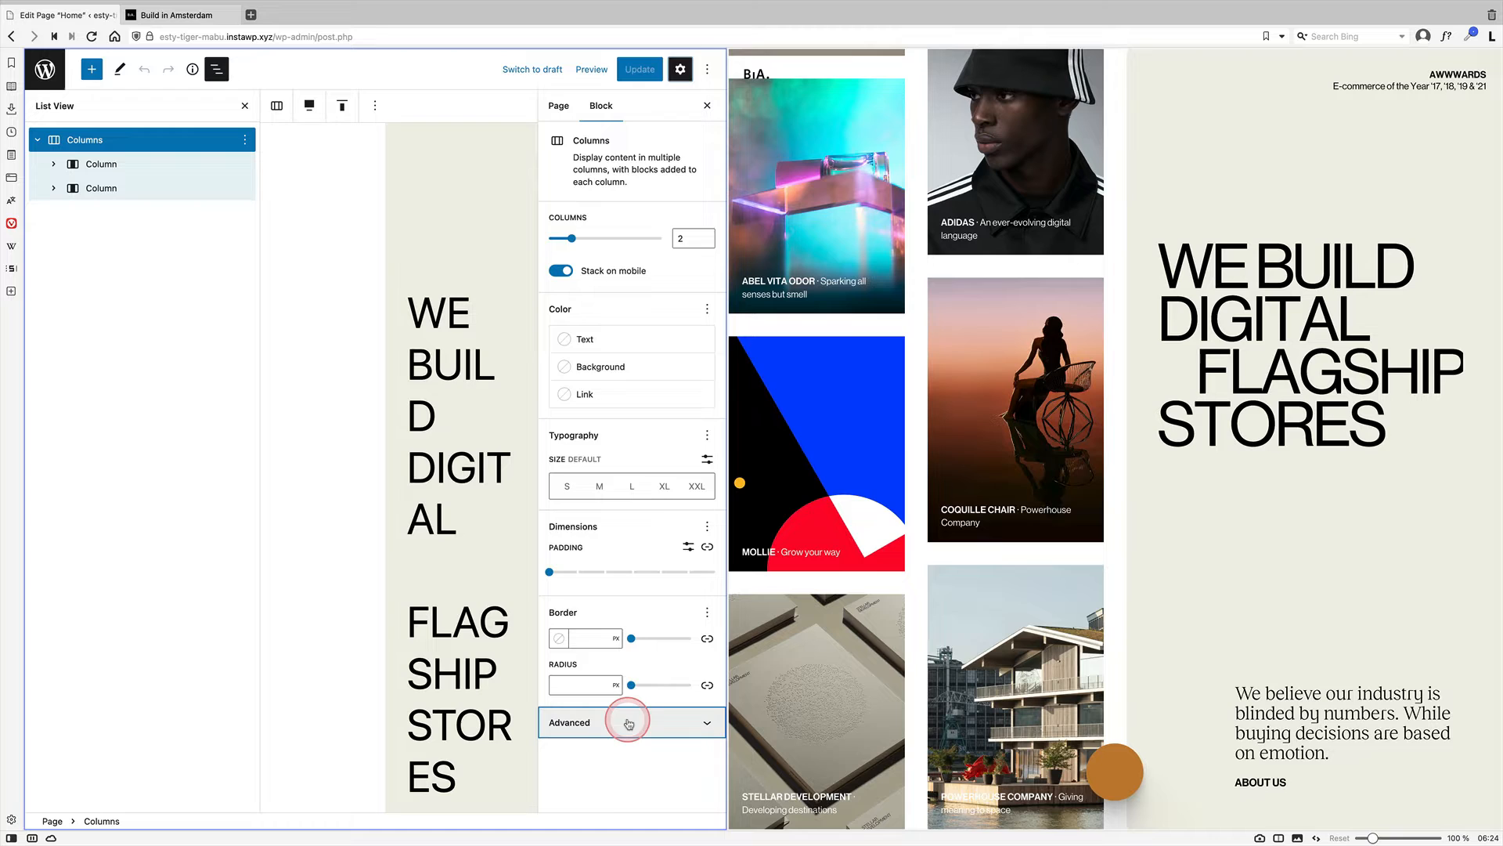
click(629, 721)
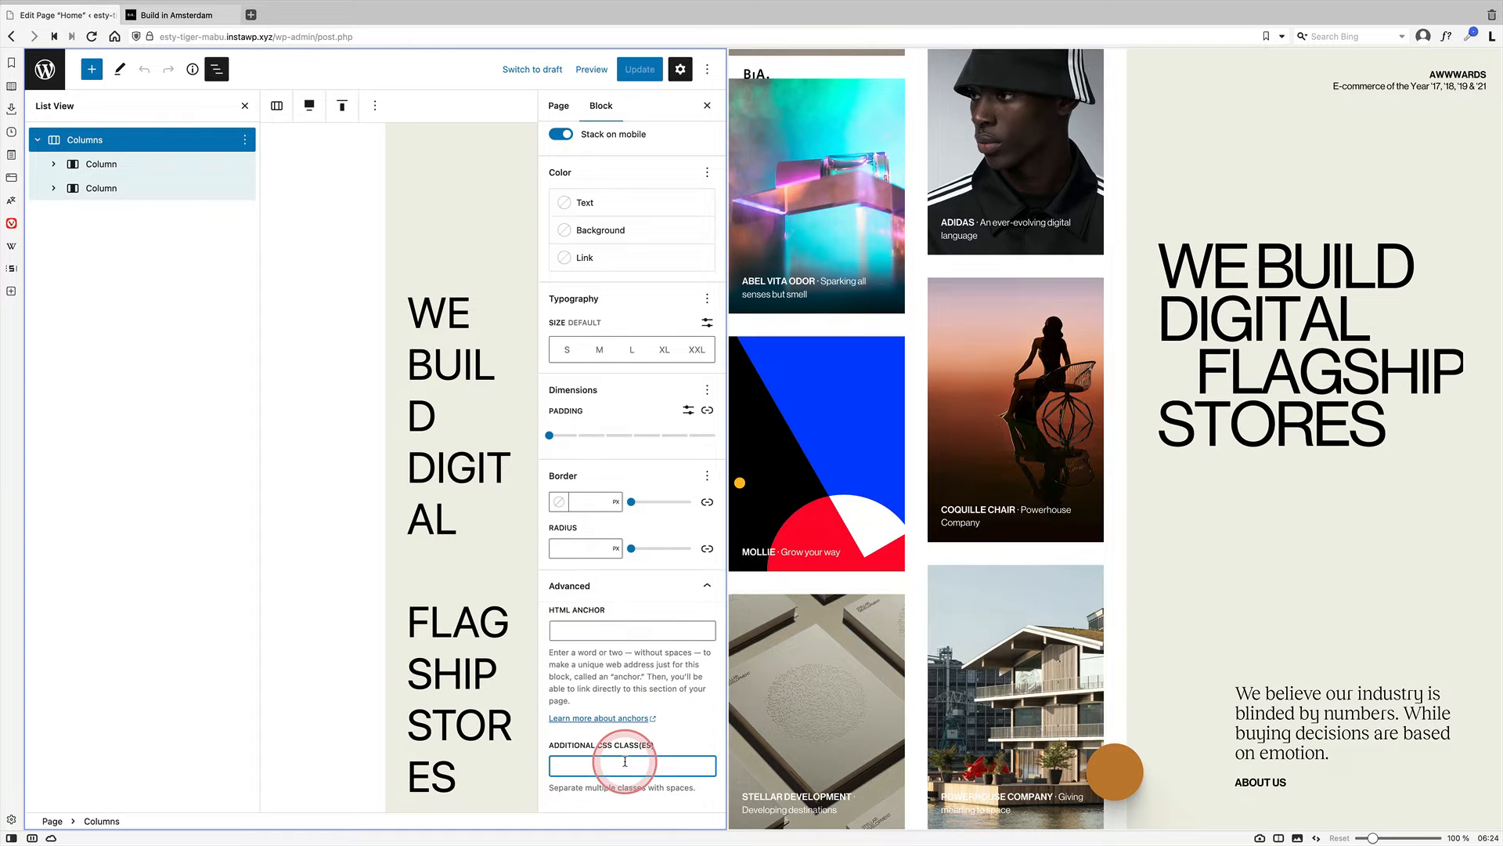
text(hero)
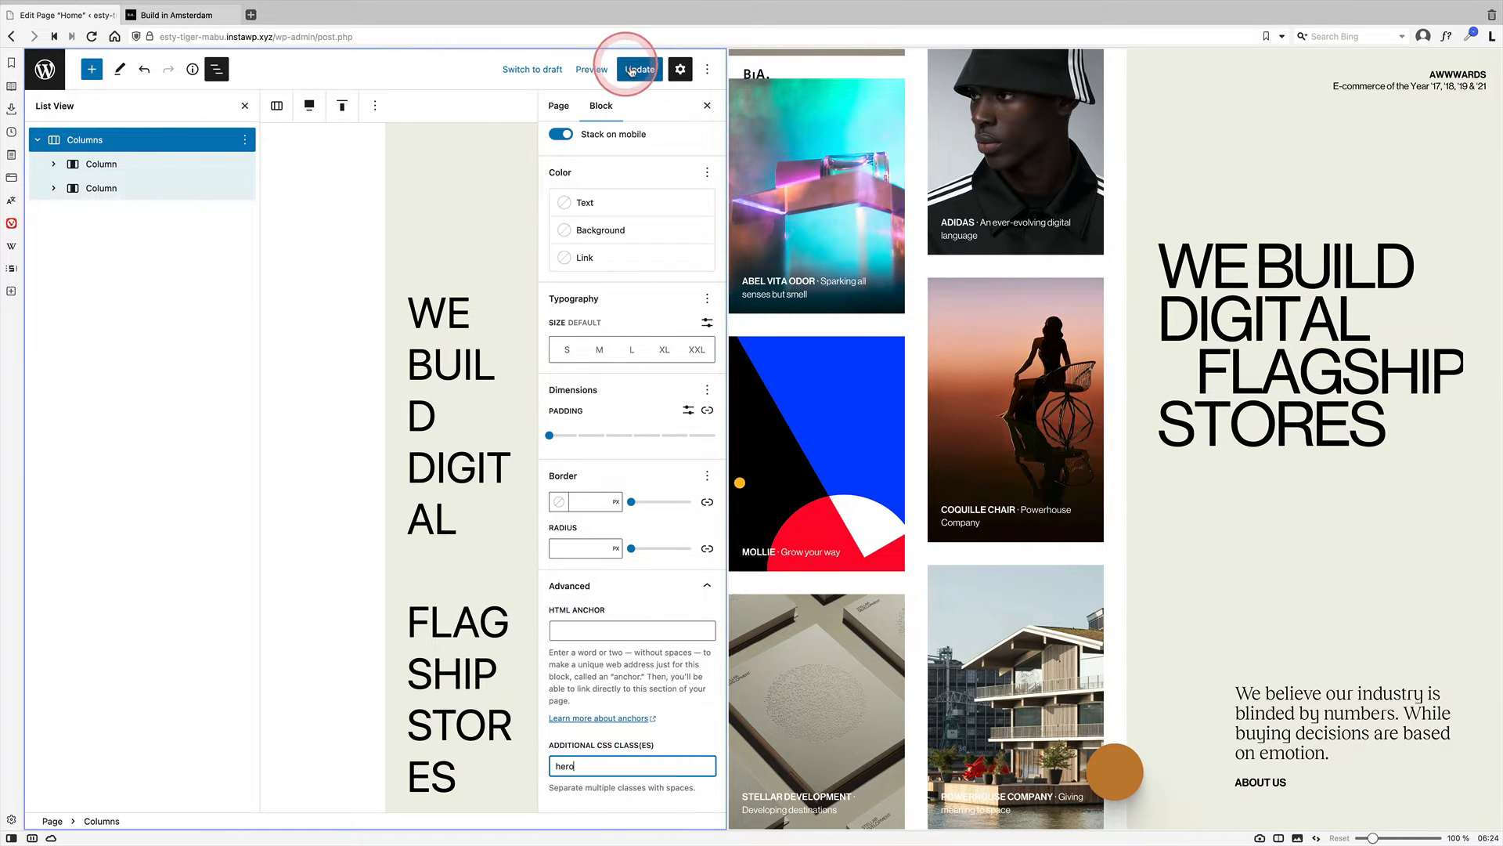
click(295, 389)
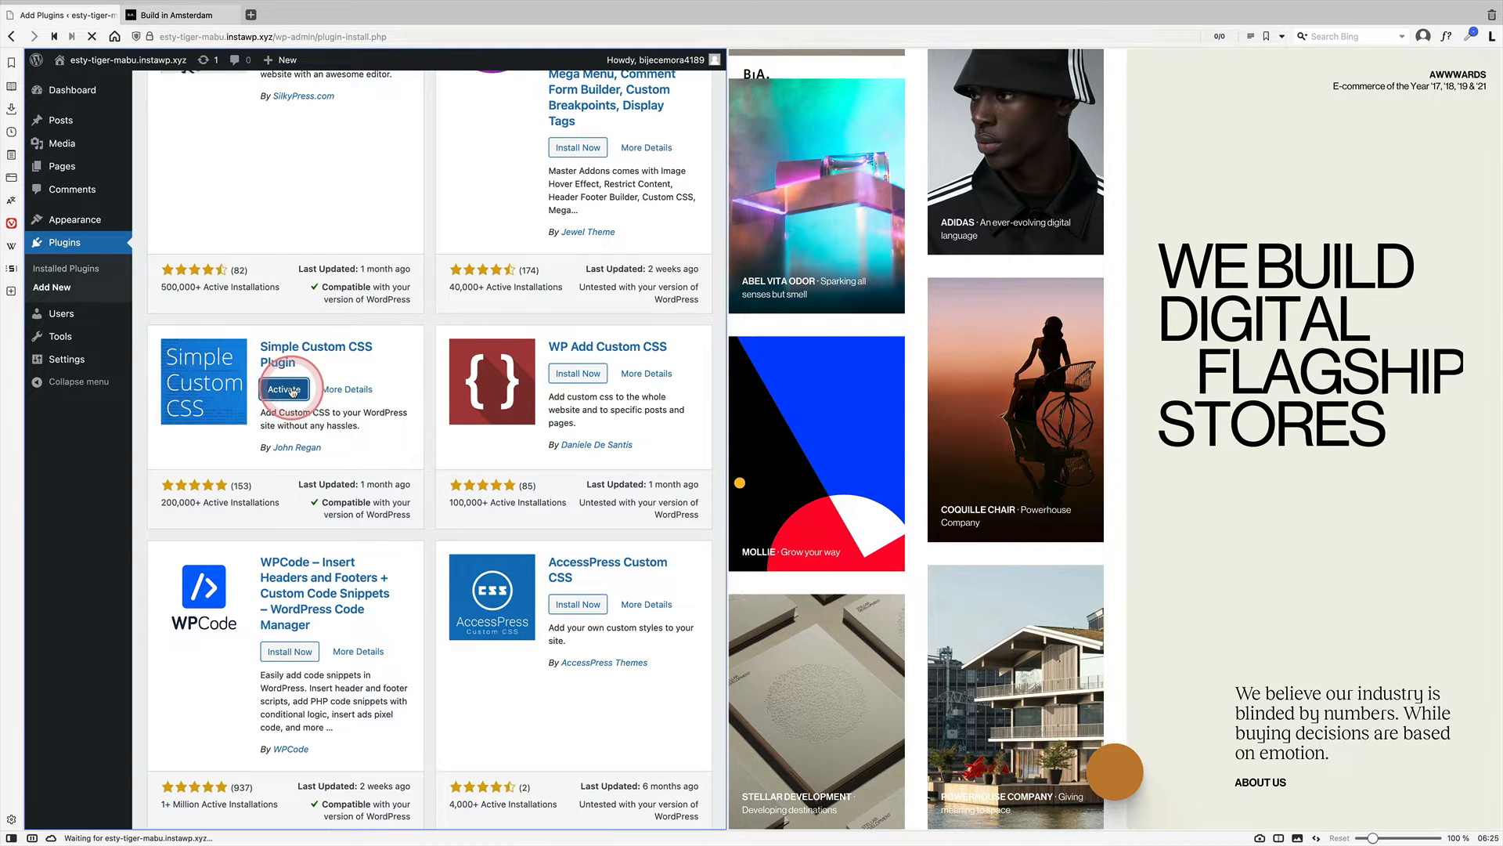
Step: Activate Simple Custom CSS and save a .hero rule with min-height 100vh
click(283, 389)
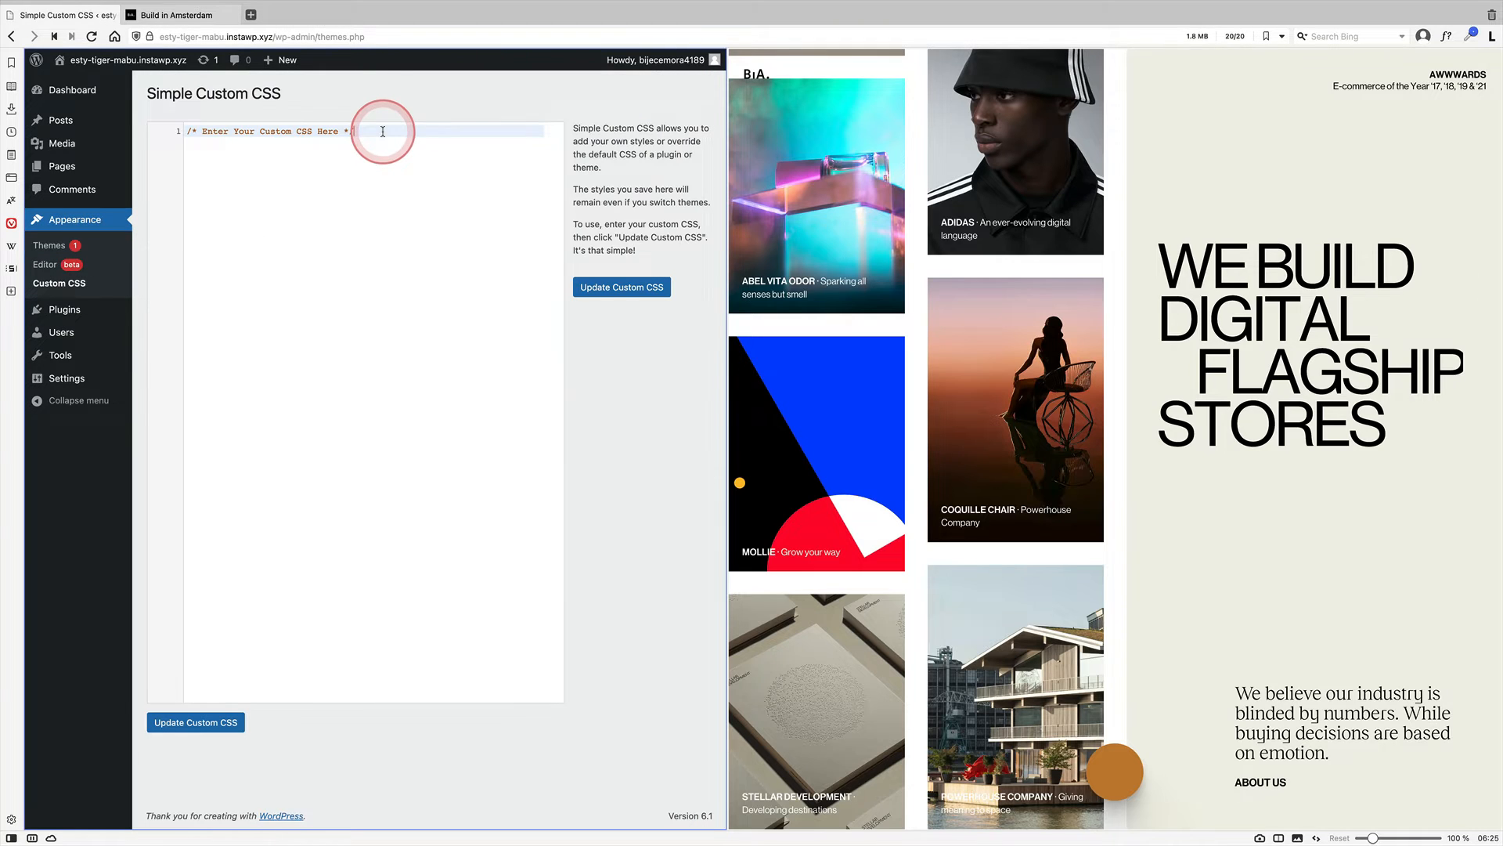
text(.hero {)
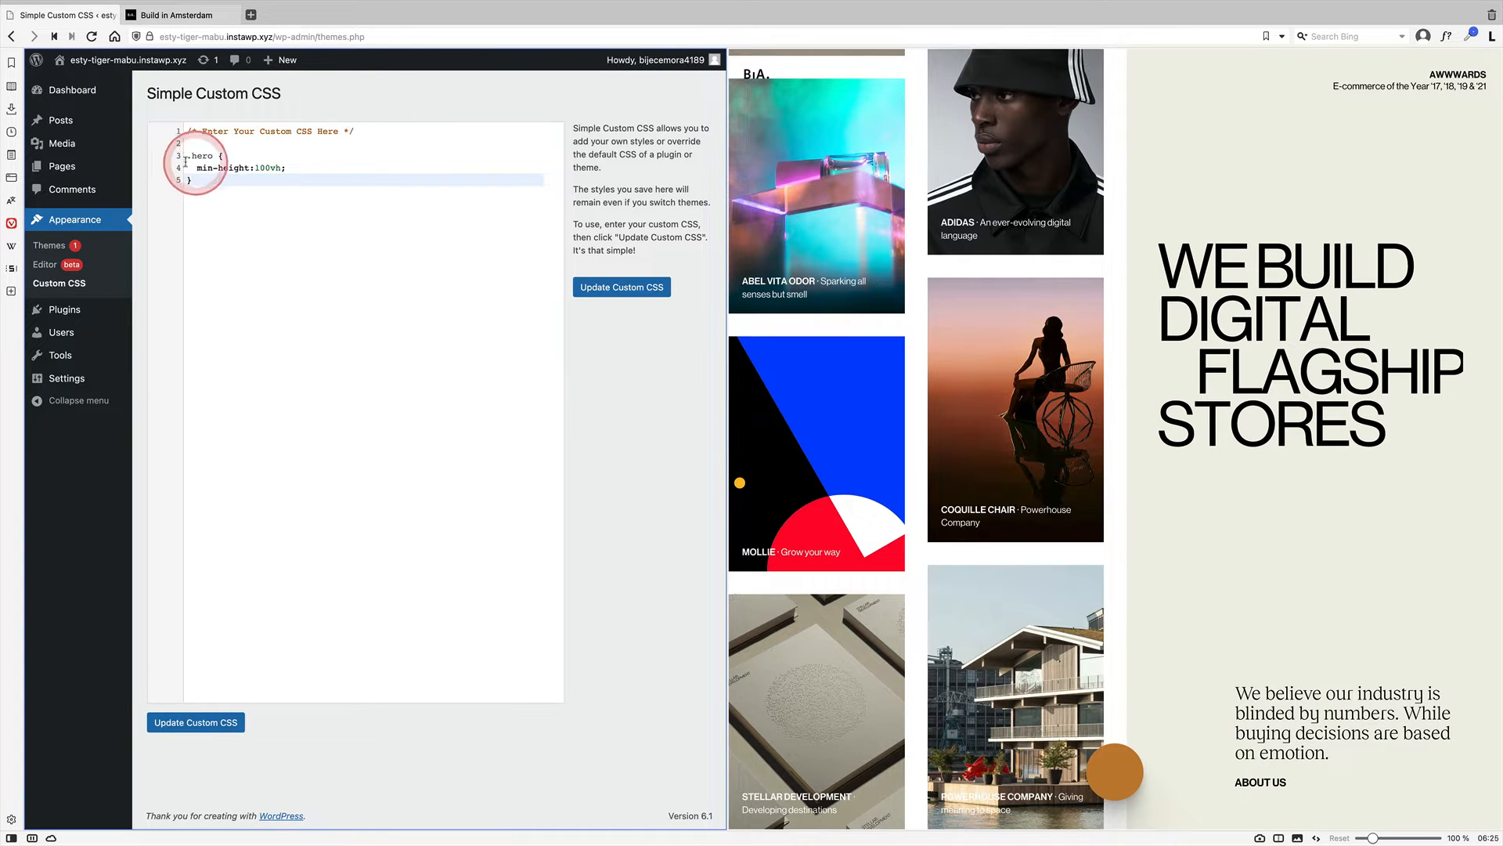
click(114, 37)
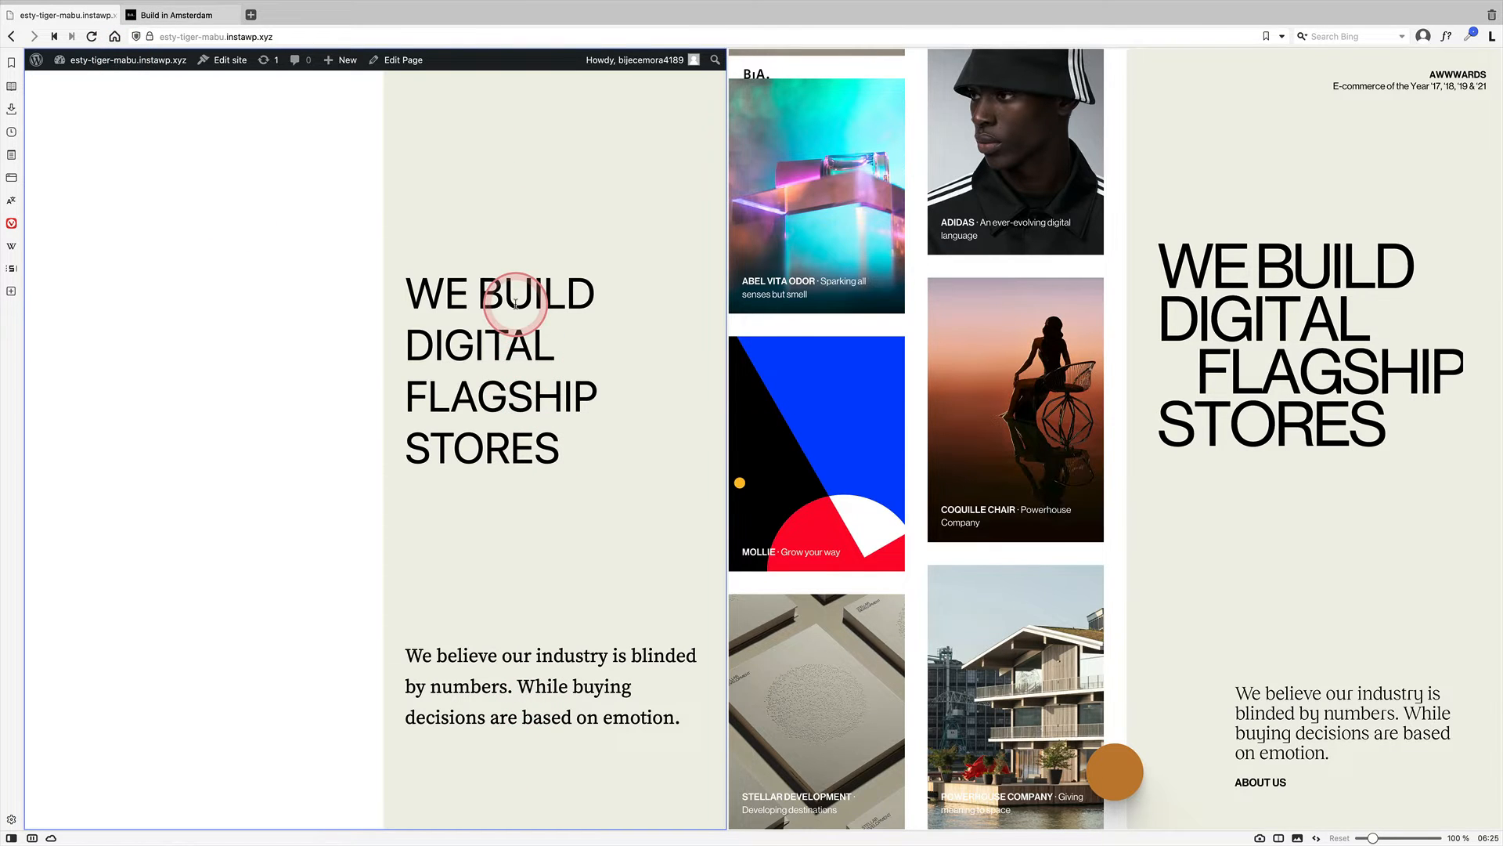
Step: Search 'cover' in the empty column's inserter and add a Cover block
click(403, 59)
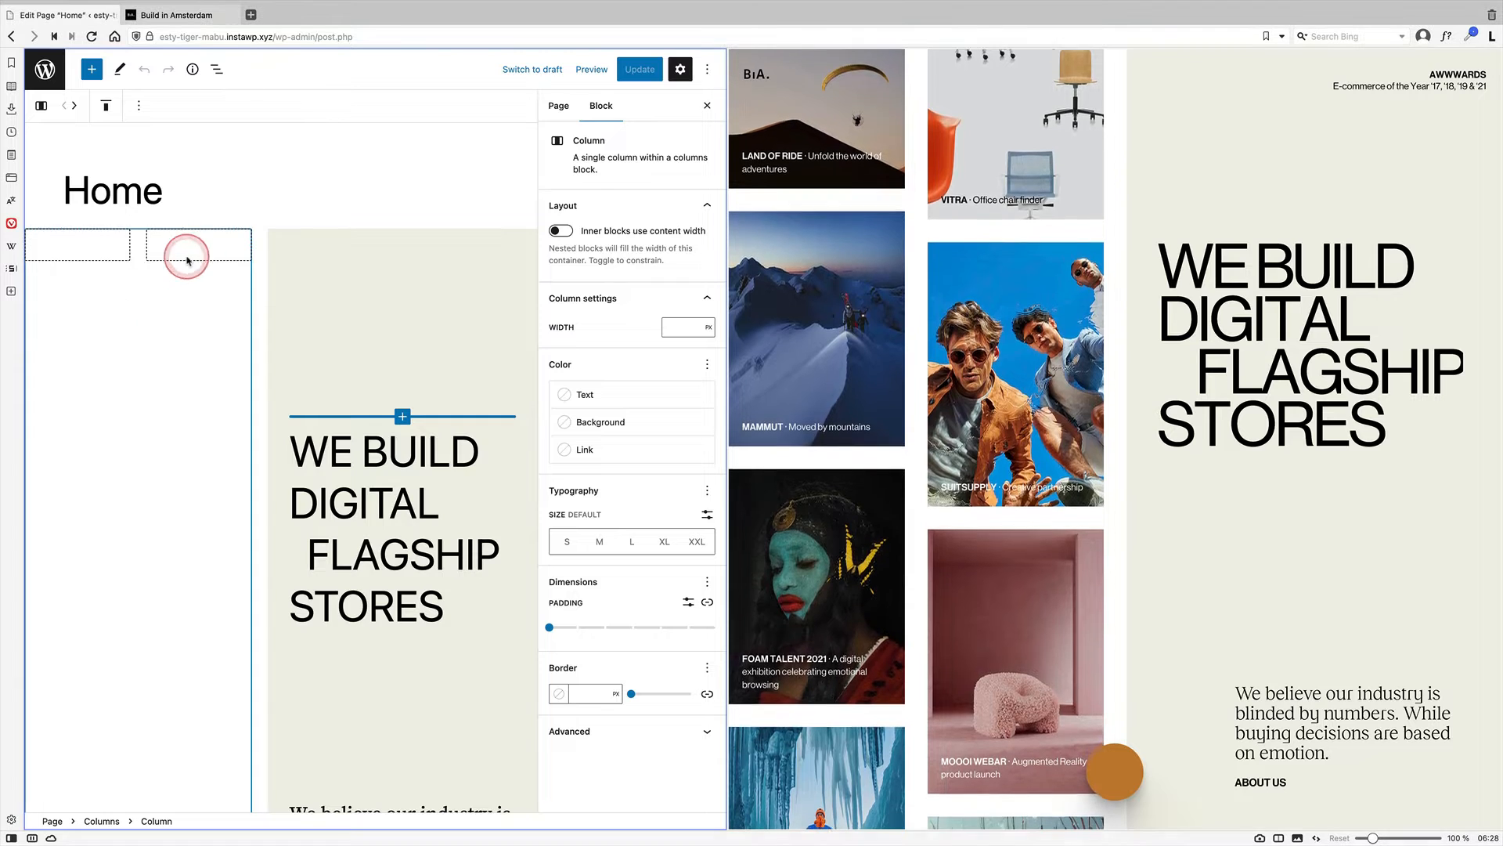
click(198, 250)
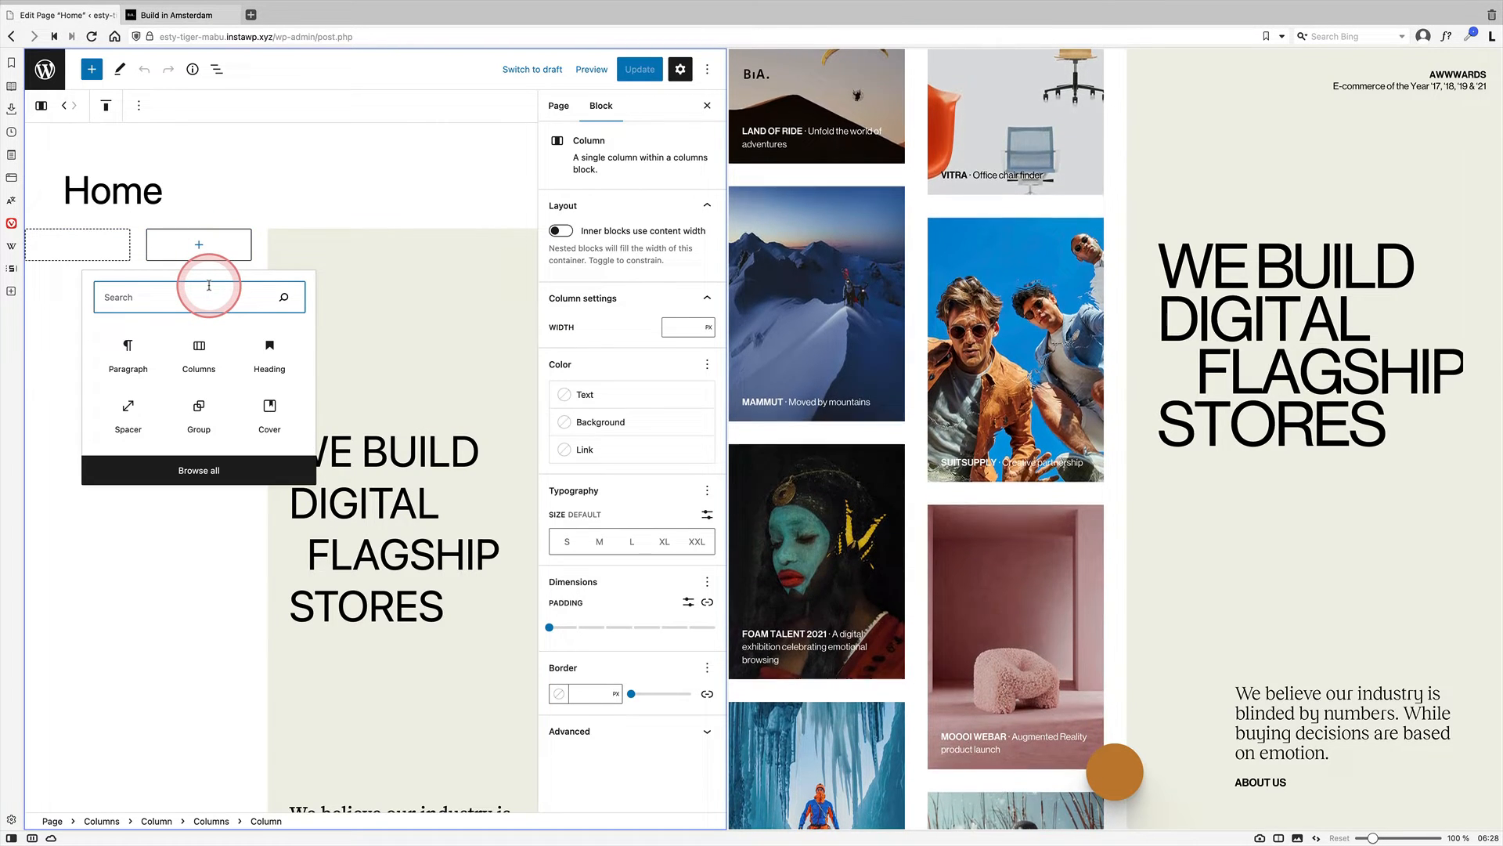
text(c)
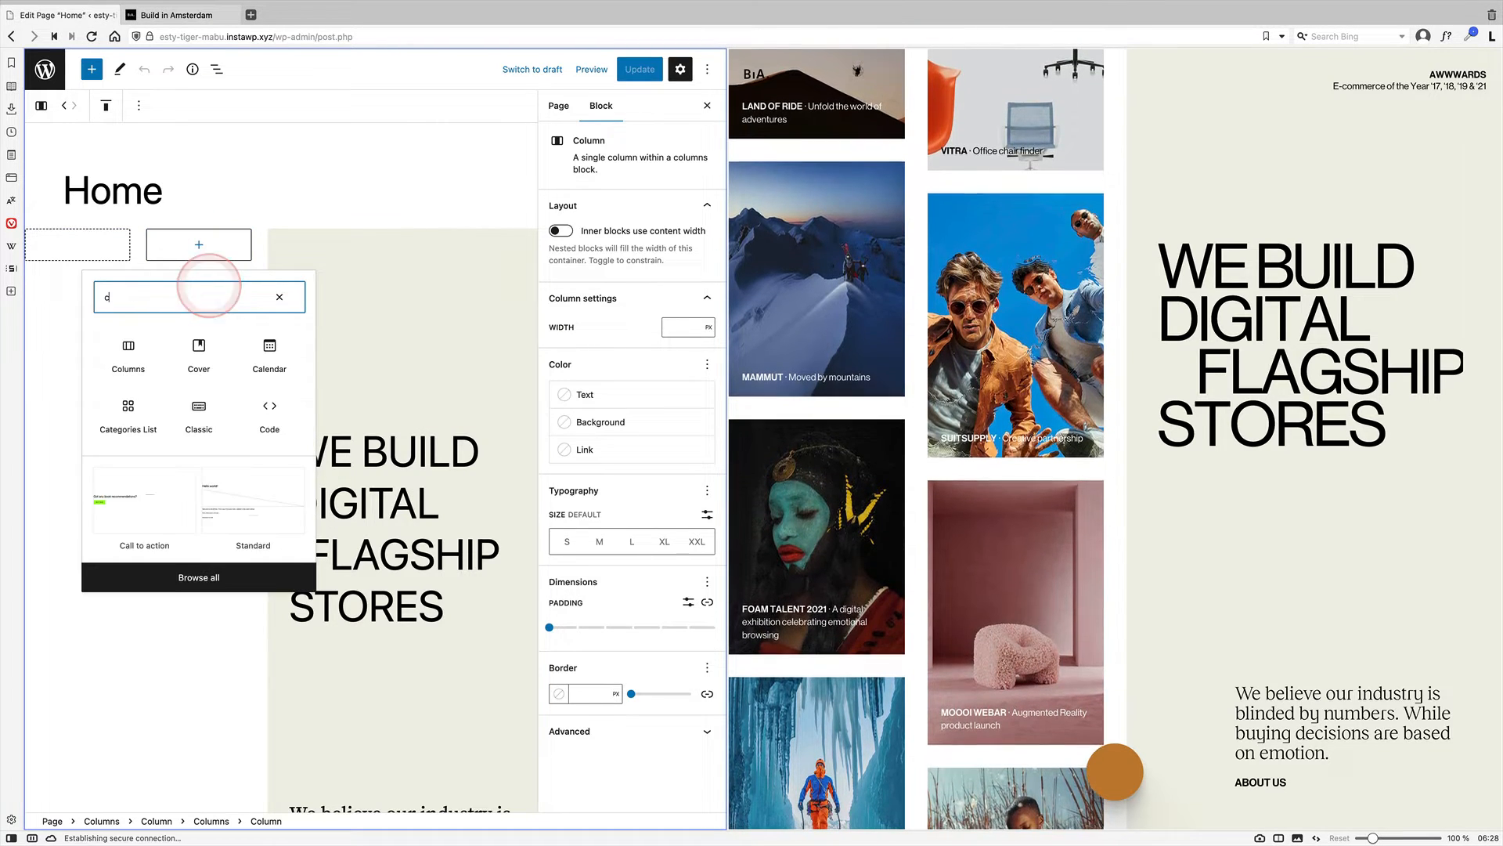
text(cover)
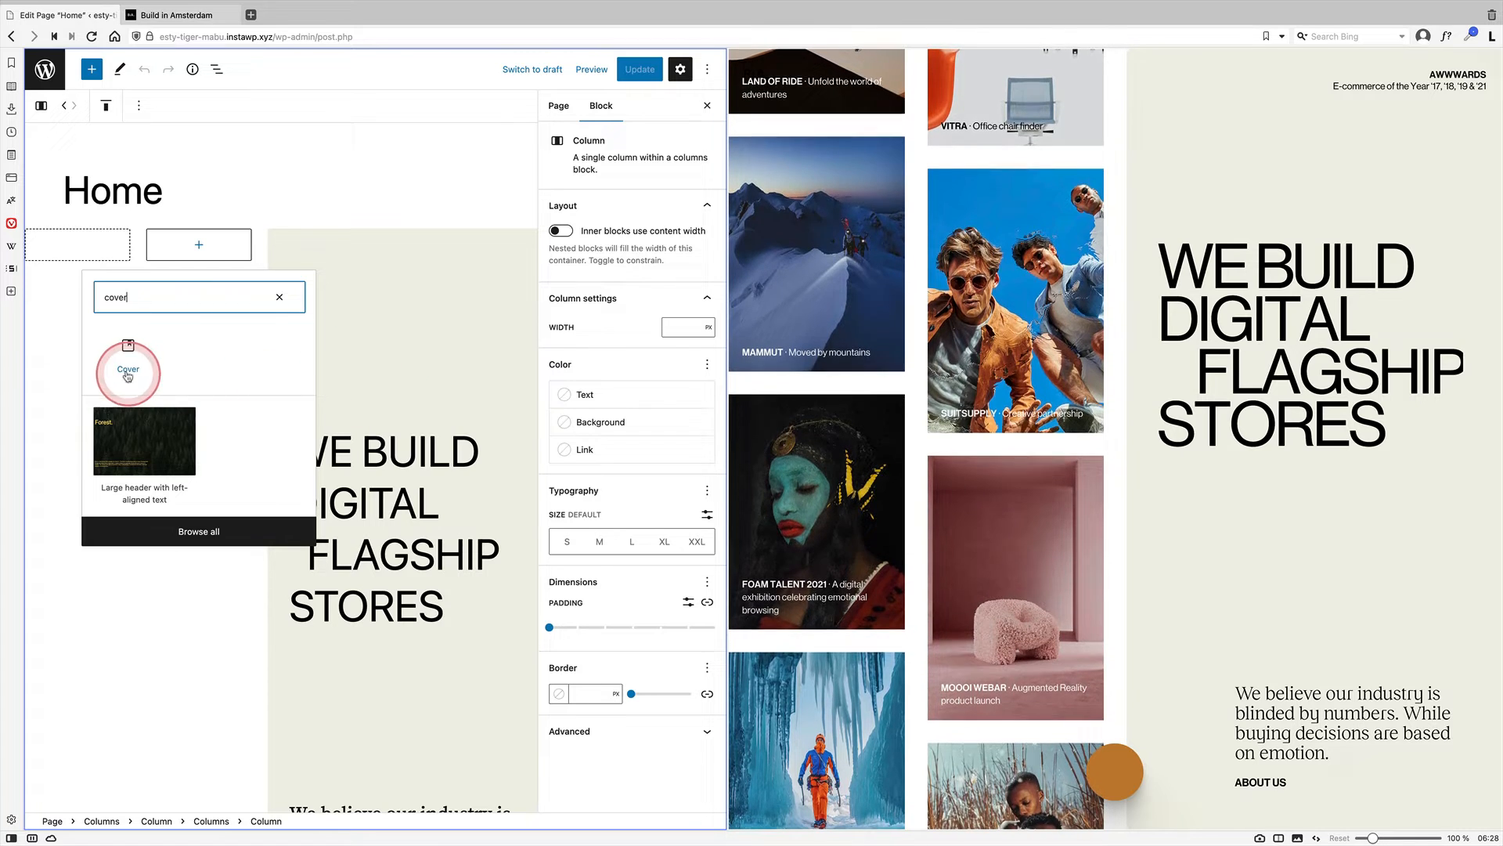
click(127, 371)
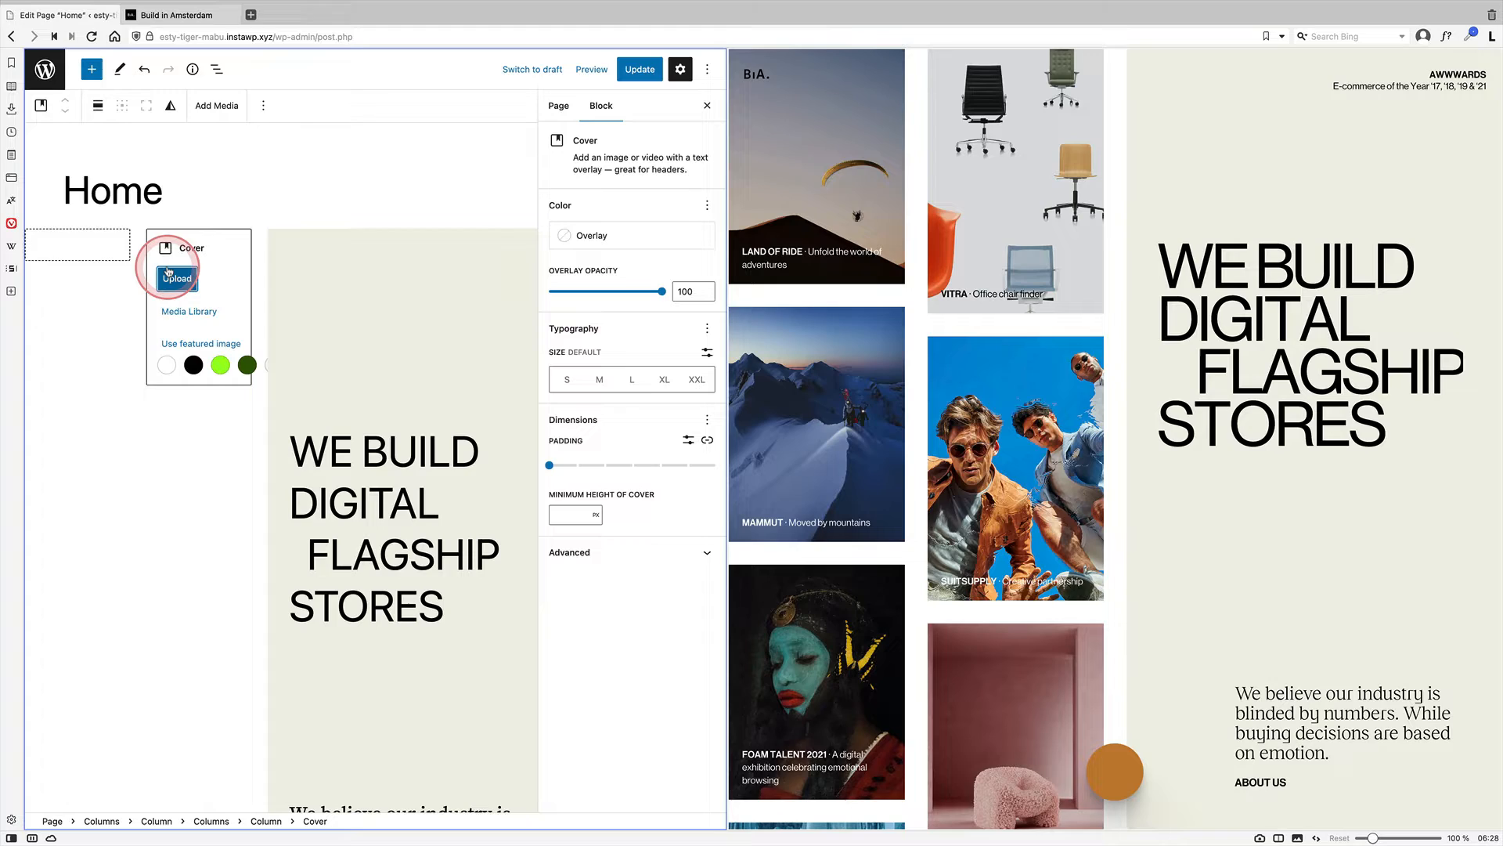
Step: Give the new cover the Vitra chair photo, 0 overlay opacity, and a small bottom-left caption
click(176, 279)
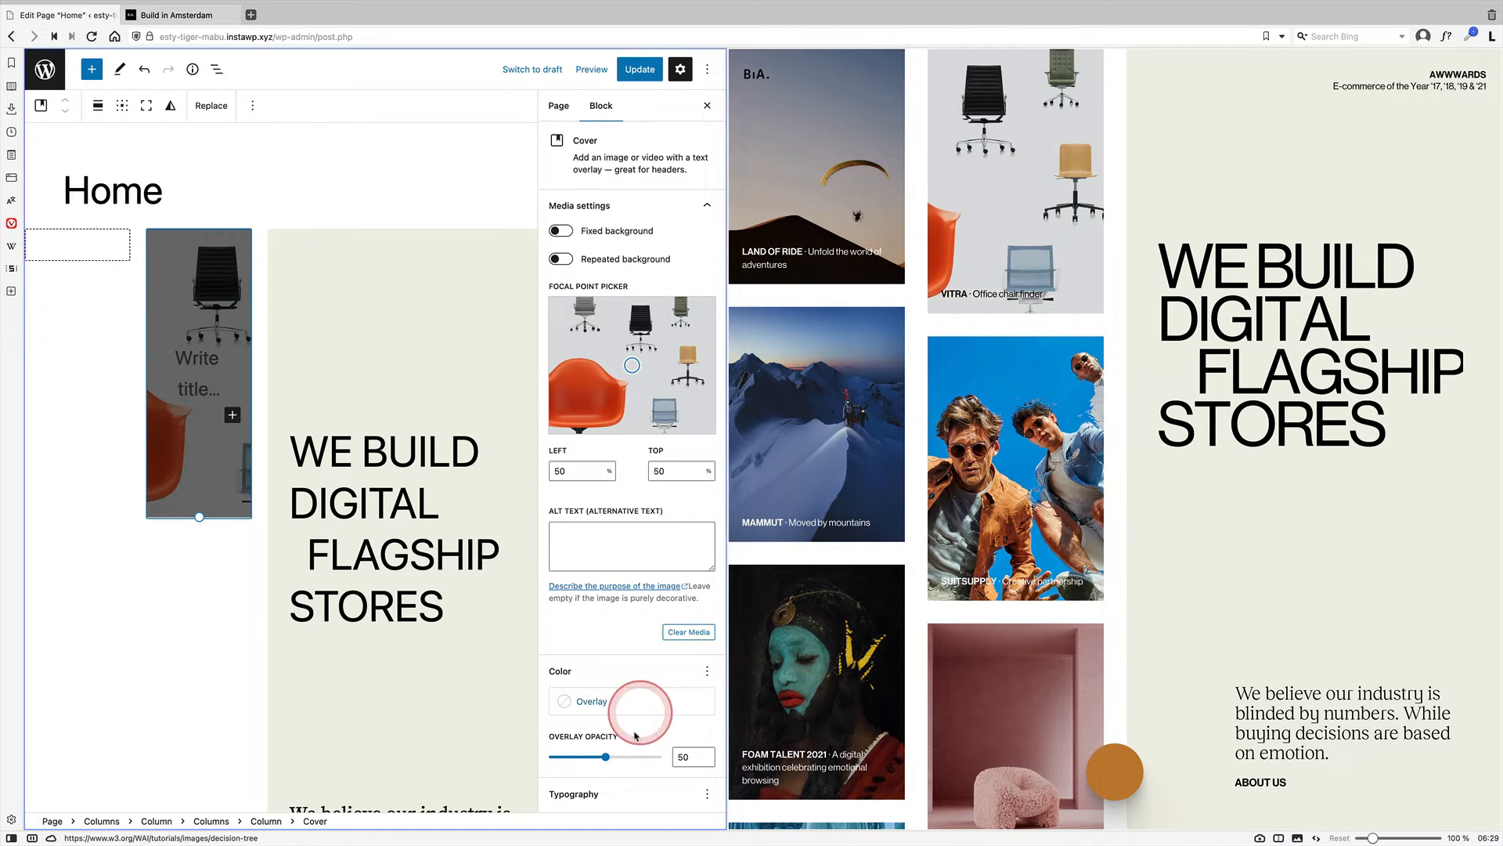
drag(606, 756, 548, 757)
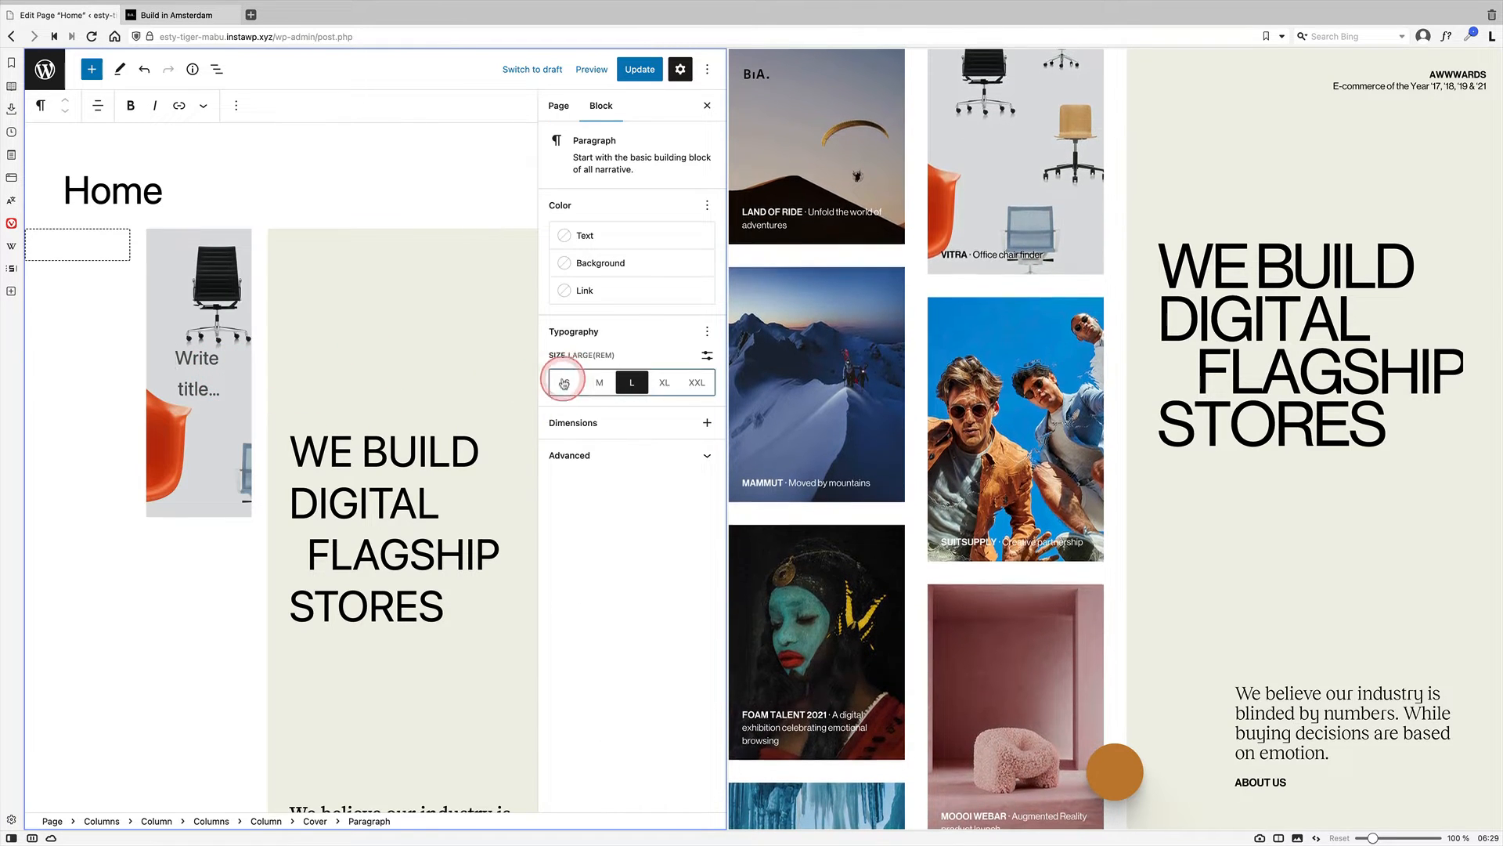
click(567, 382)
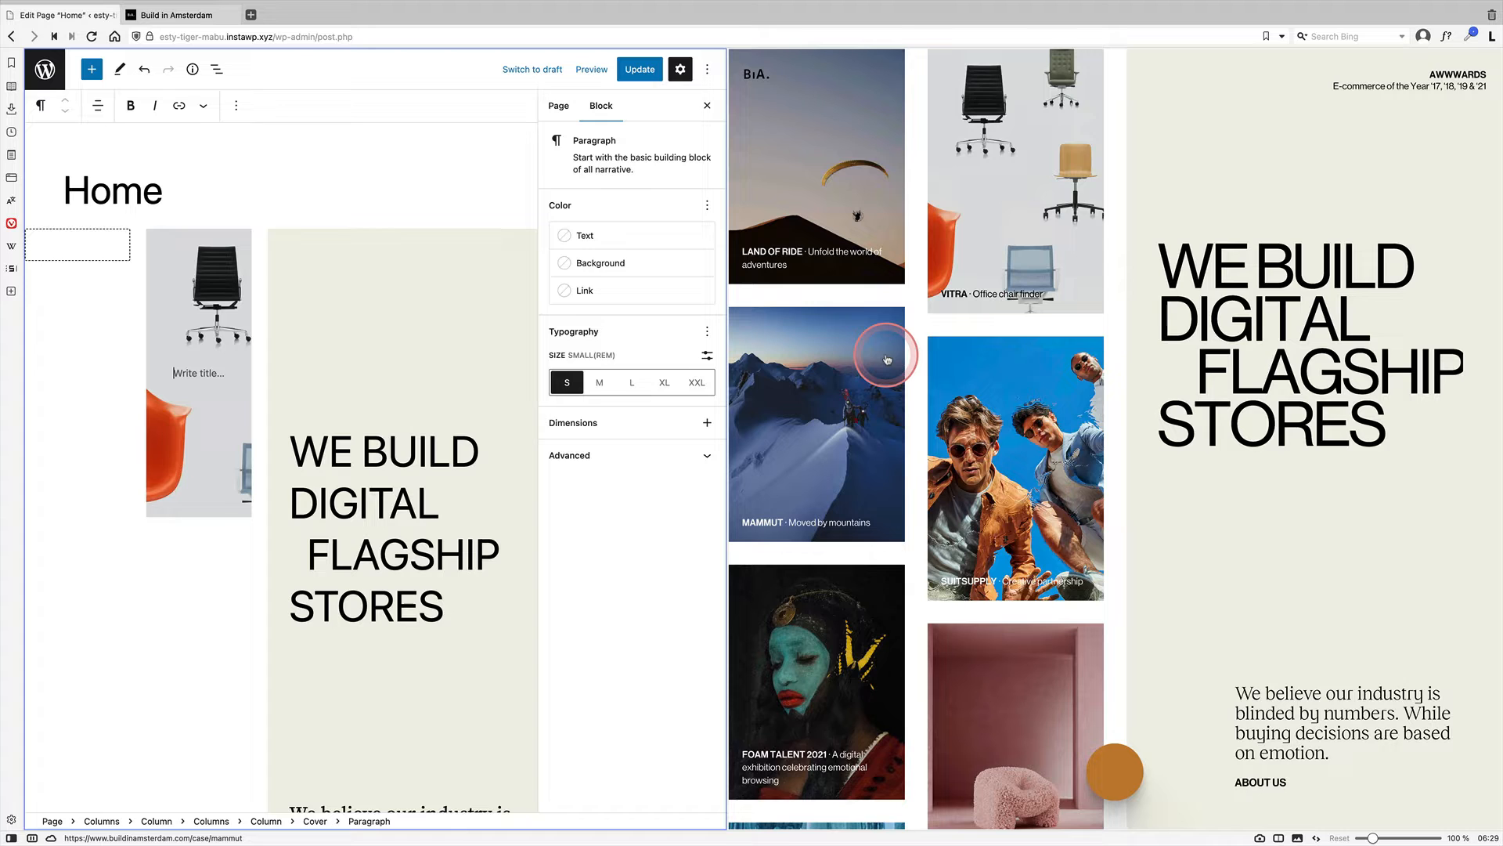
scroll(down, 3)
text(VITRA. Office chair finder)
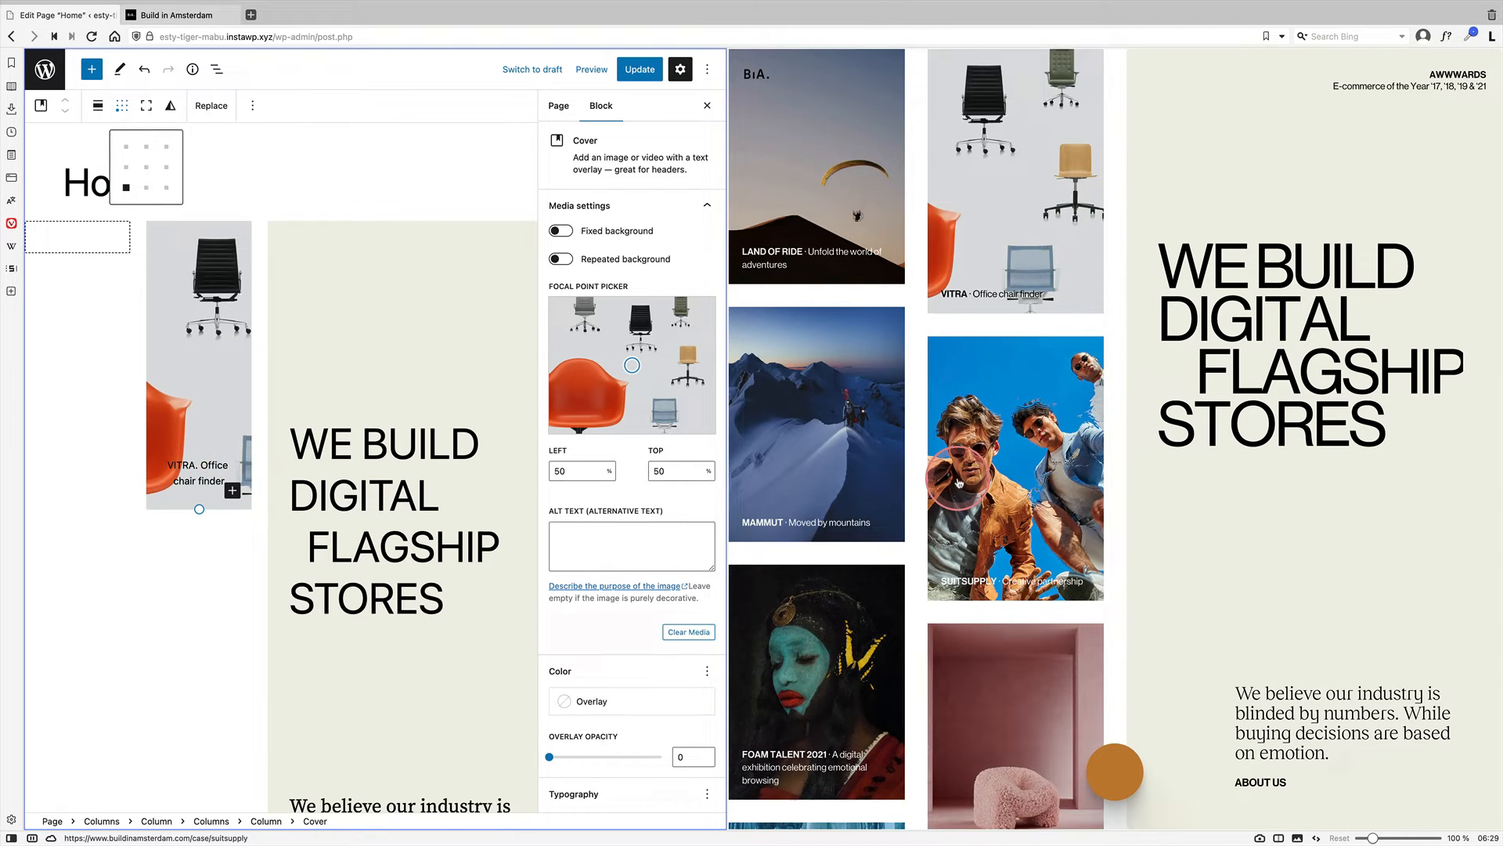
drag(198, 509, 198, 521)
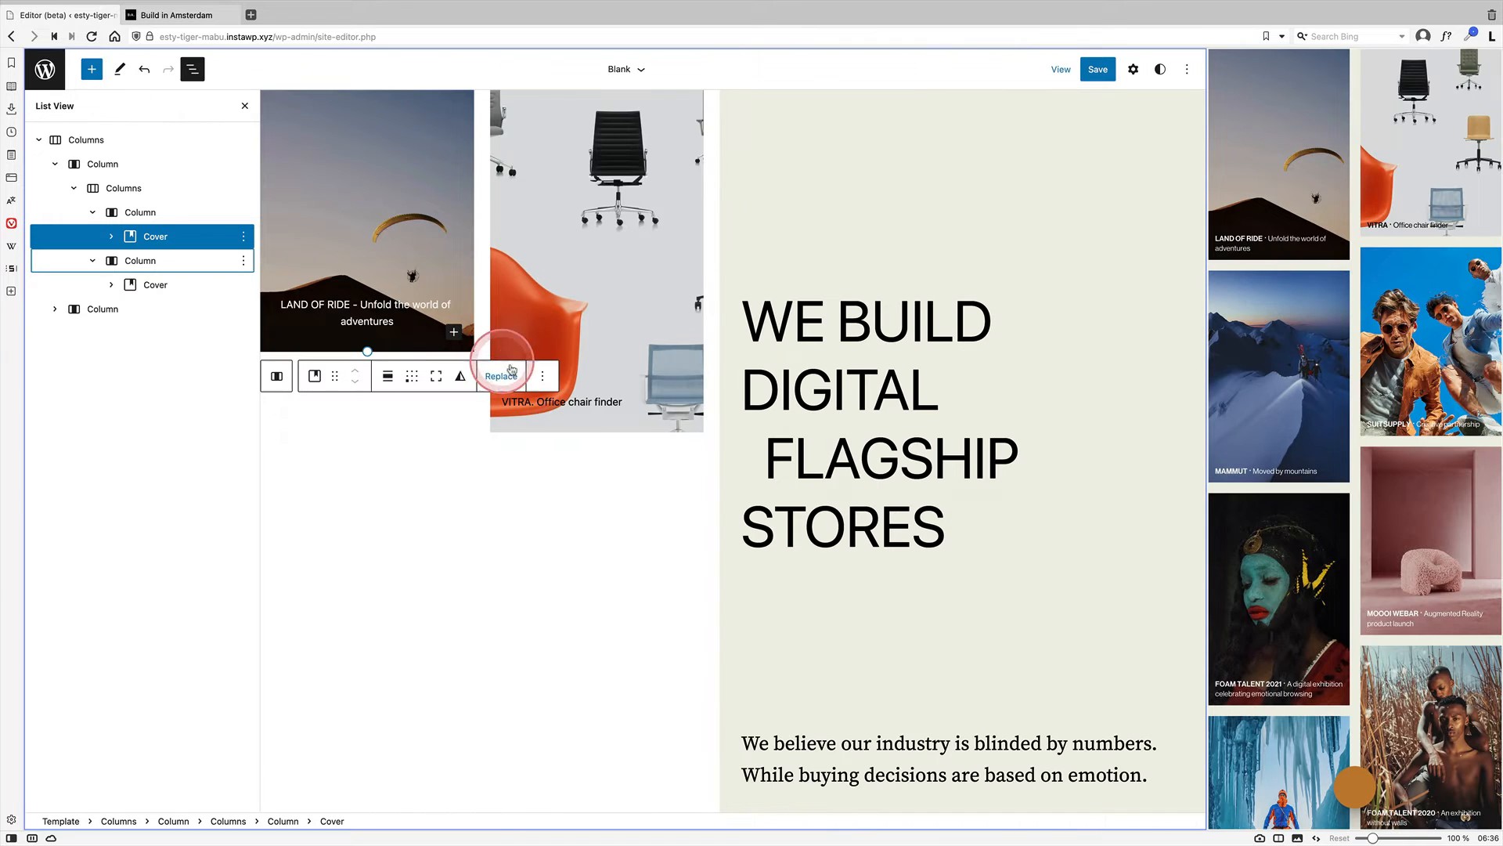
Step: Duplicate the paraglider tile and swap in the two men and pink armchair photos
click(500, 375)
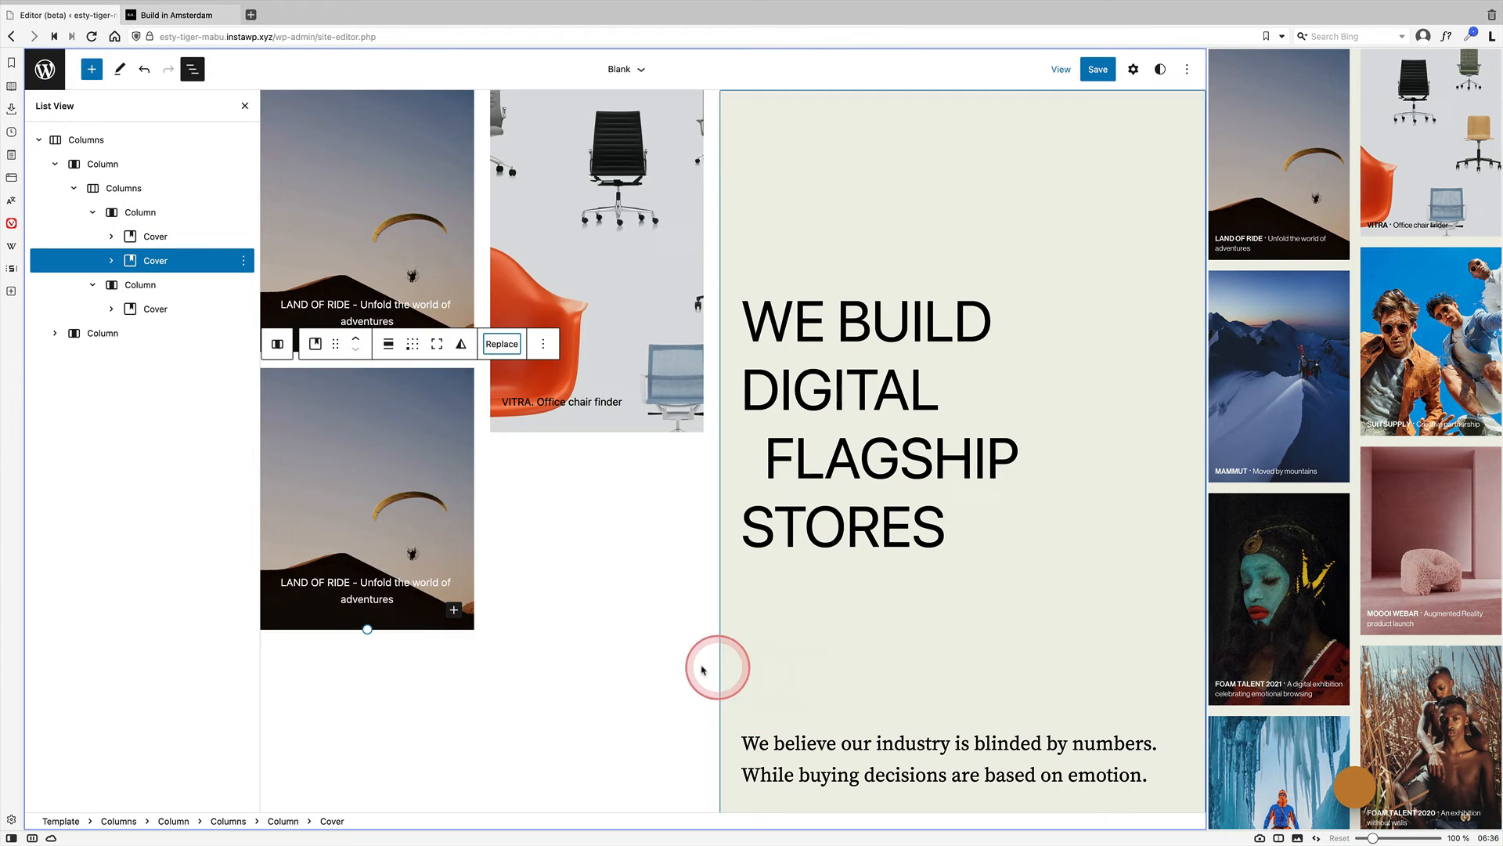
click(542, 343)
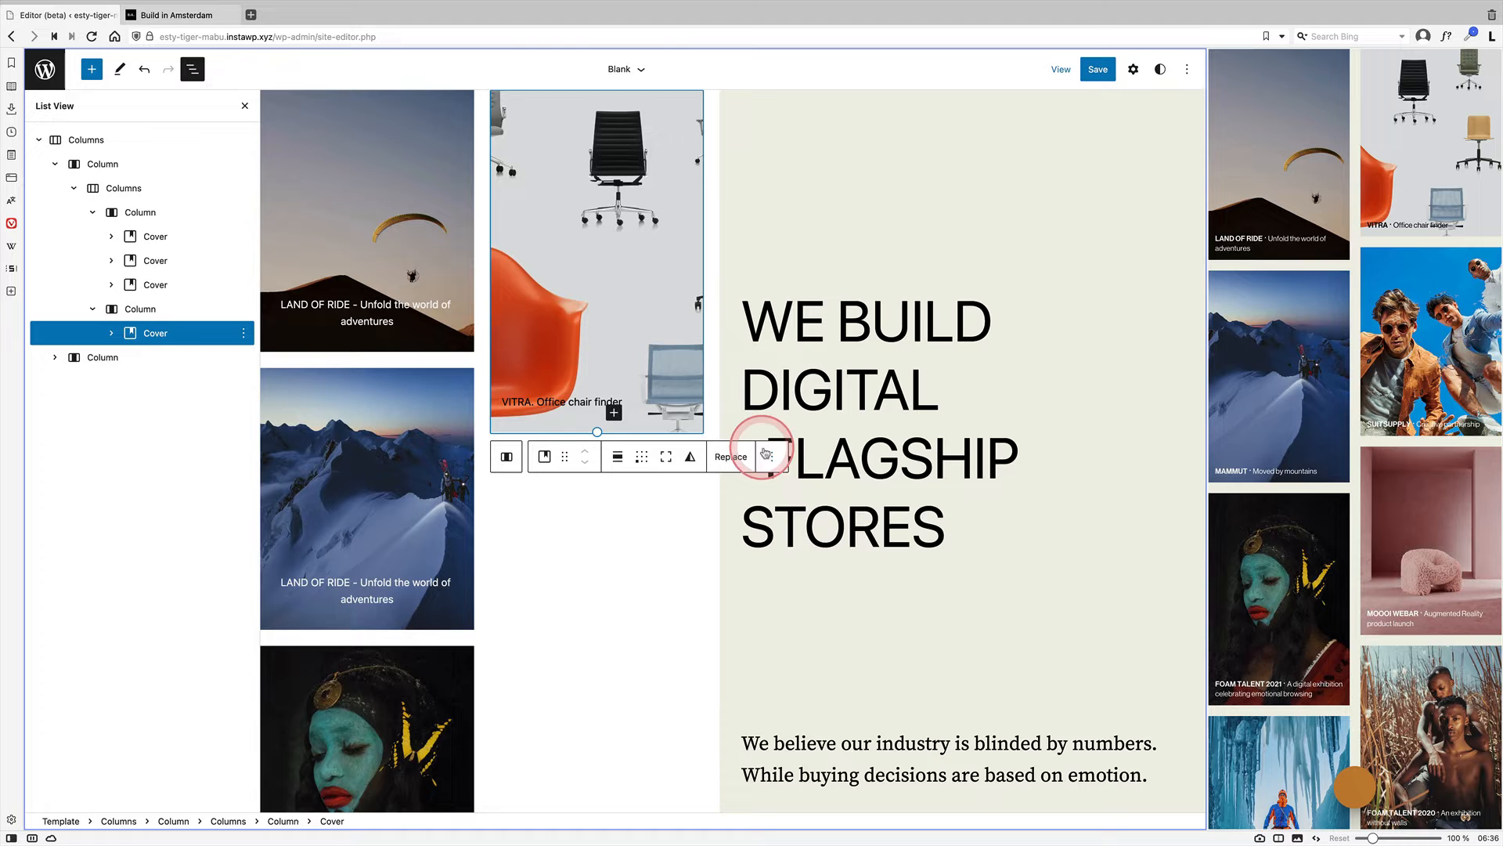
click(729, 456)
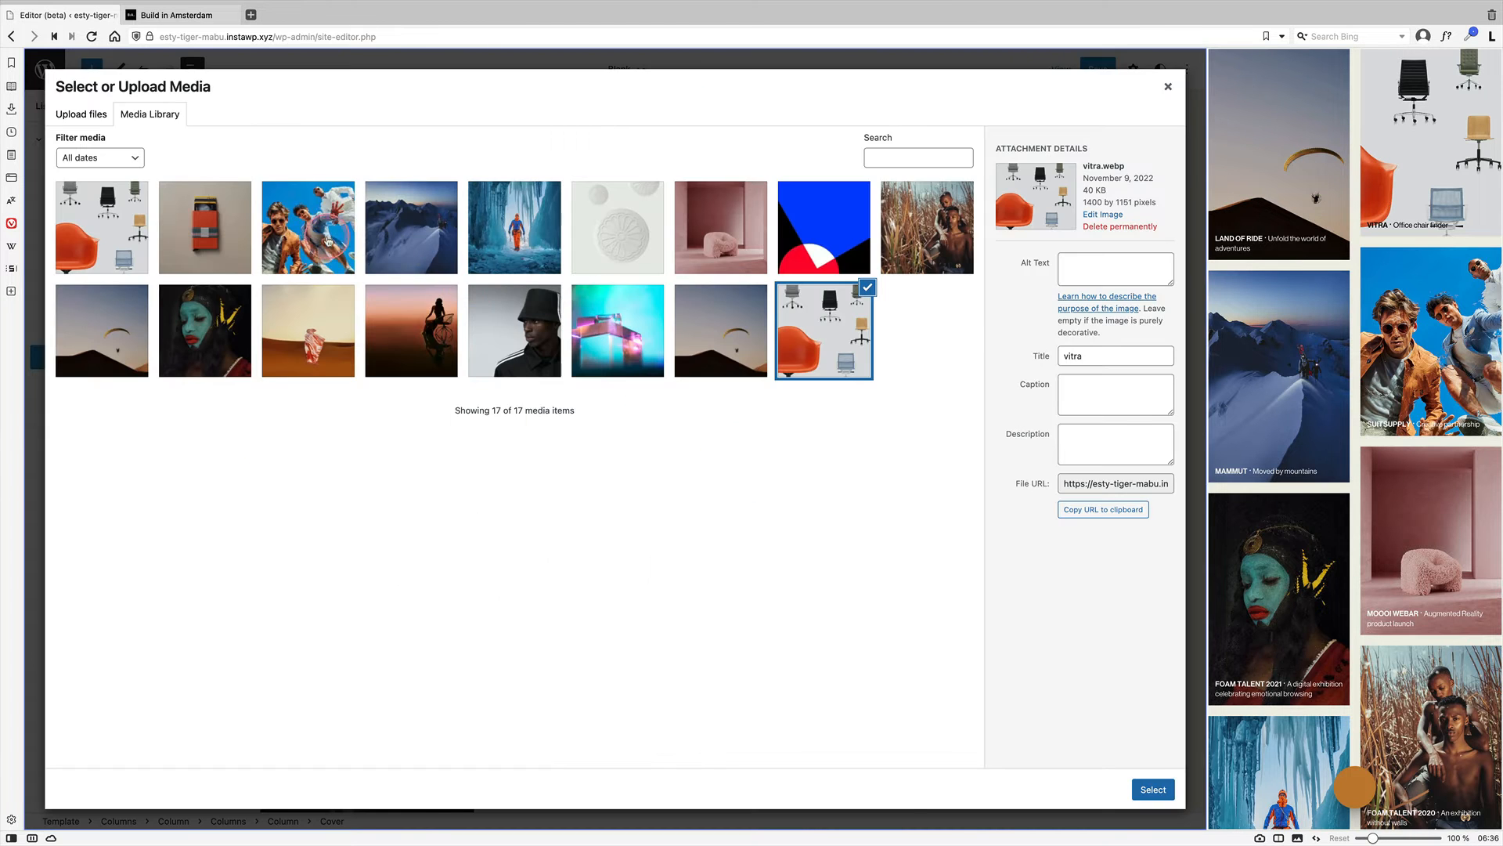
click(1153, 790)
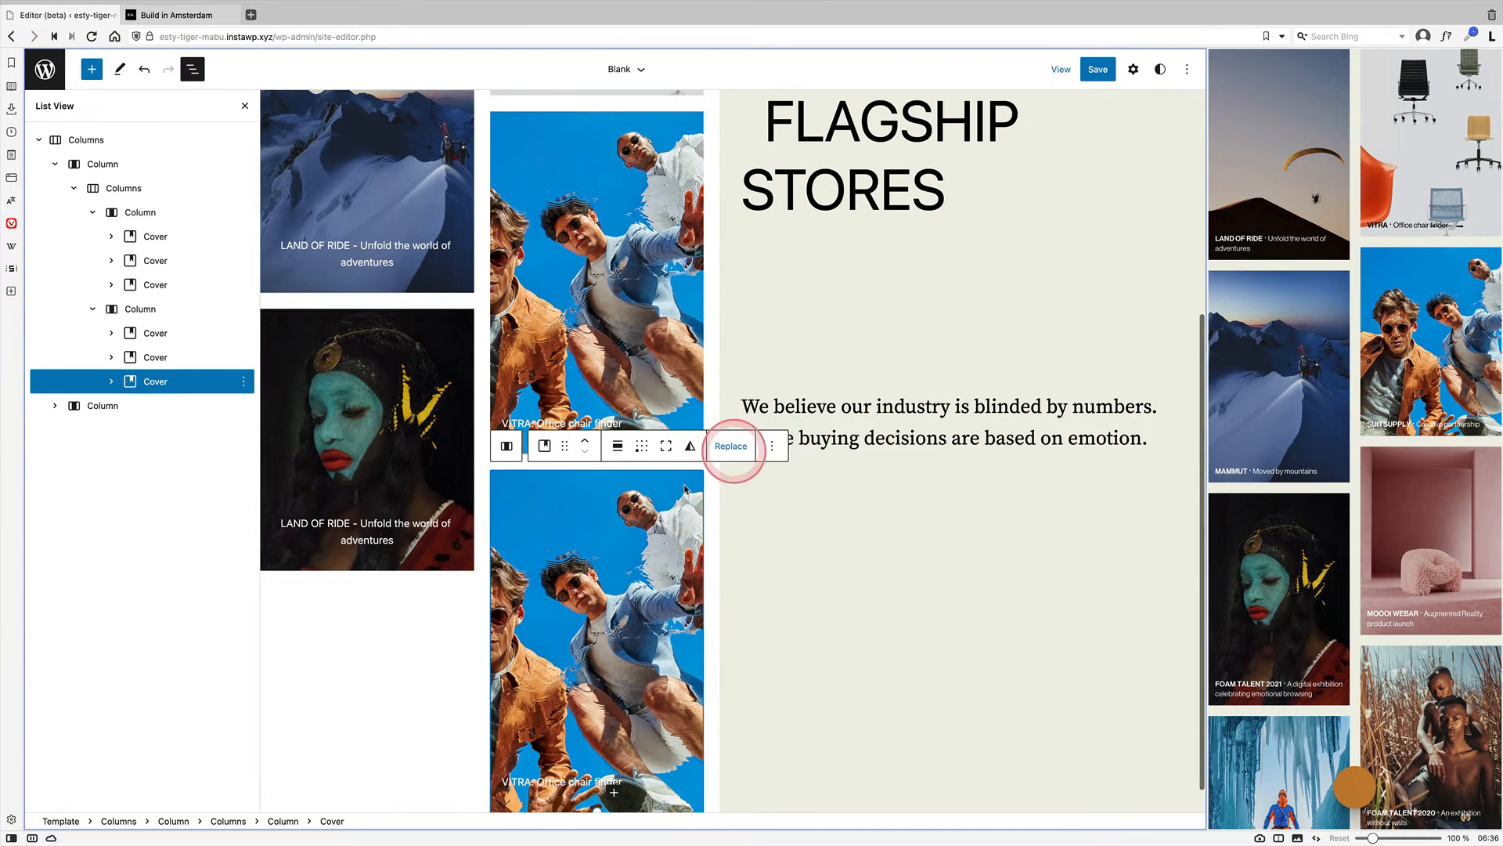
click(730, 446)
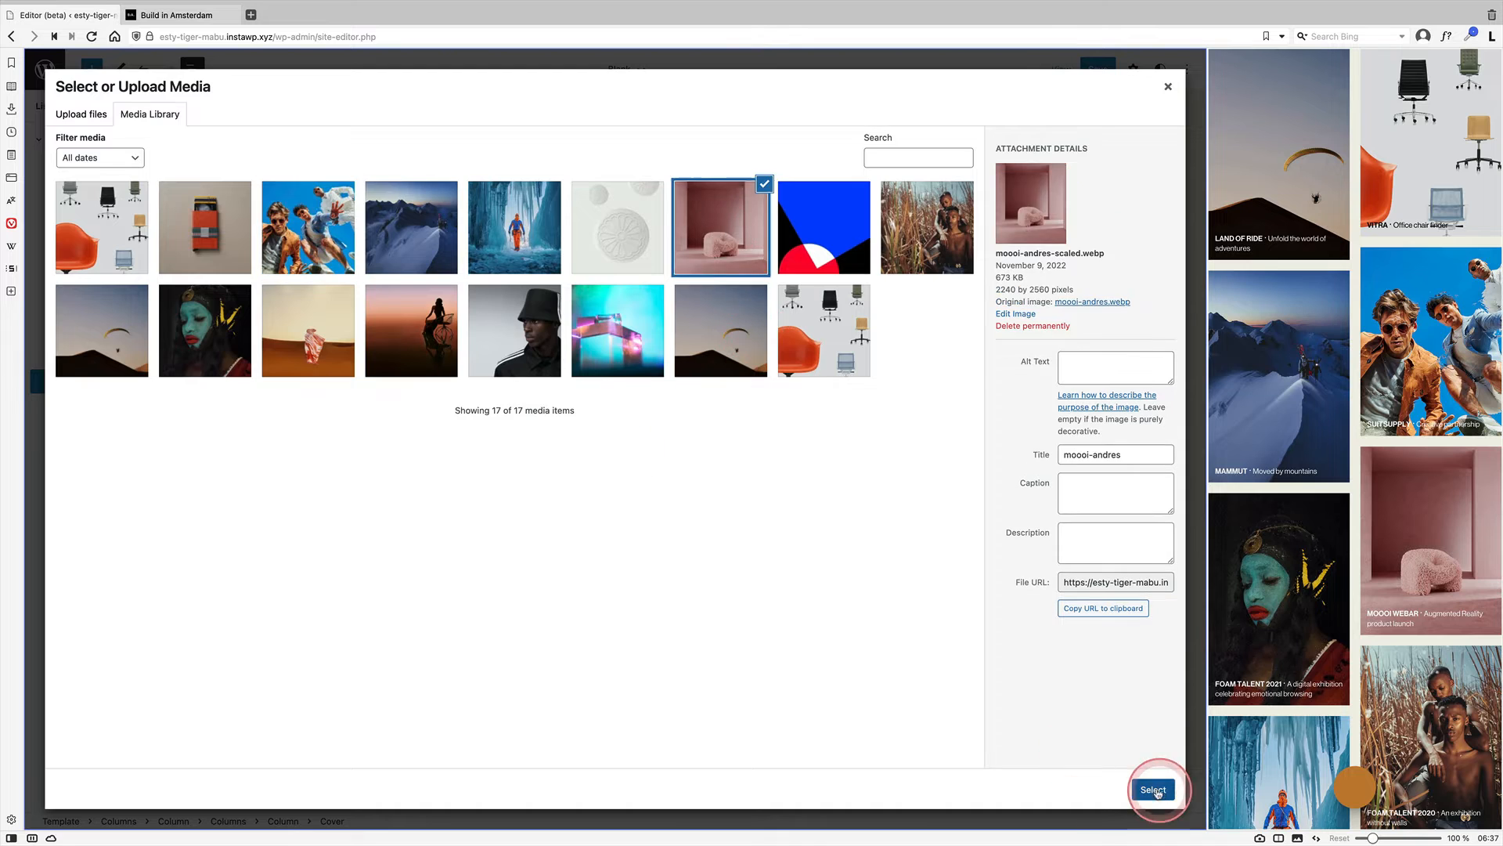
click(1156, 789)
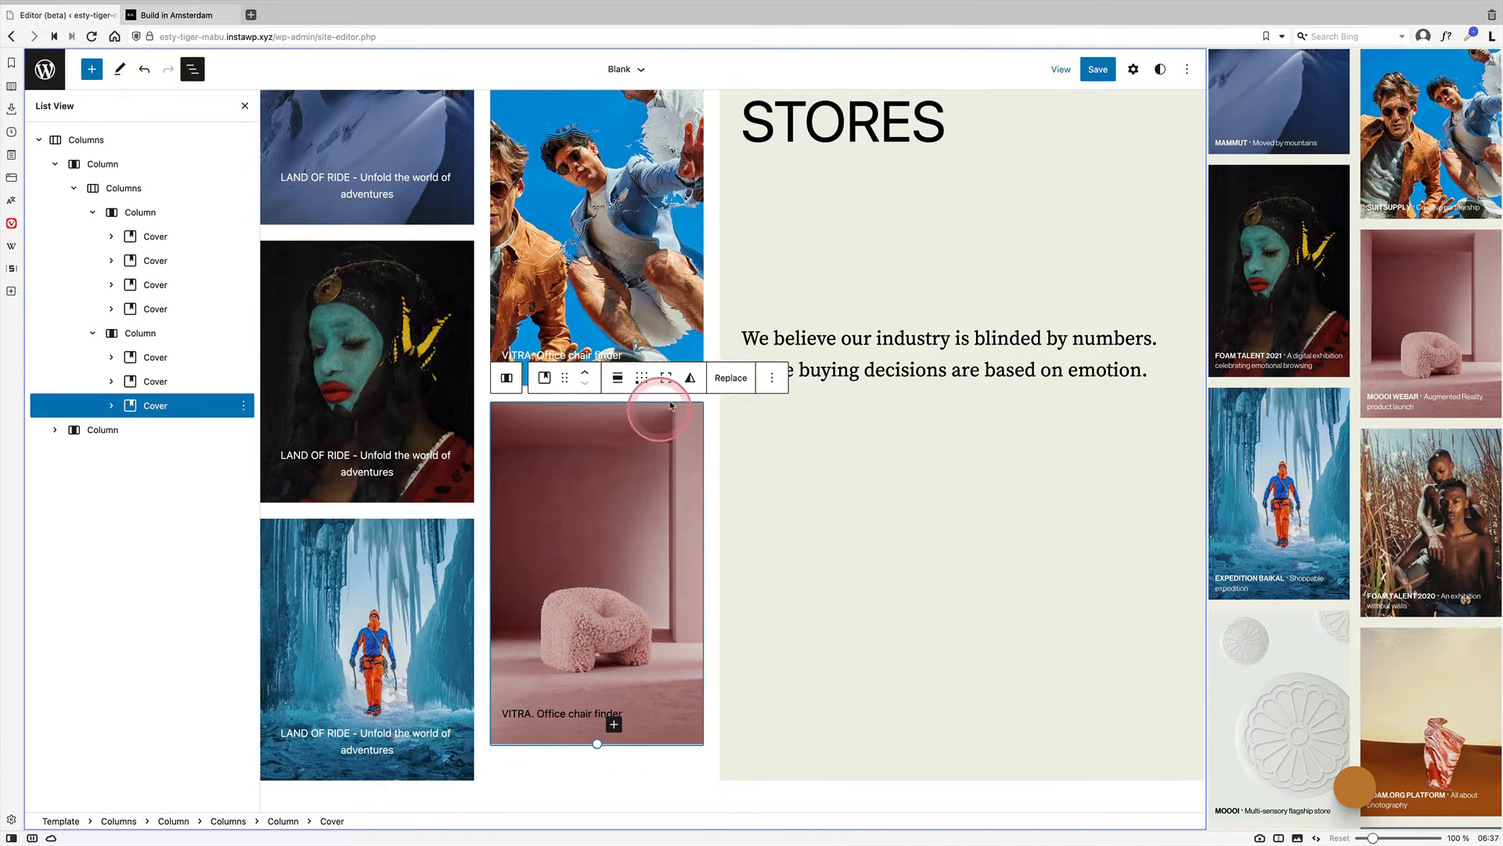
Step: Duplicate another tile and give it the white Moooi button photo
click(729, 376)
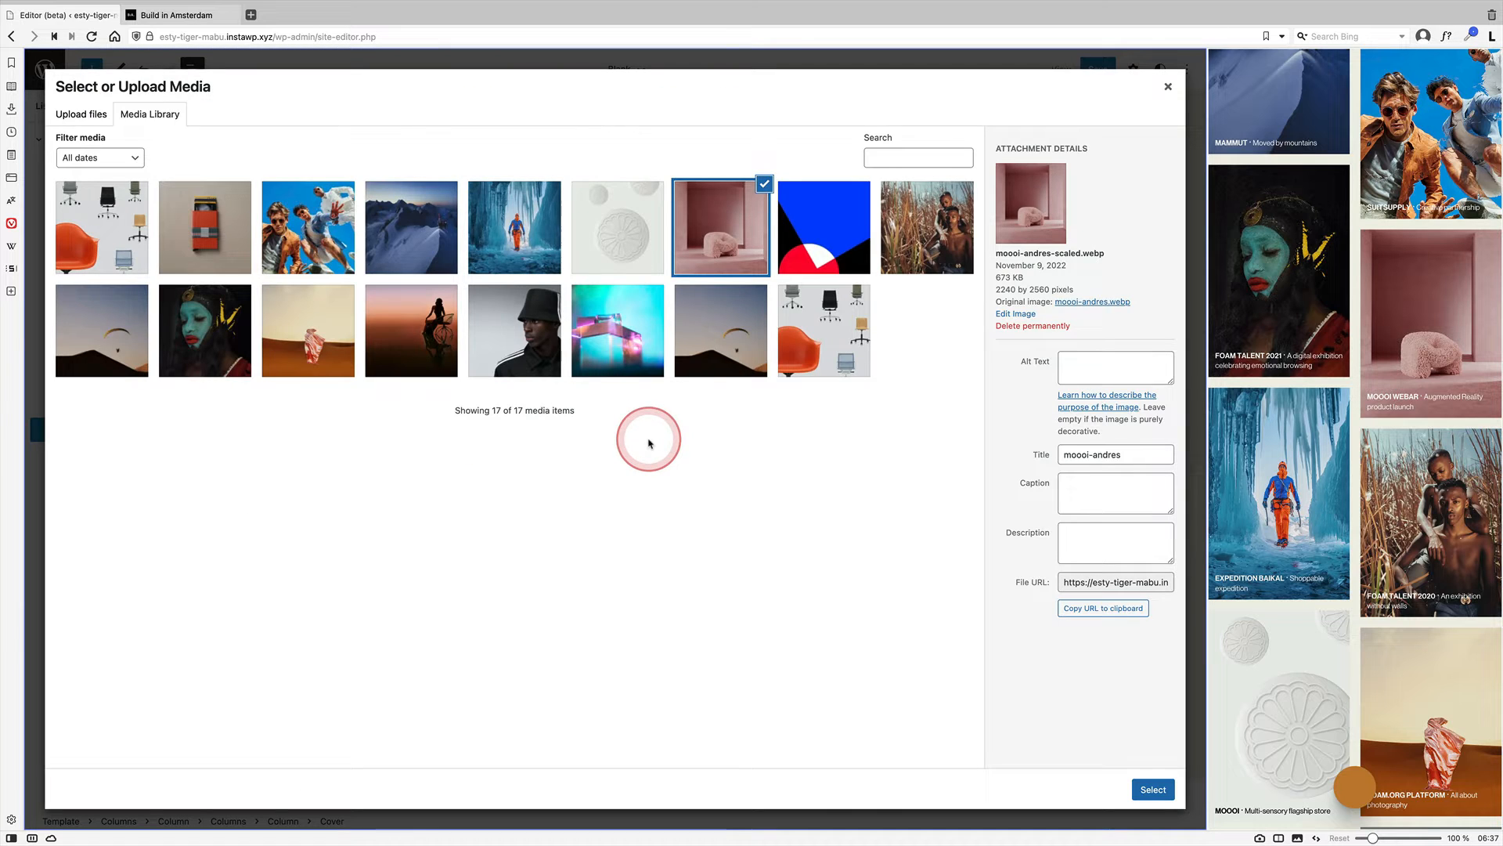
click(543, 172)
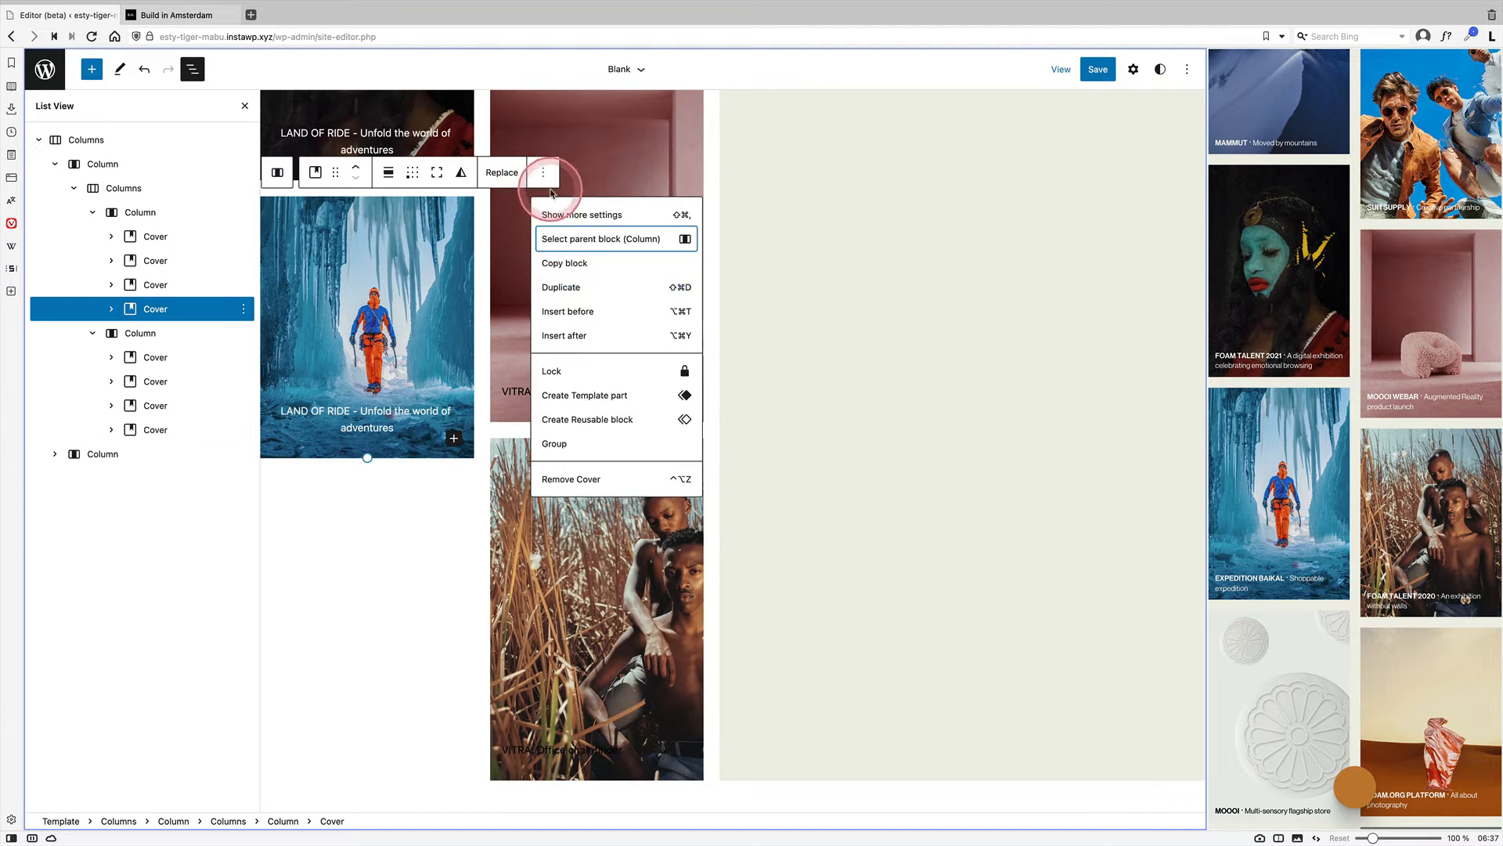
click(500, 171)
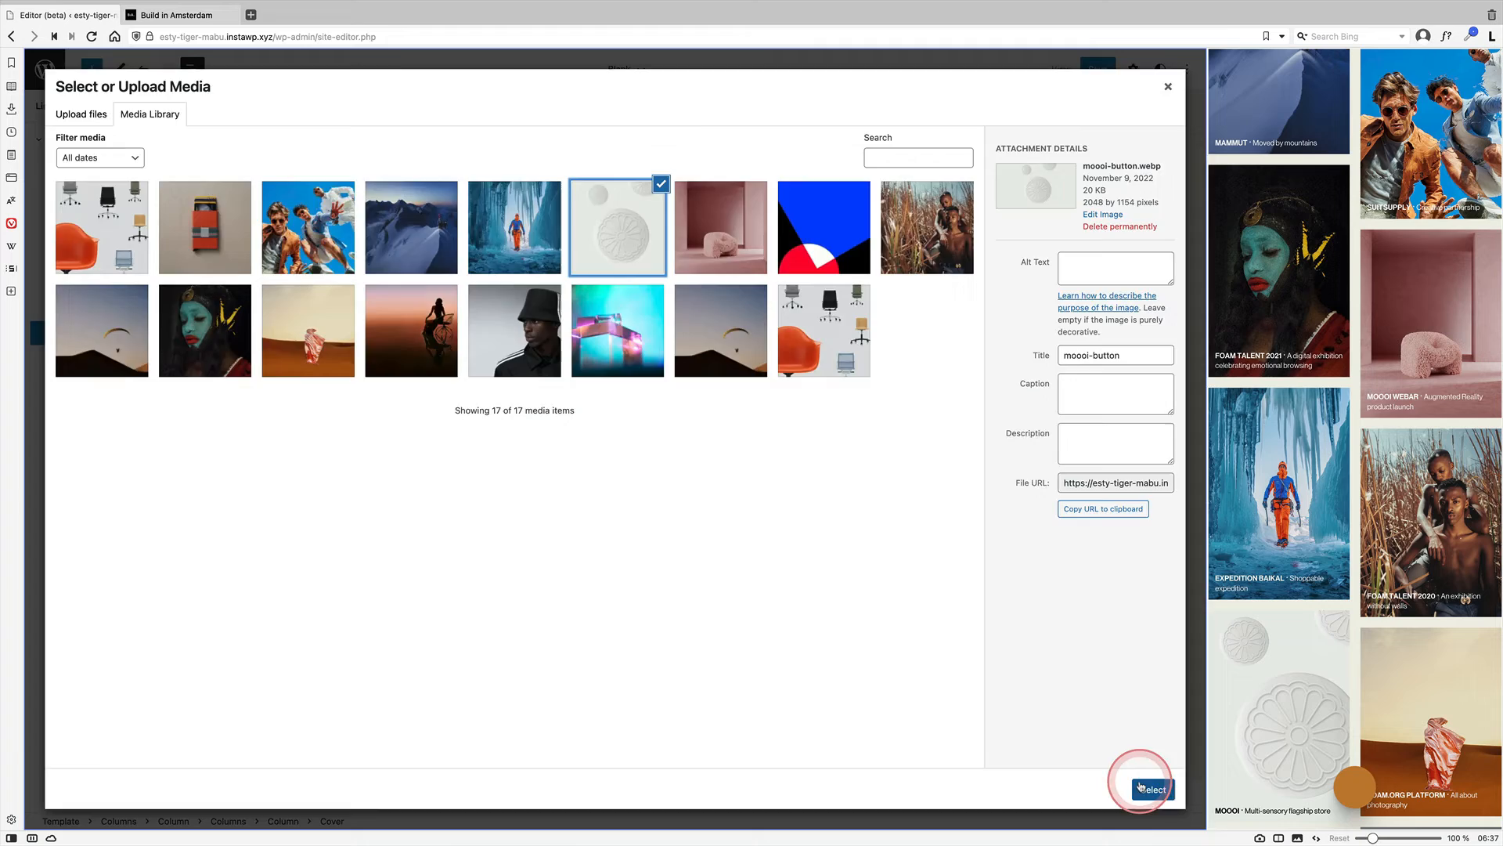
click(1148, 787)
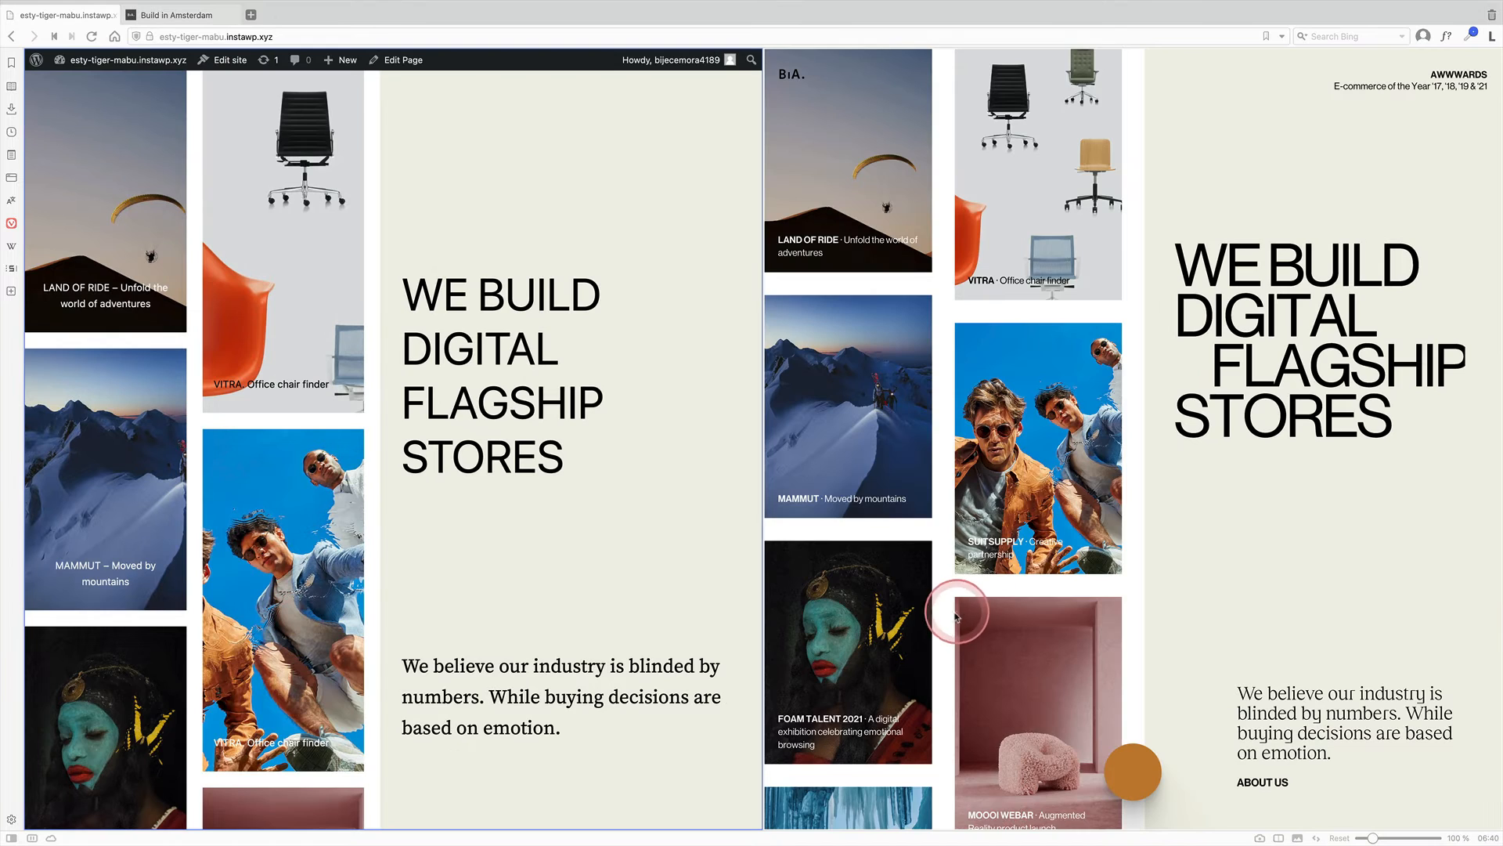
Step: Scroll down the live page to inspect the tile grid
scroll(down, 3)
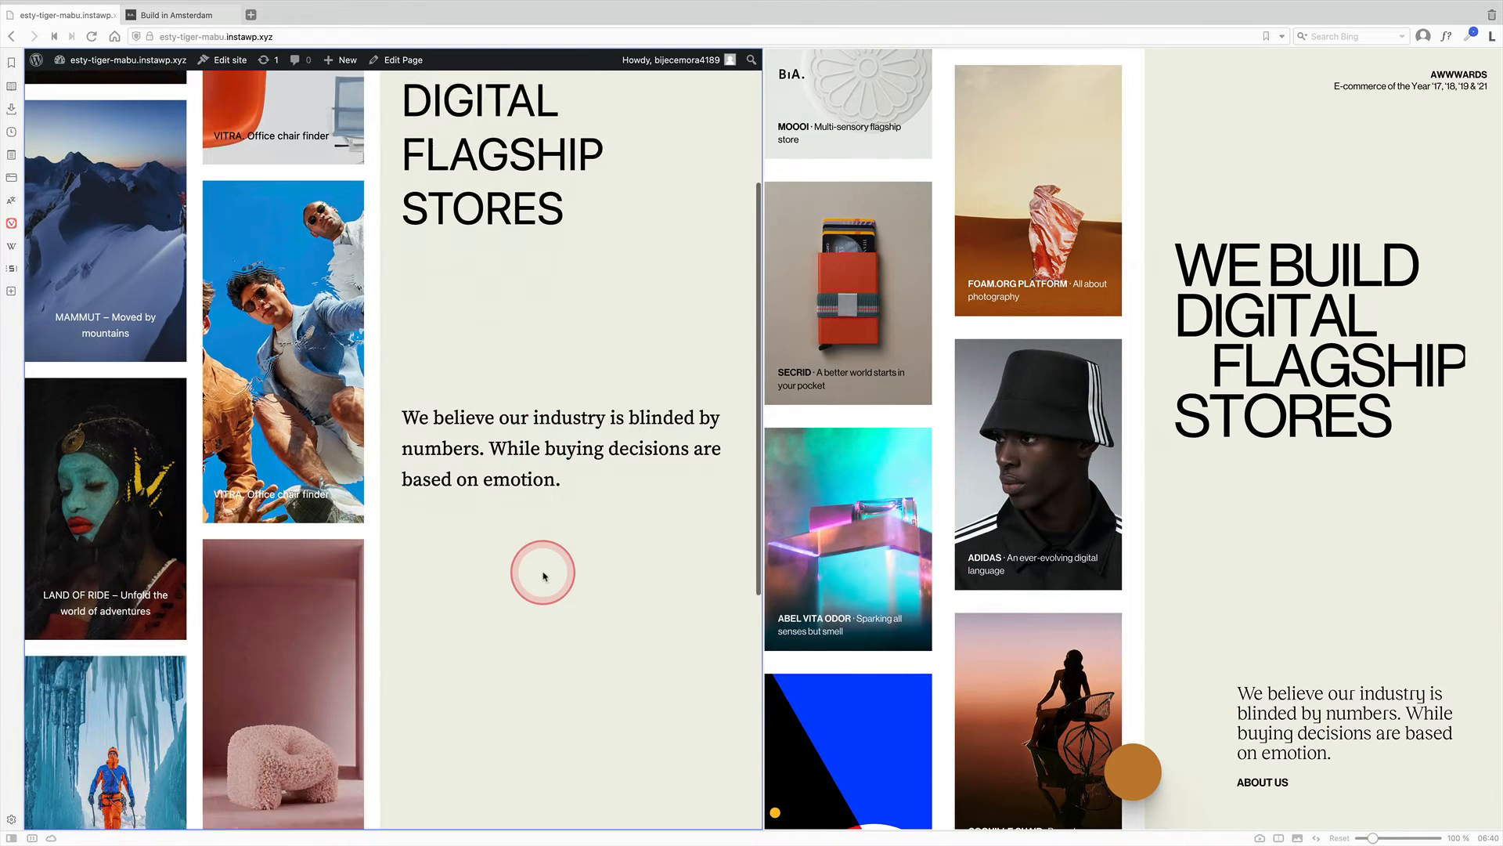
scroll(down, 3)
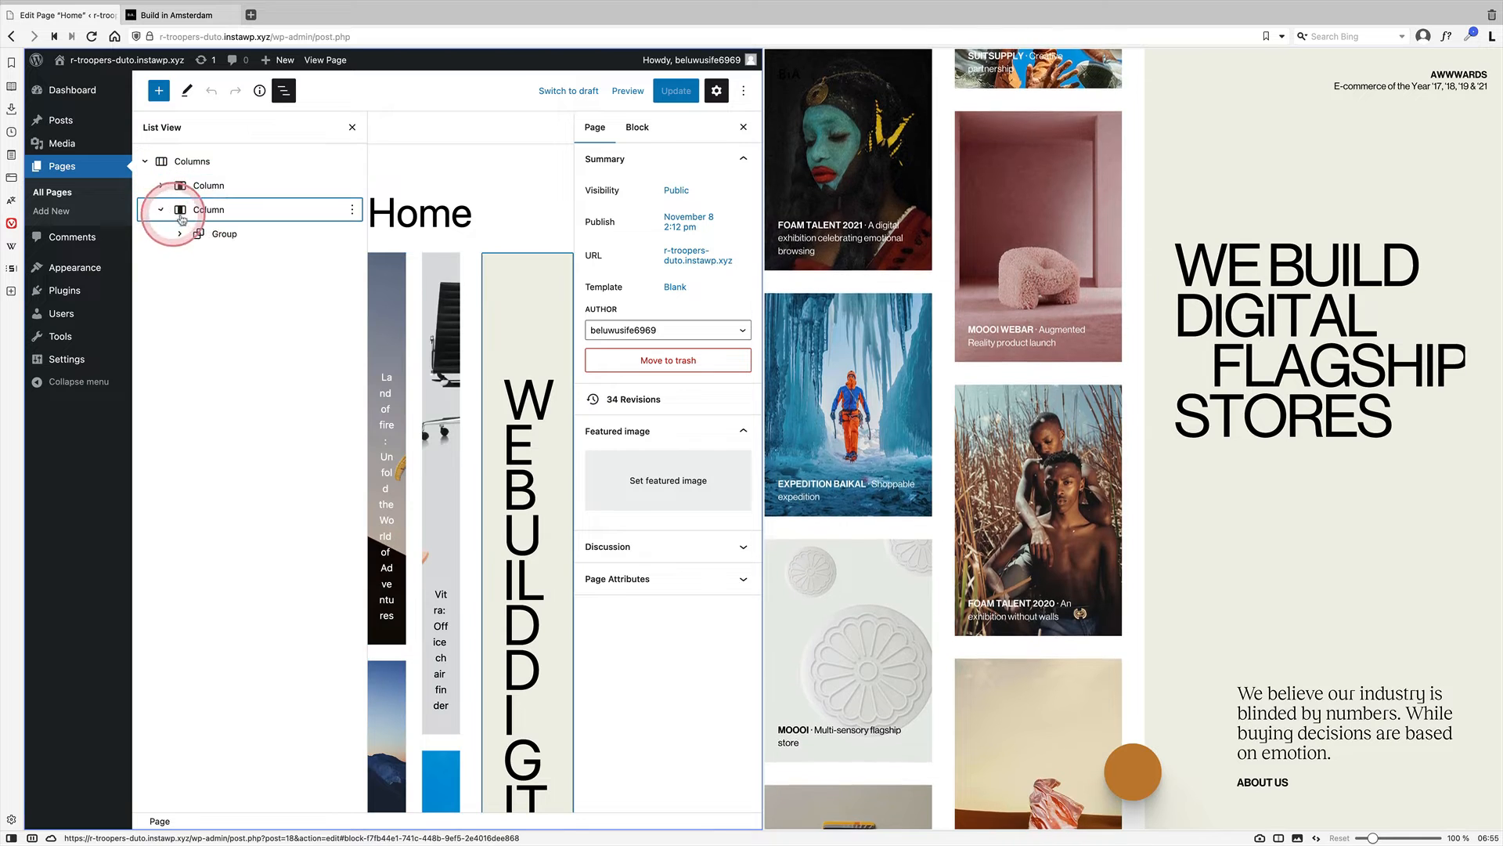
Step: Nest the beige column's hero text group inside a new Sticky block and view the page
click(208, 209)
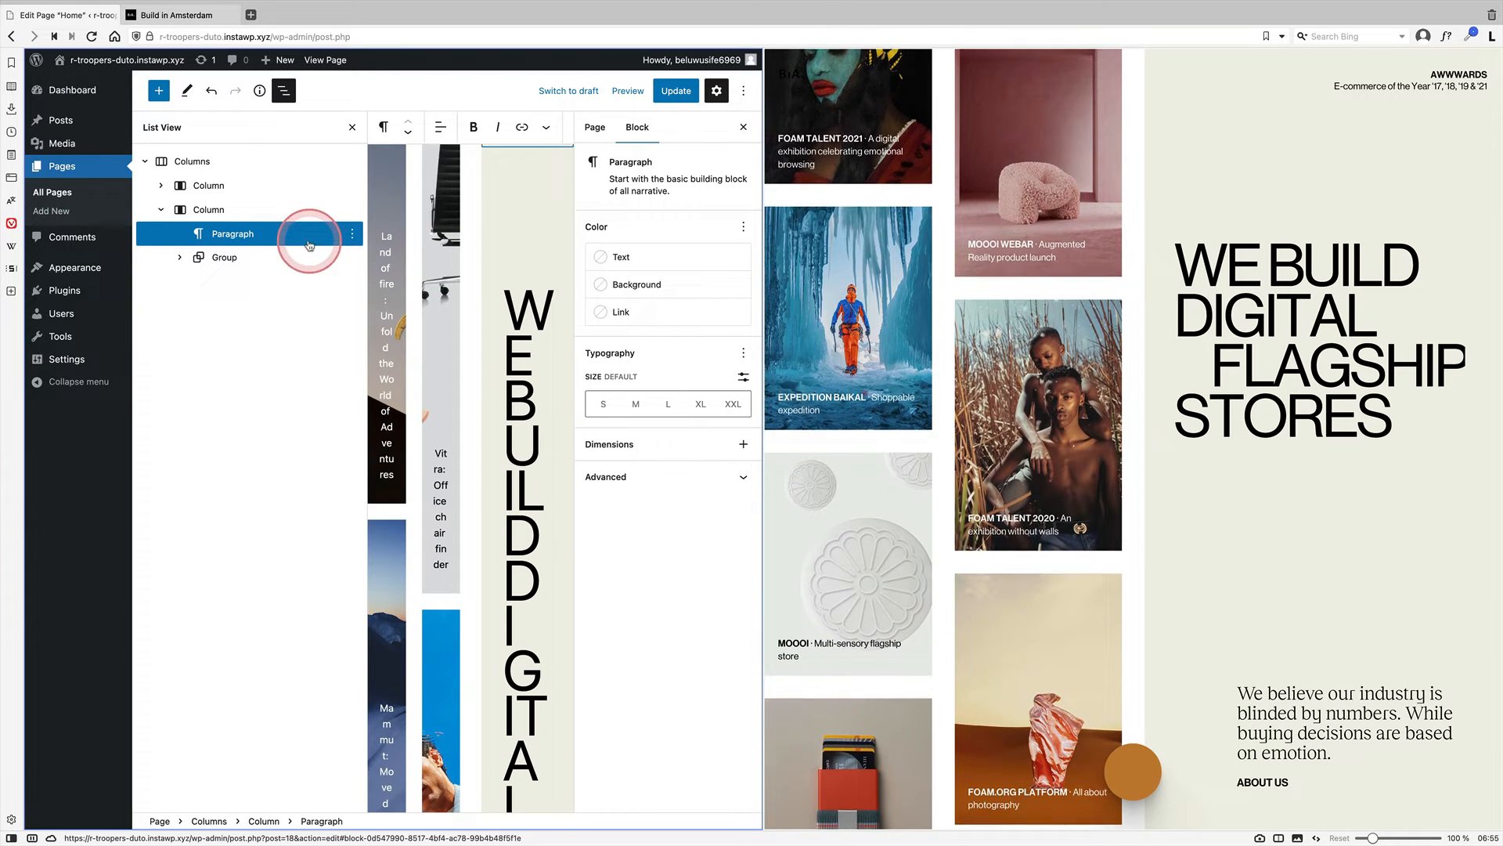
click(309, 245)
text(/sti)
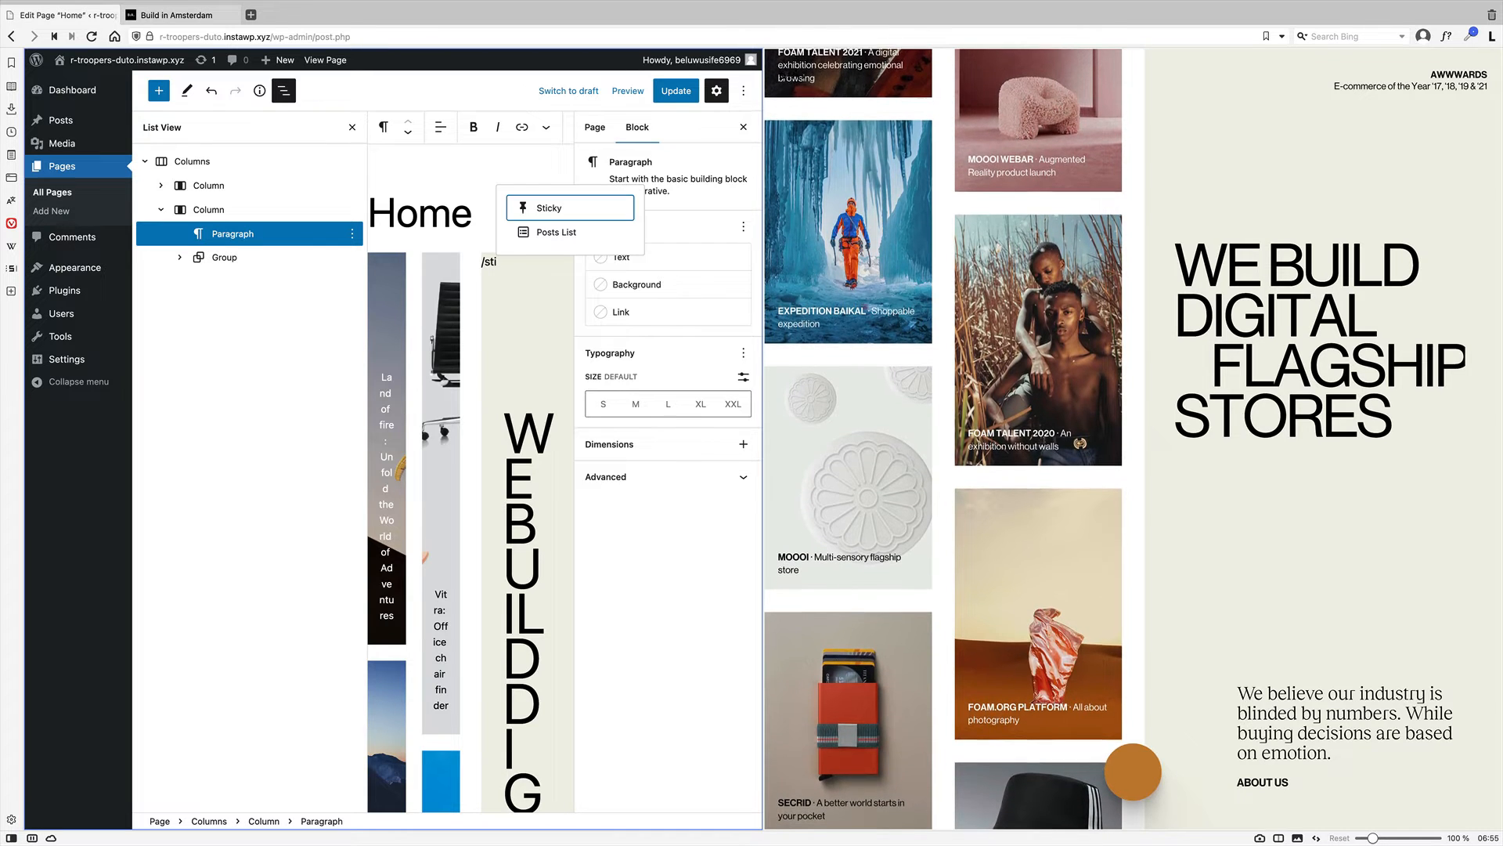
click(547, 208)
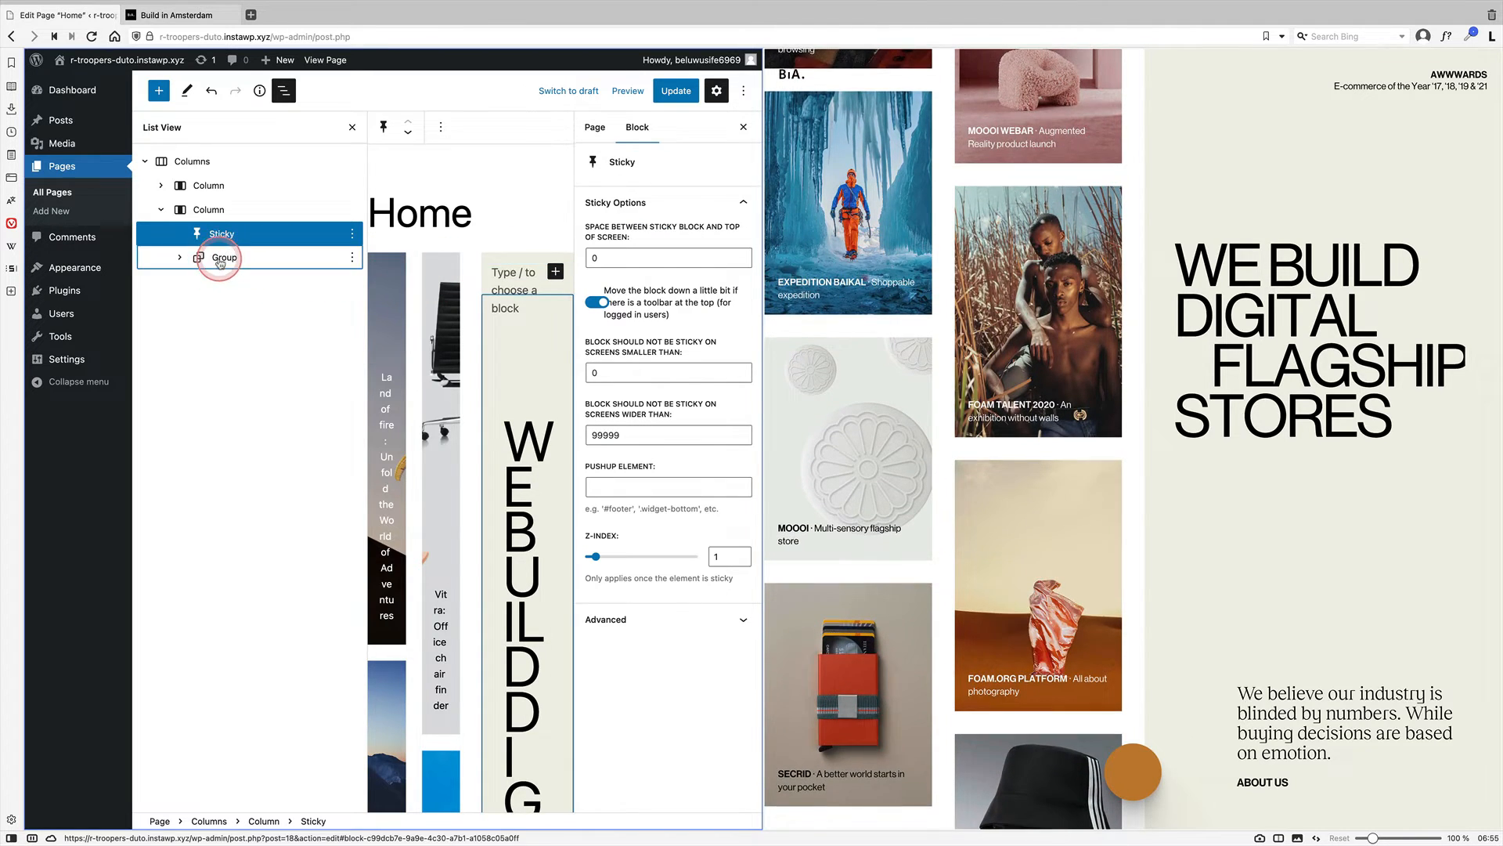
click(224, 257)
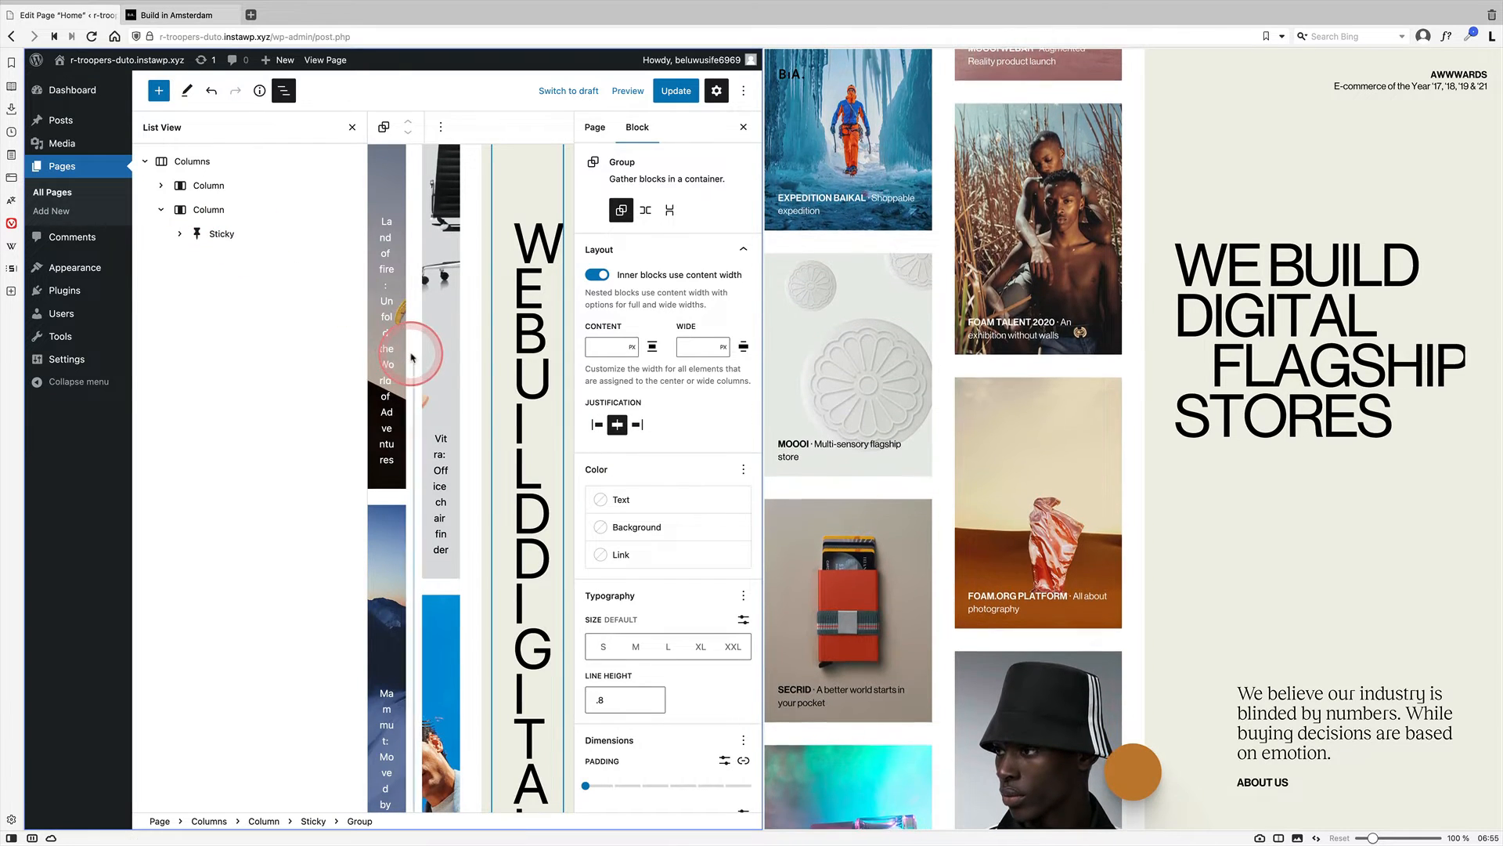
click(675, 90)
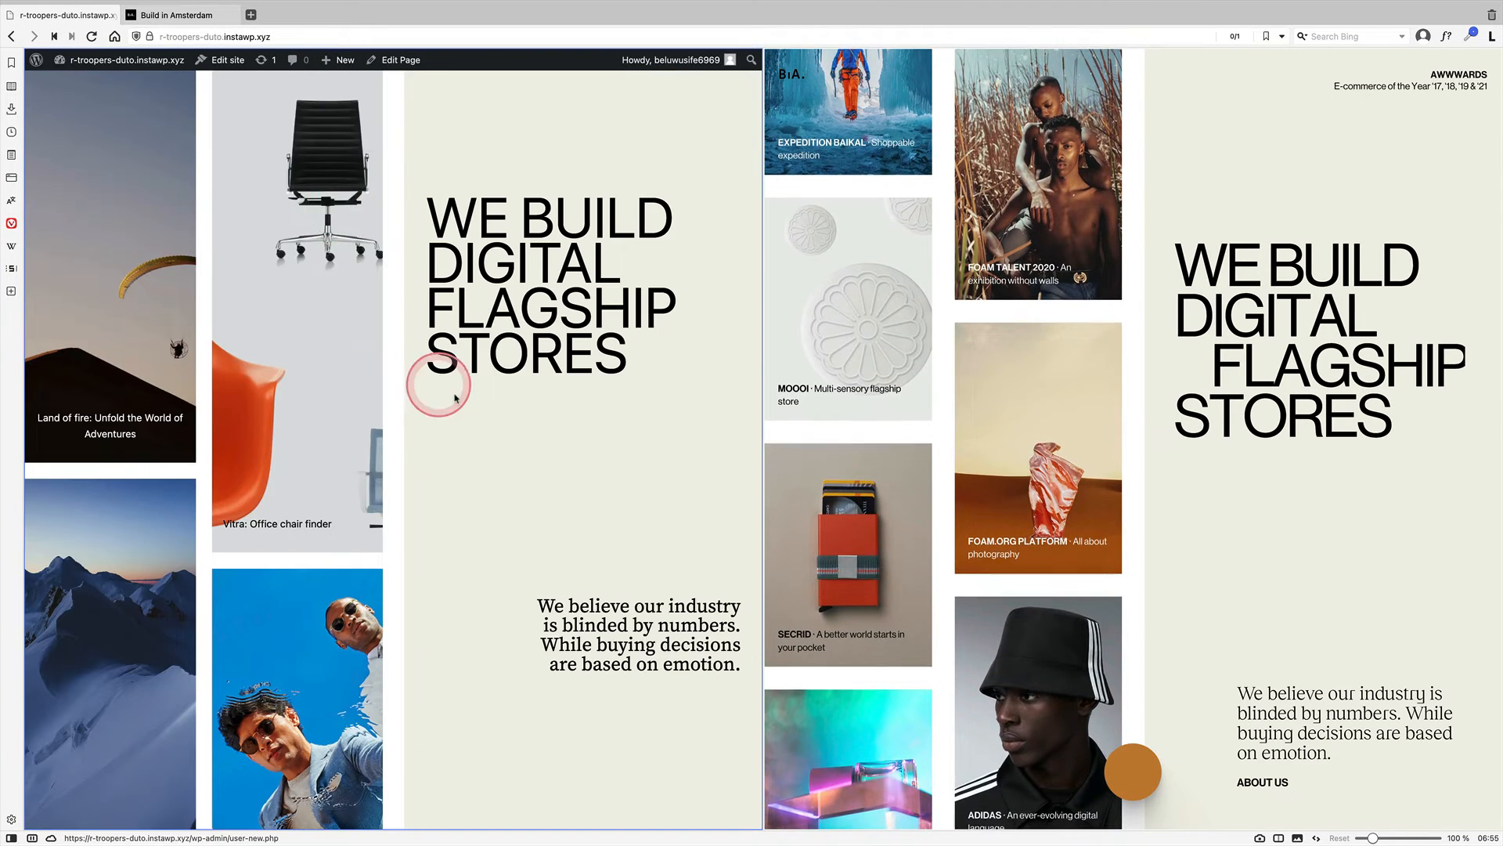
scroll(down, 3)
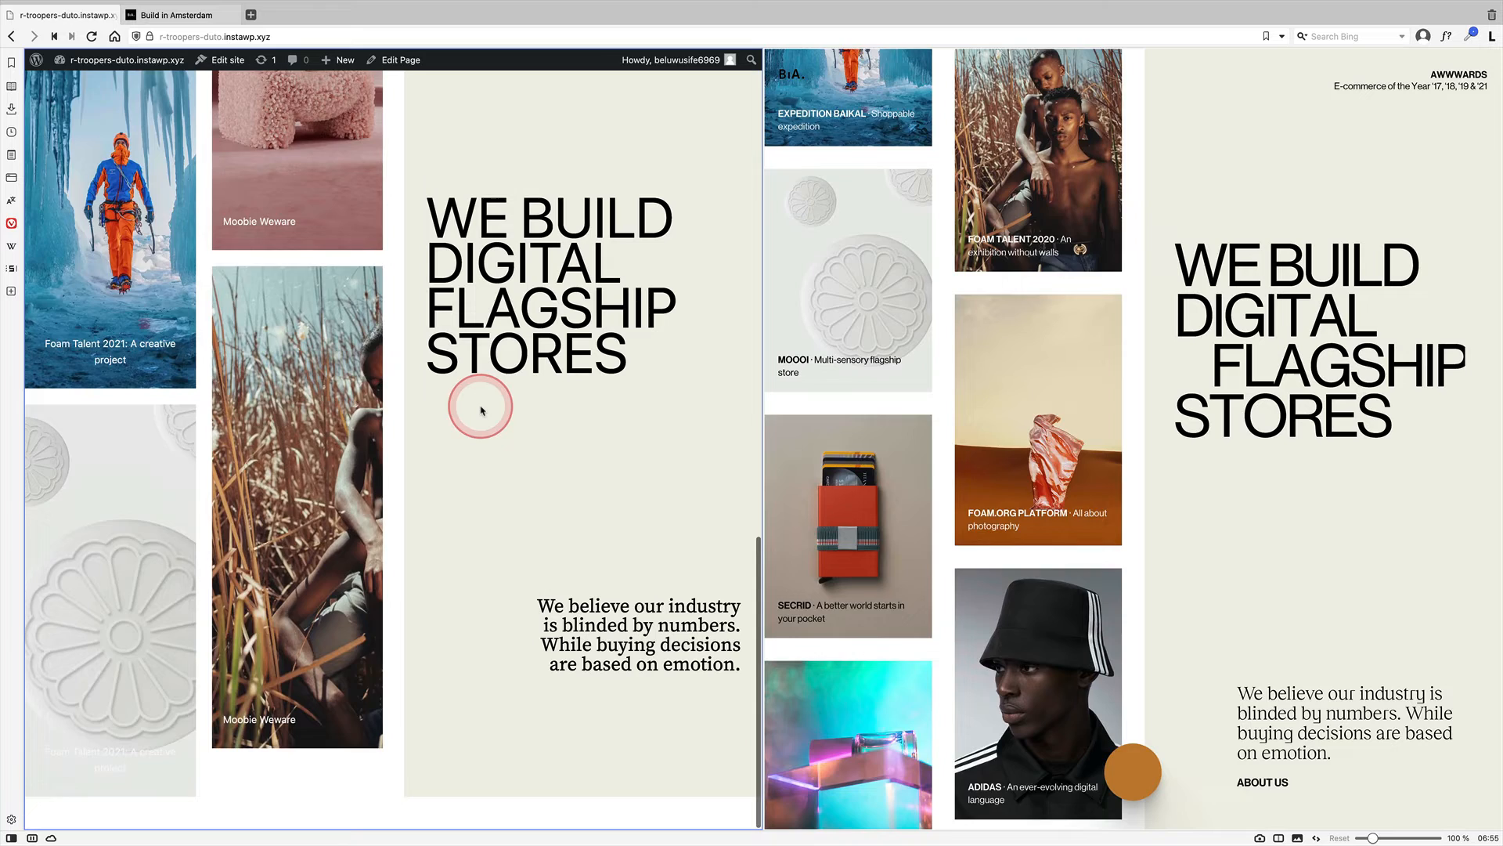
scroll(down, 3)
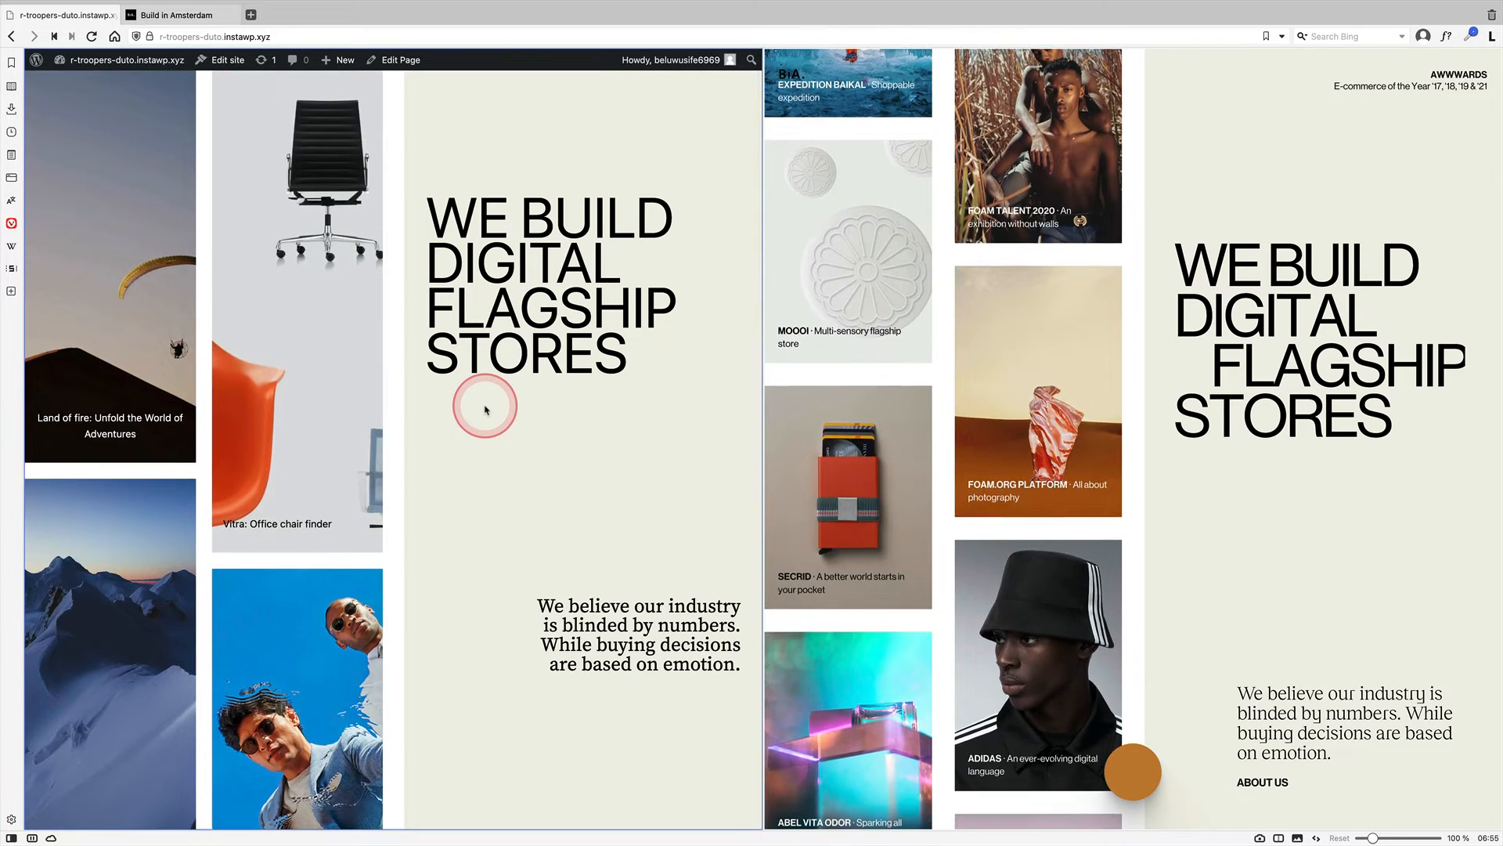
scroll(down, 3)
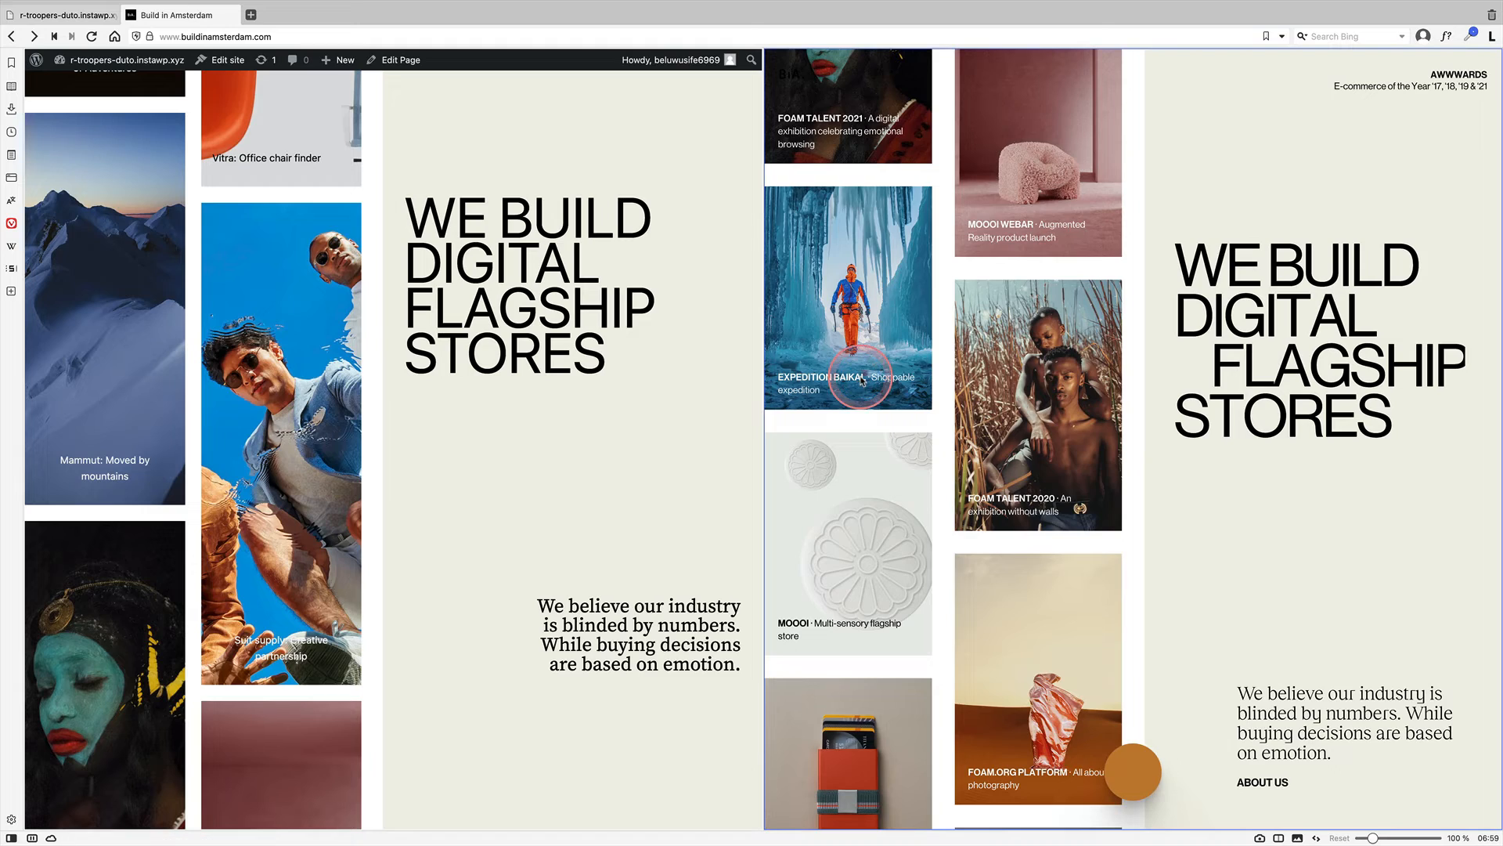
click(847, 299)
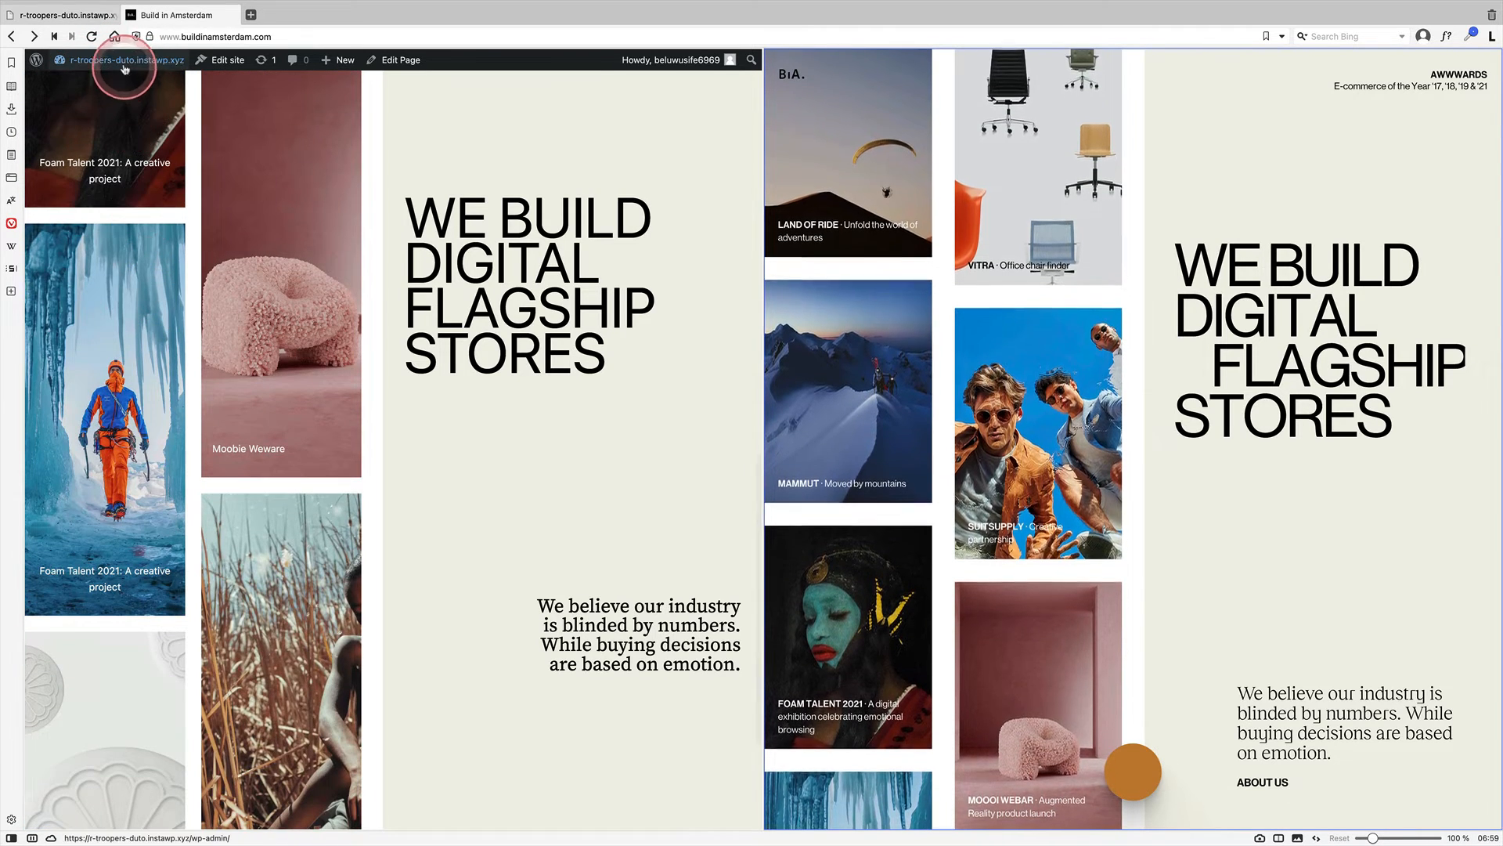
Step: Open the Single template and insert a full-height Cover block
click(124, 60)
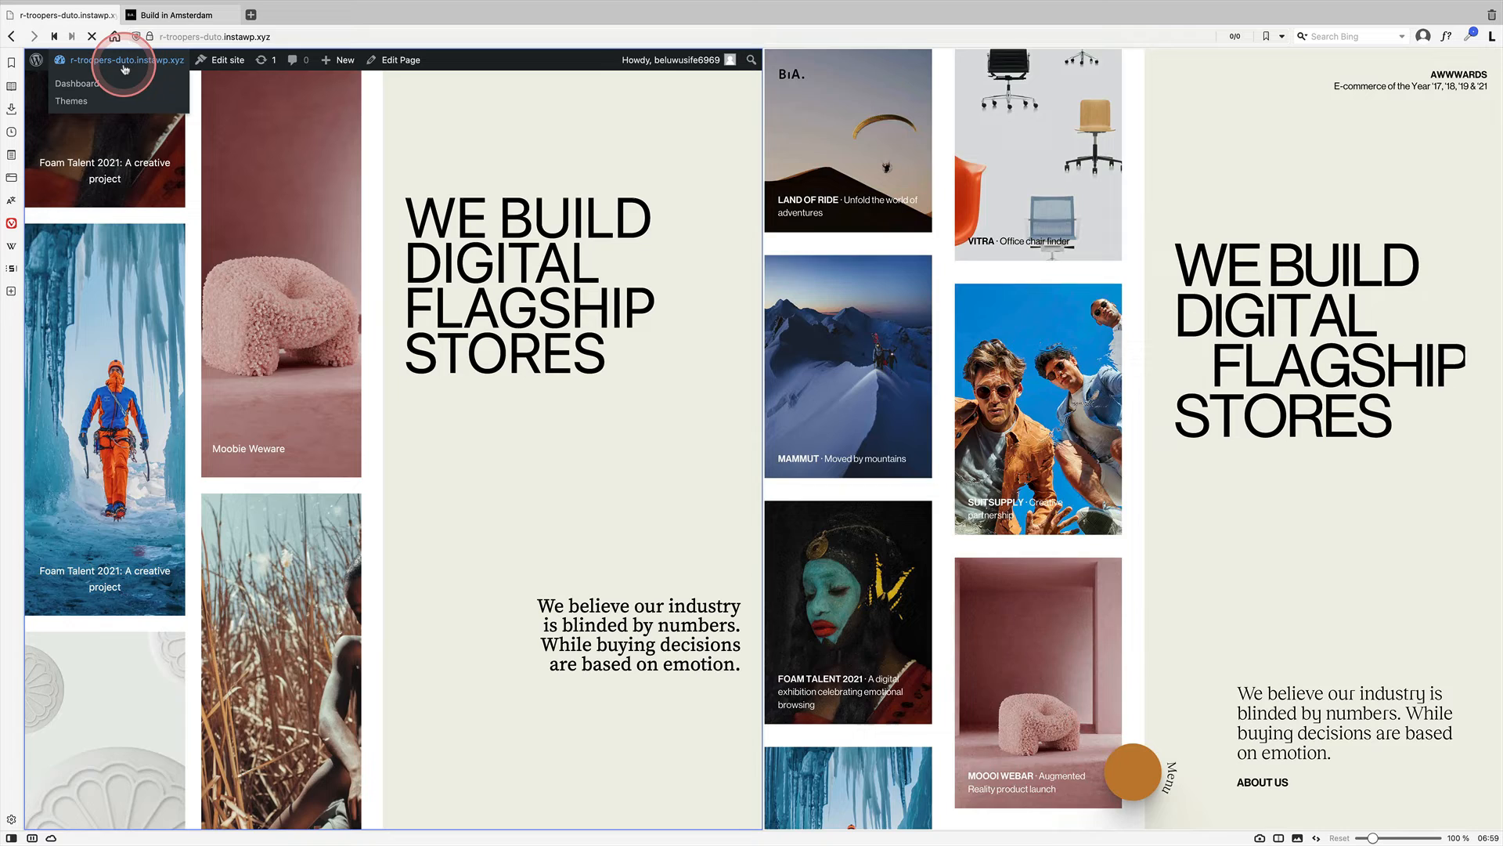
click(78, 84)
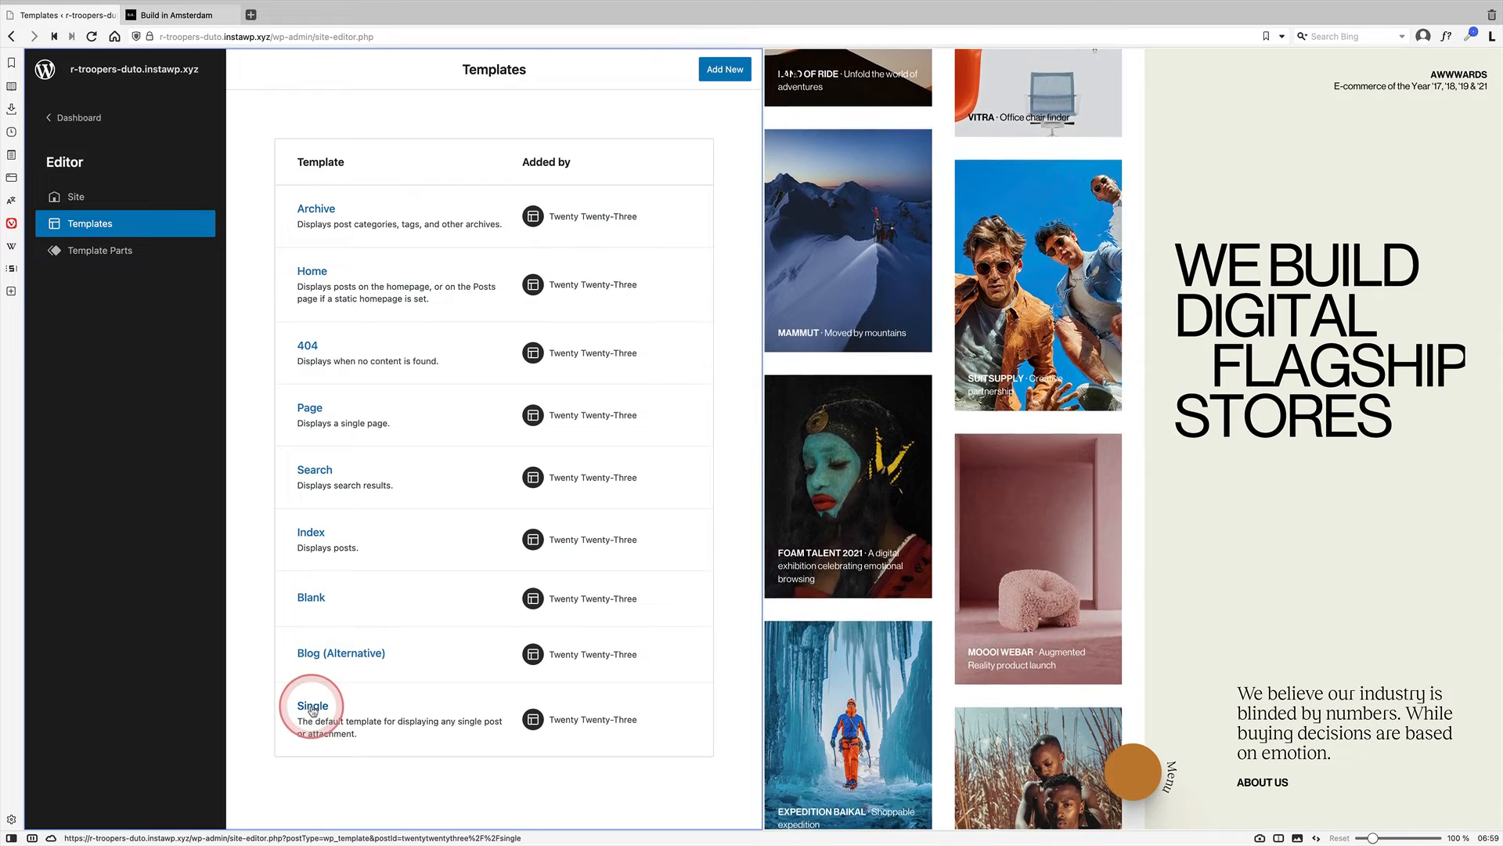
click(313, 705)
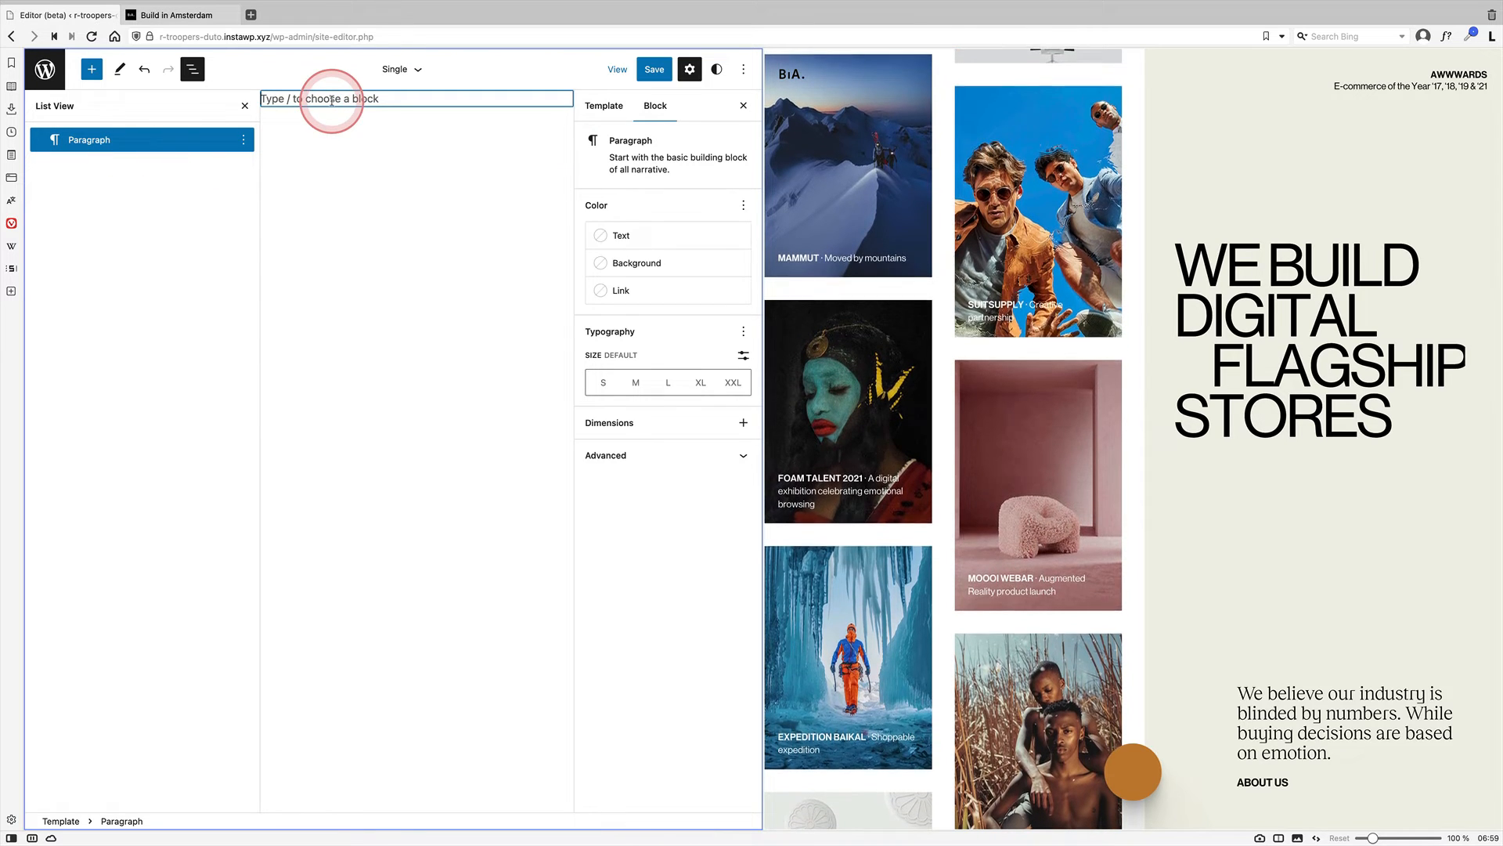
text(/)
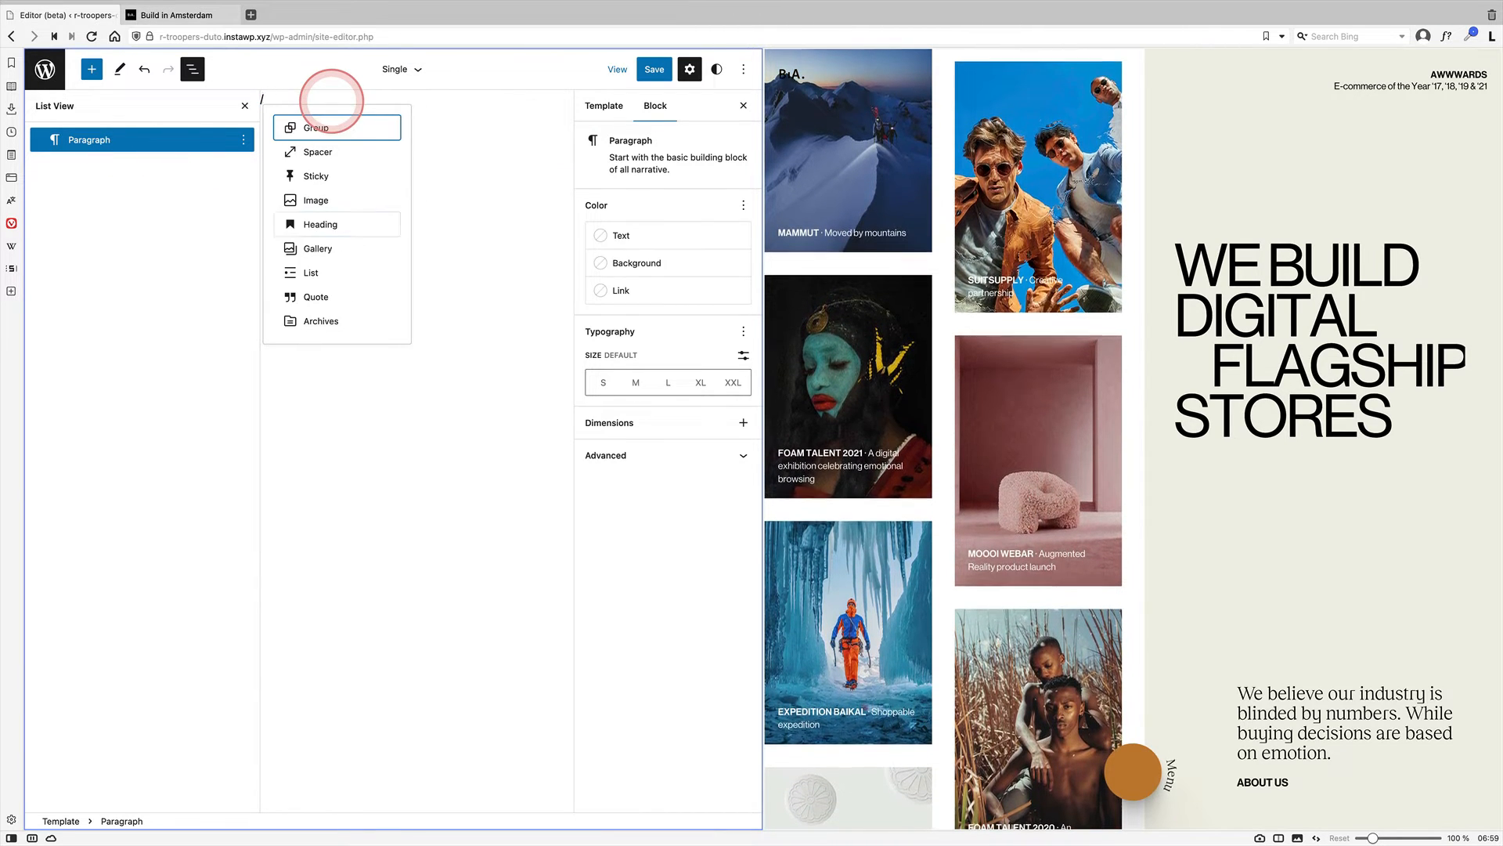
text(cov)
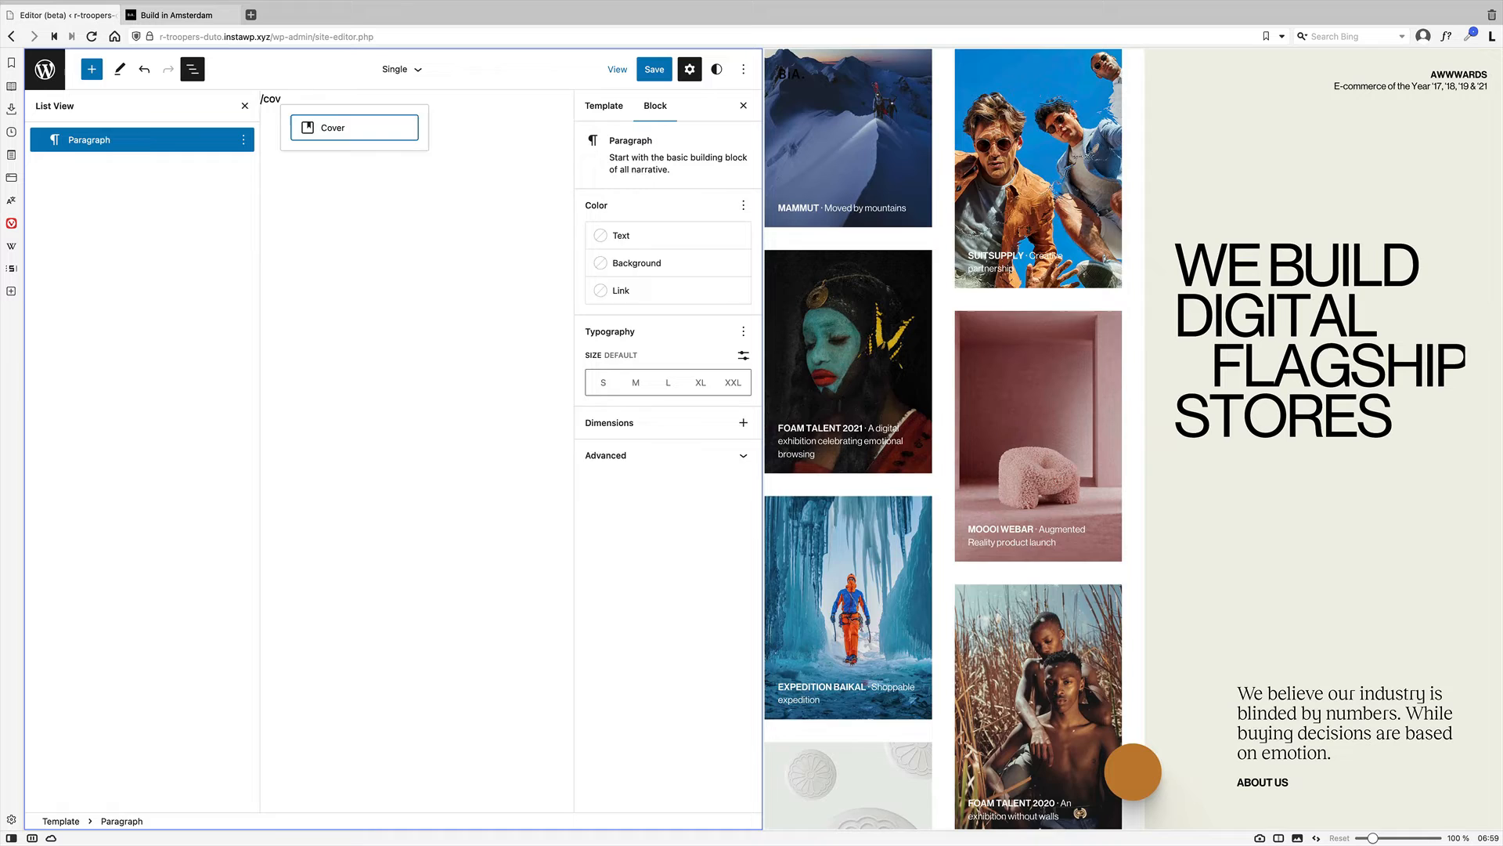
click(333, 128)
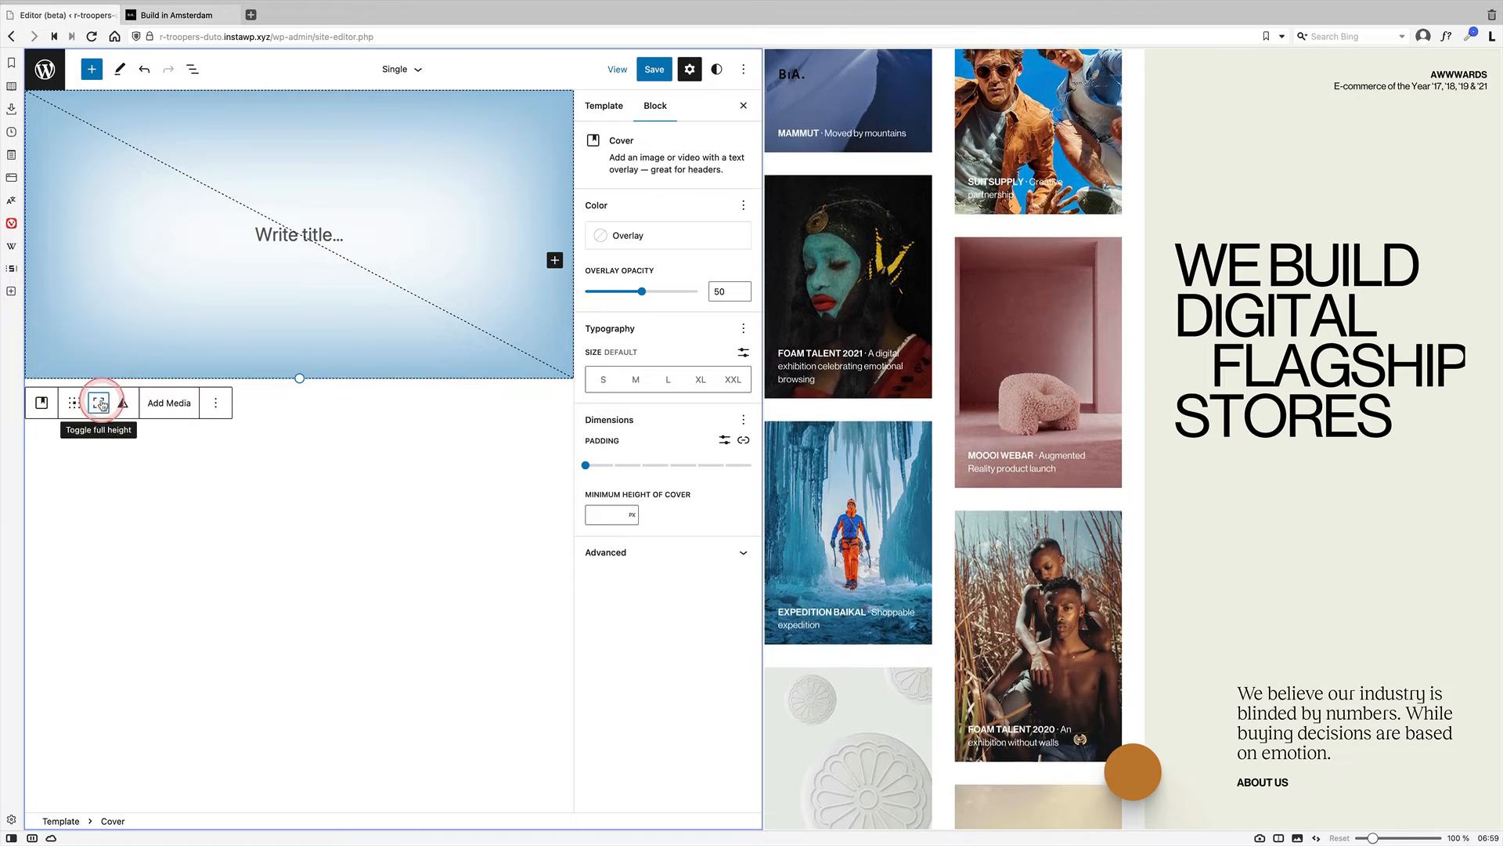
click(298, 451)
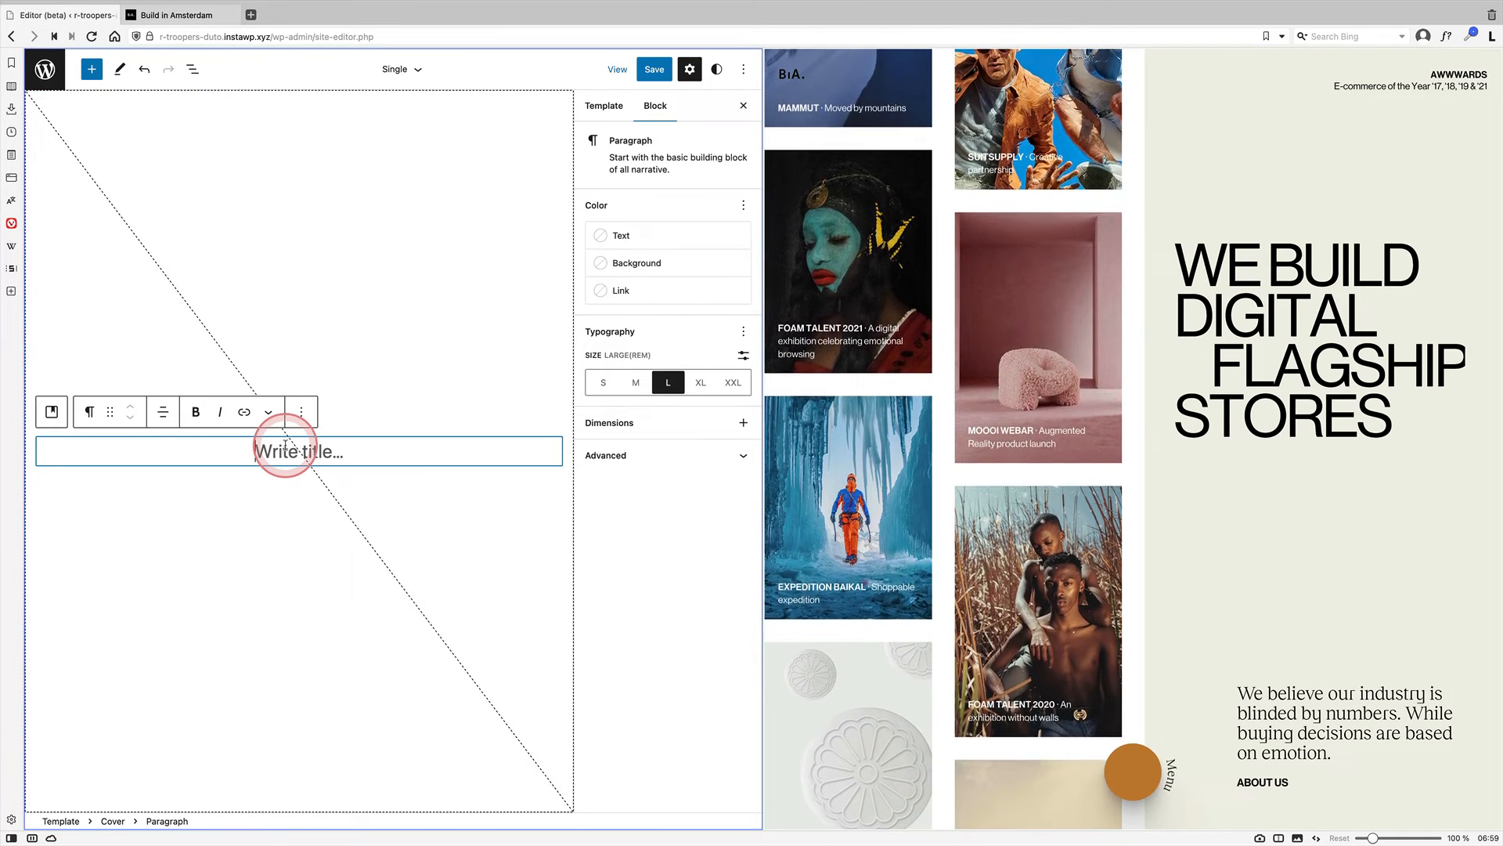
Step: Add Post Title and Post Excerpt blocks inside the cover and save
text(/po)
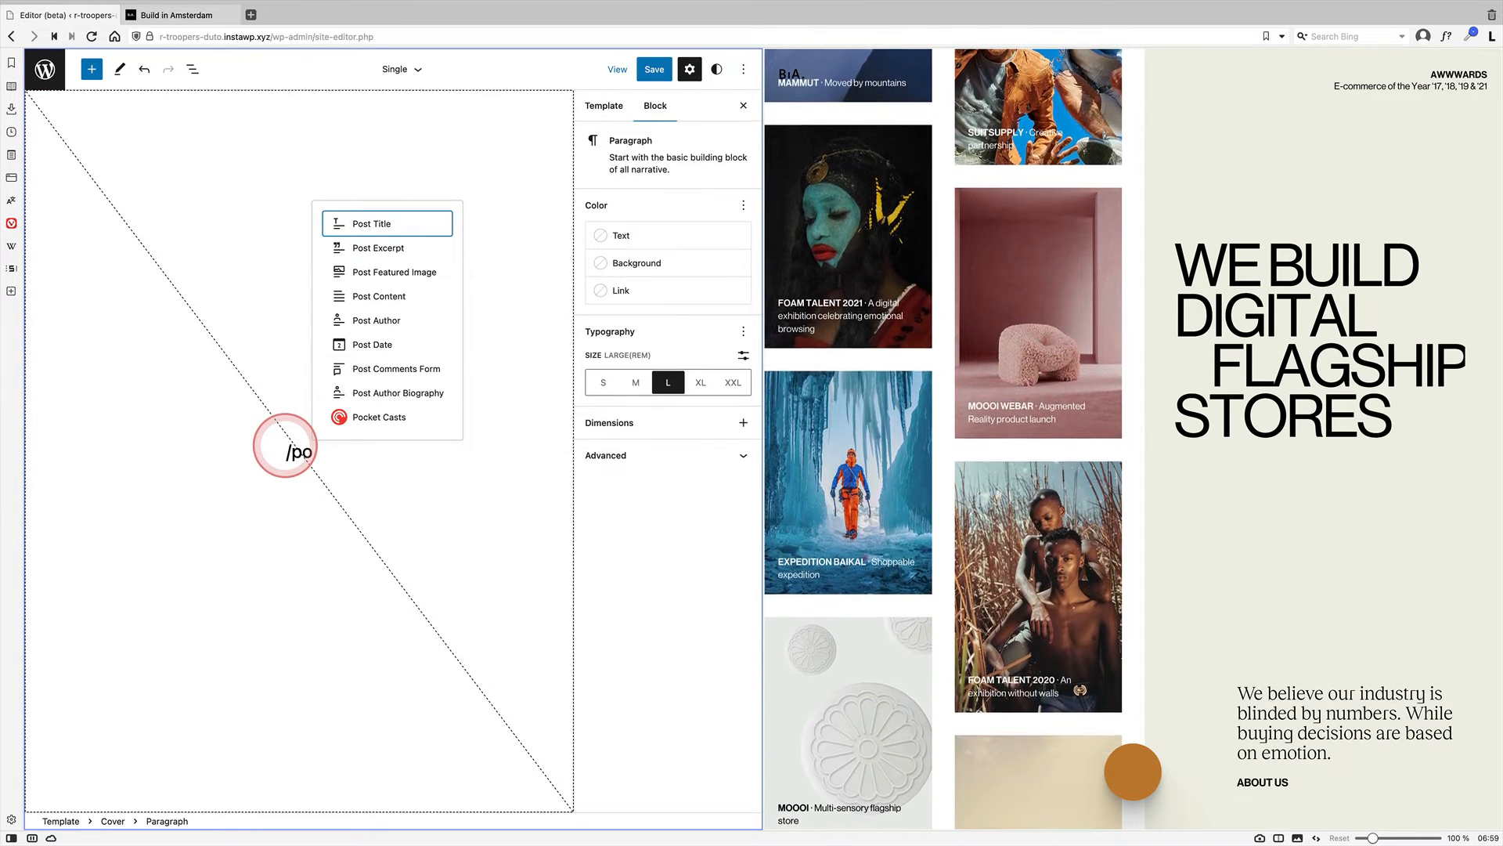
click(373, 223)
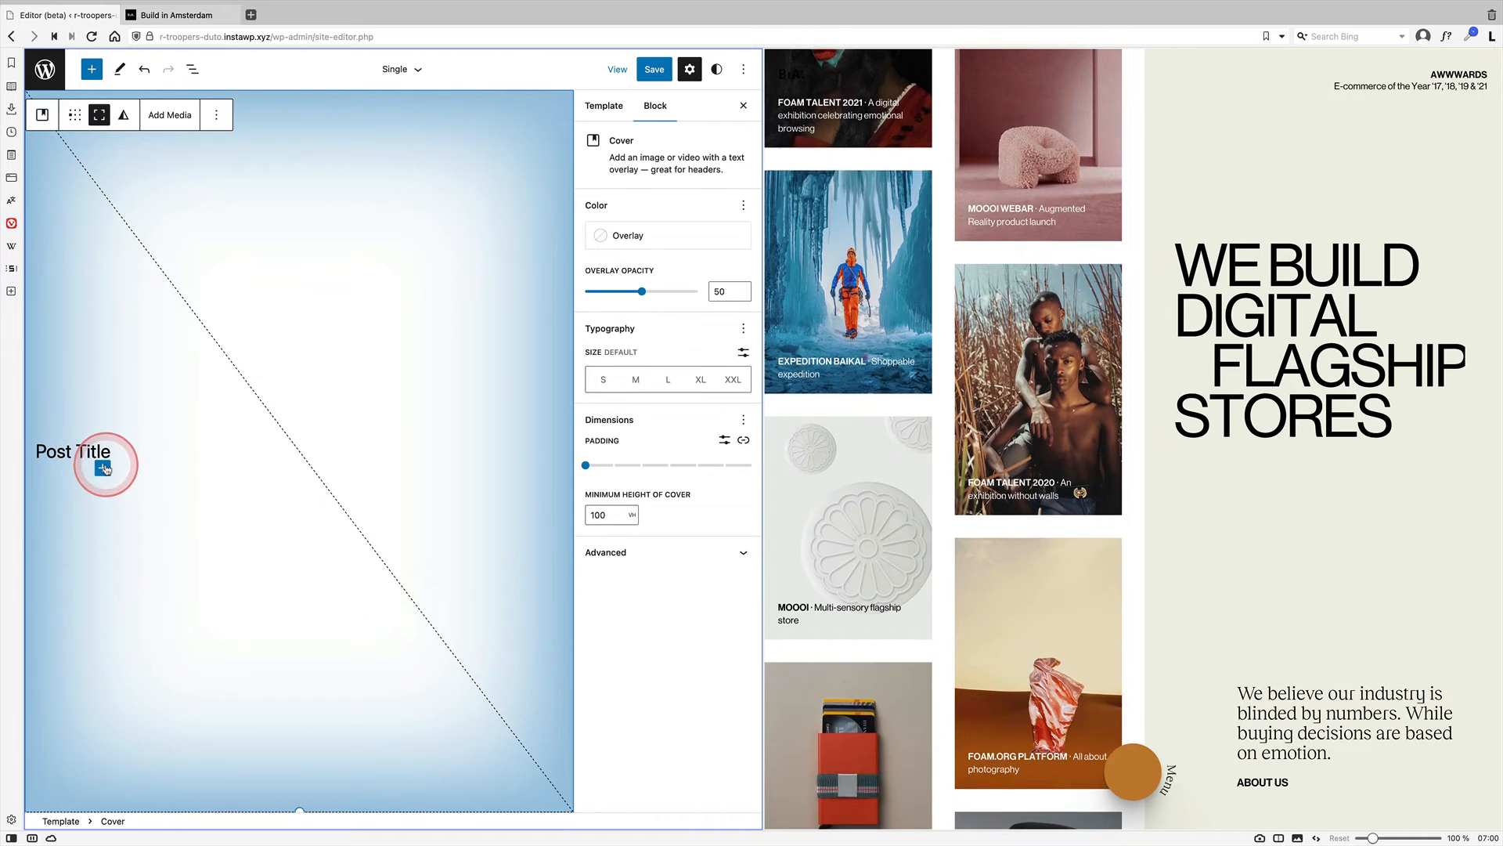
click(106, 469)
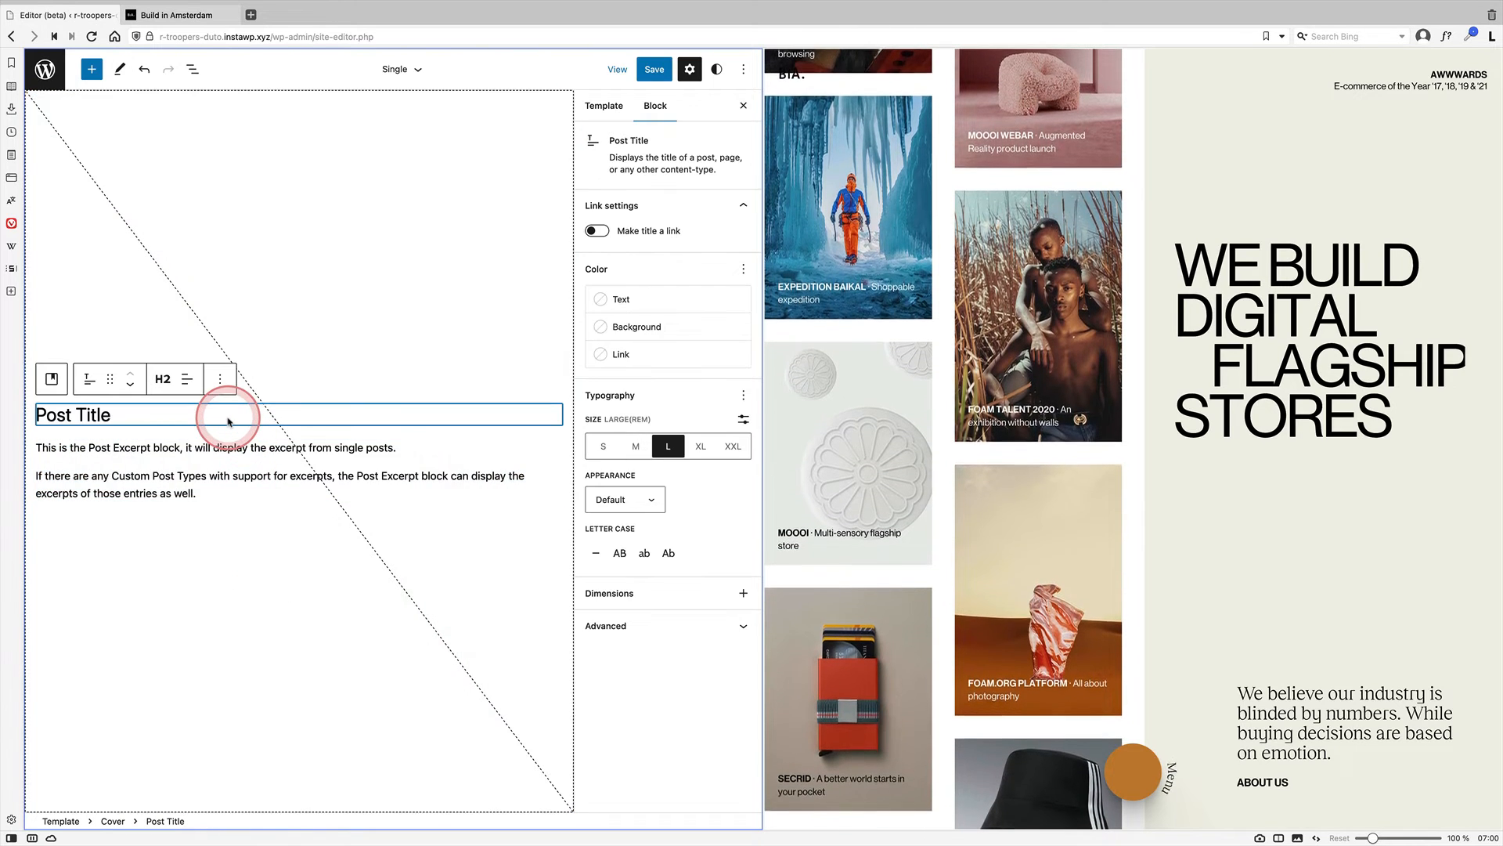
click(621, 298)
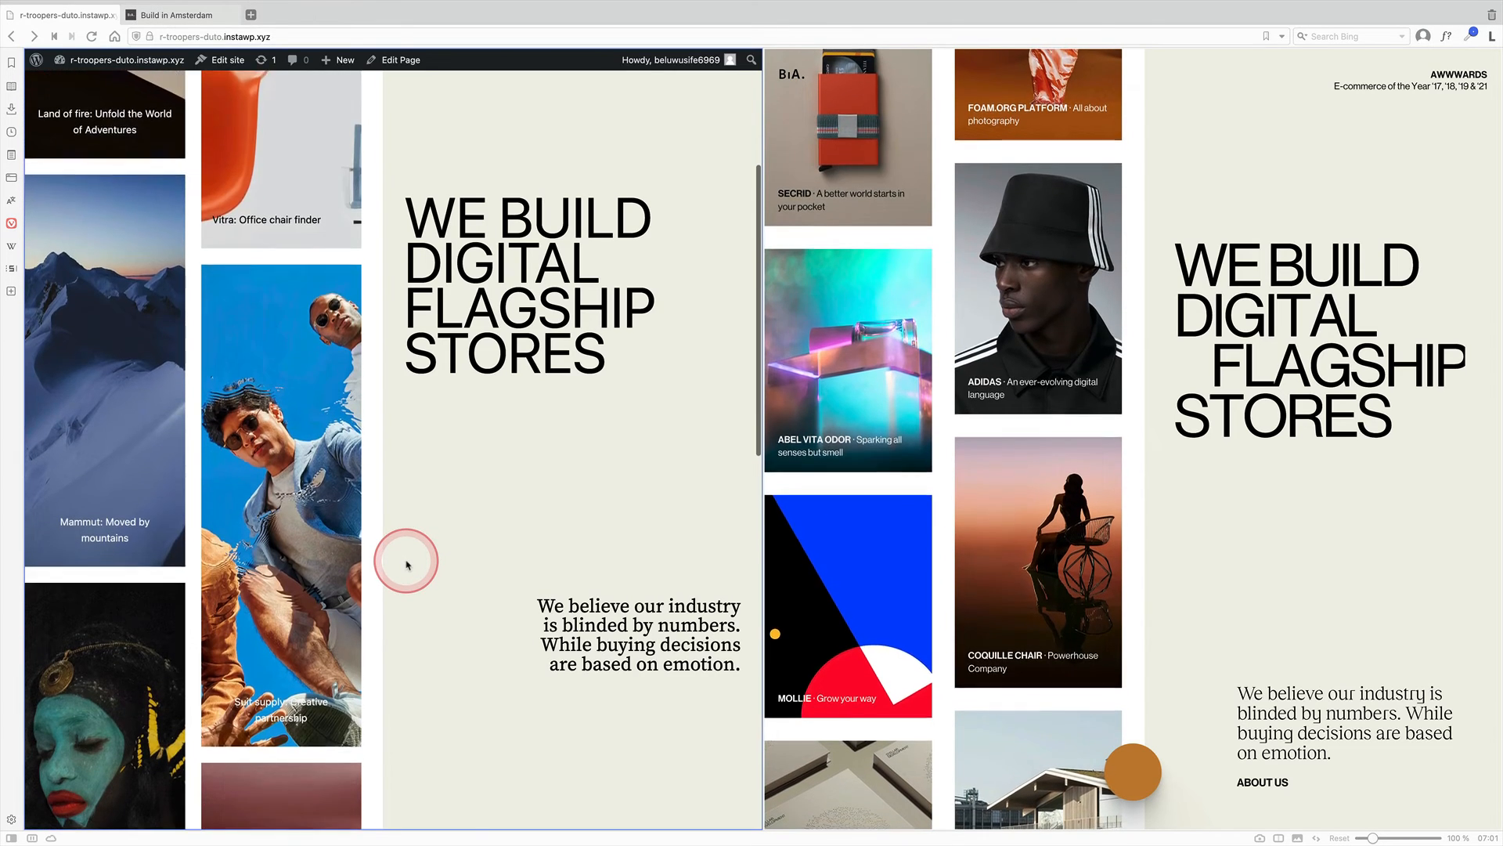
Step: Scroll the full-screen post cover, then go to Installed Plugins
scroll(down, 3)
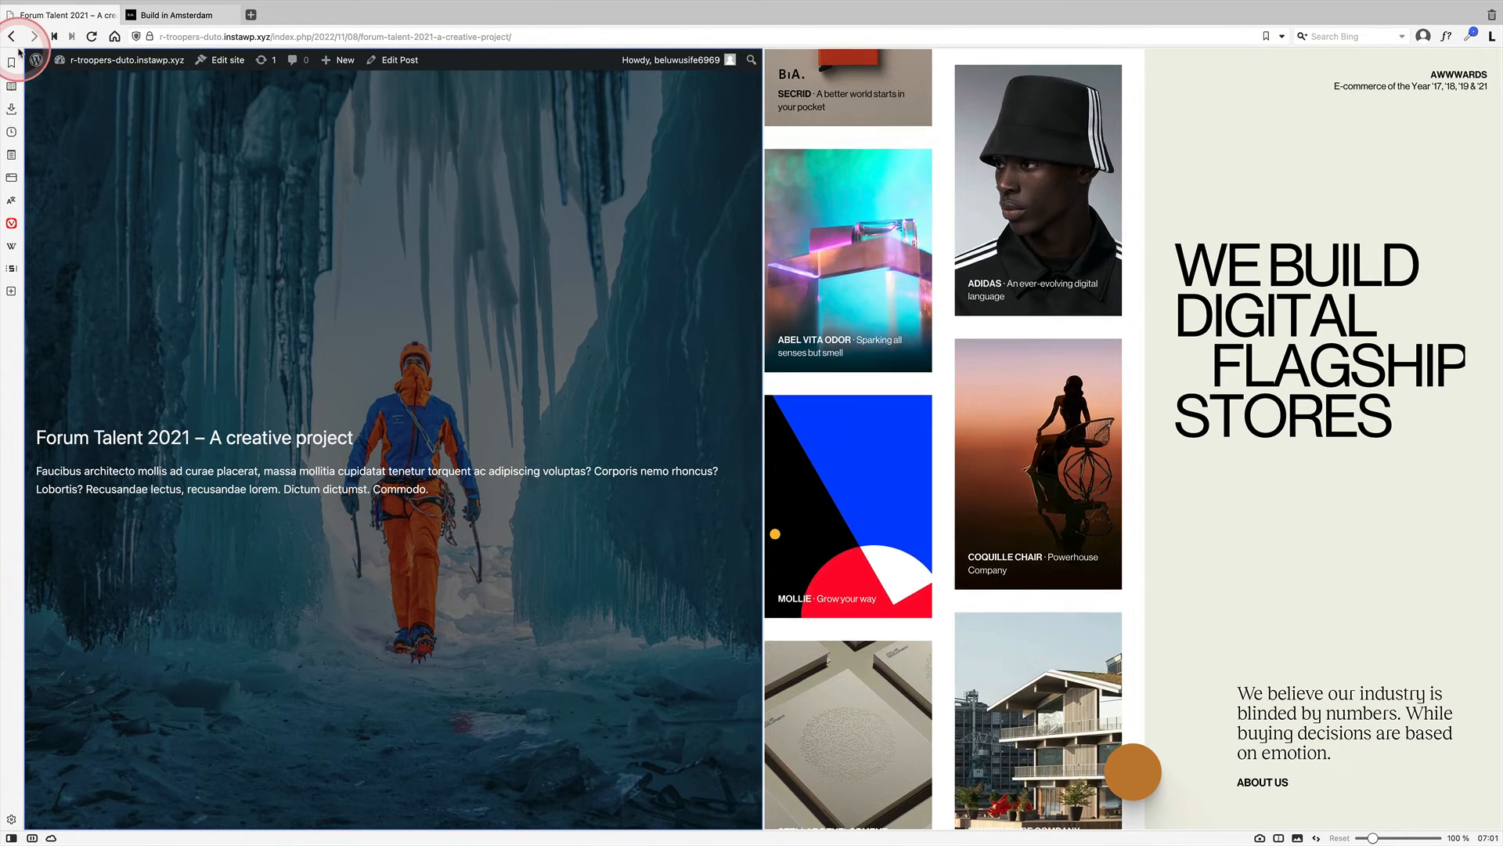
click(10, 37)
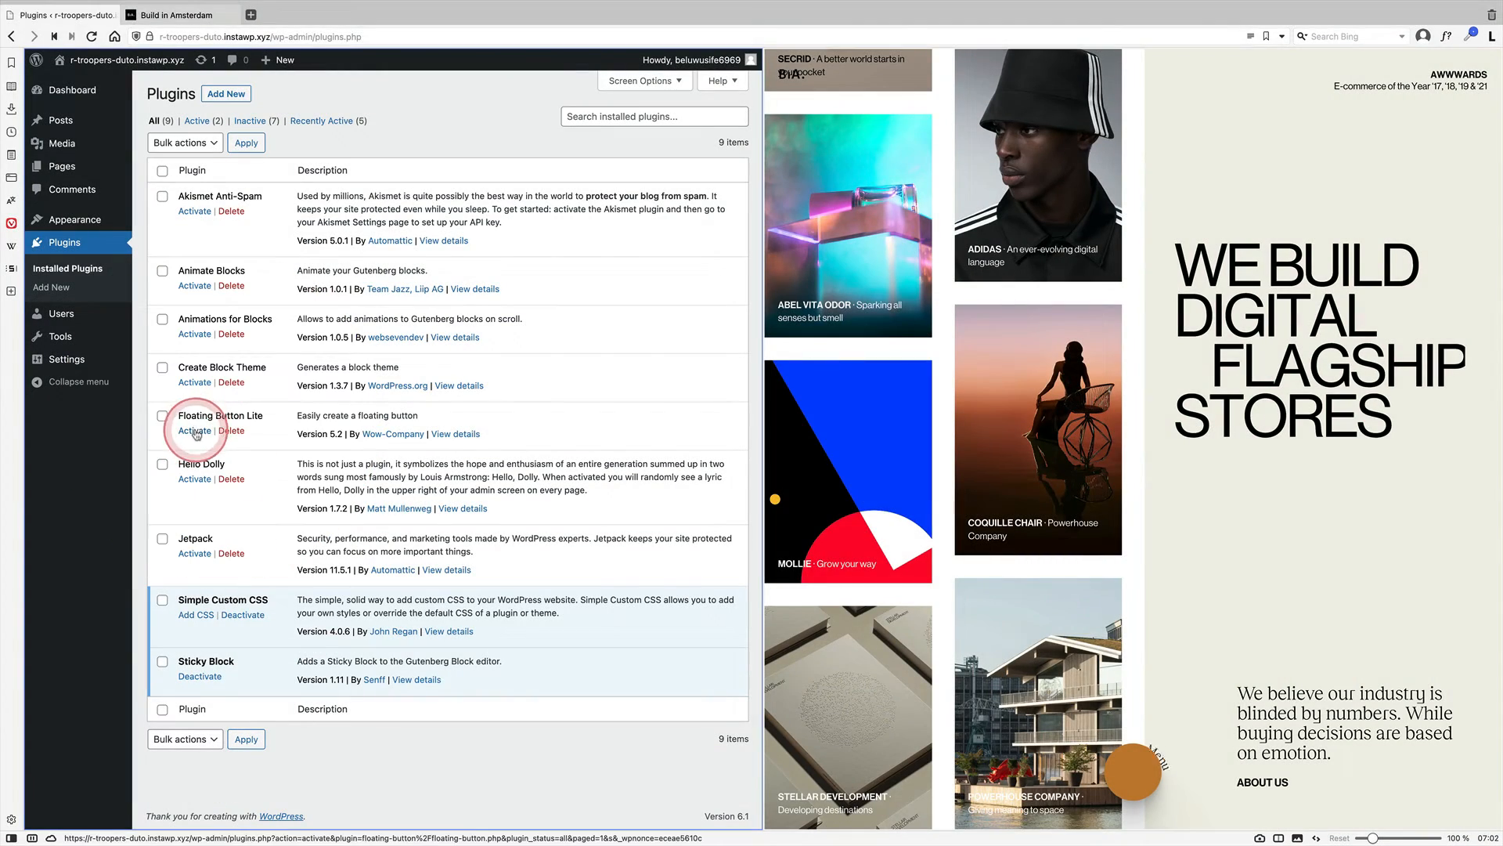
Step: Activate Floating Button Lite and use the floating home button to return to the homepage
click(193, 430)
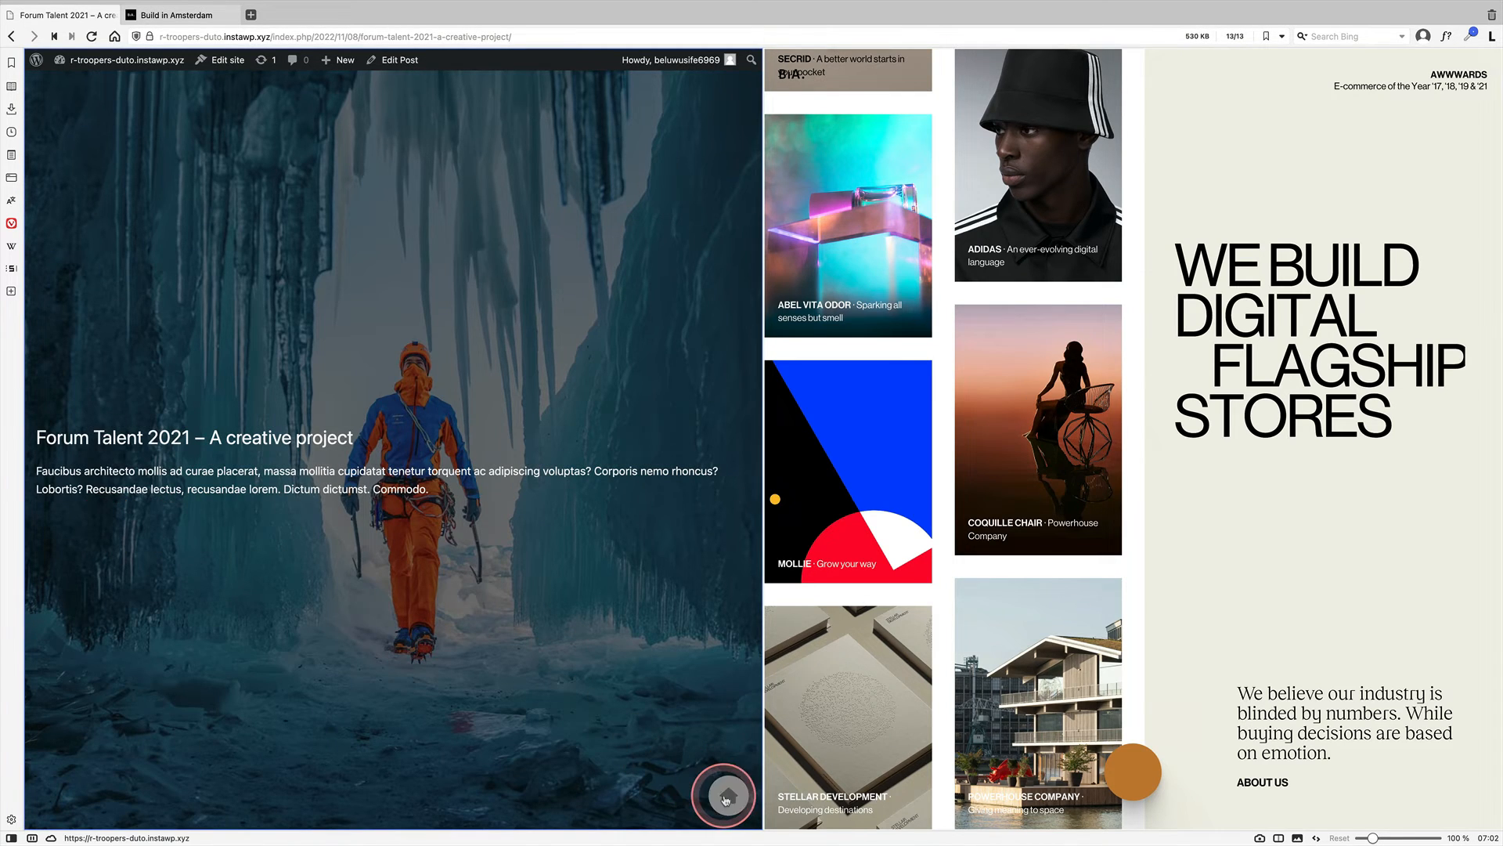
click(723, 797)
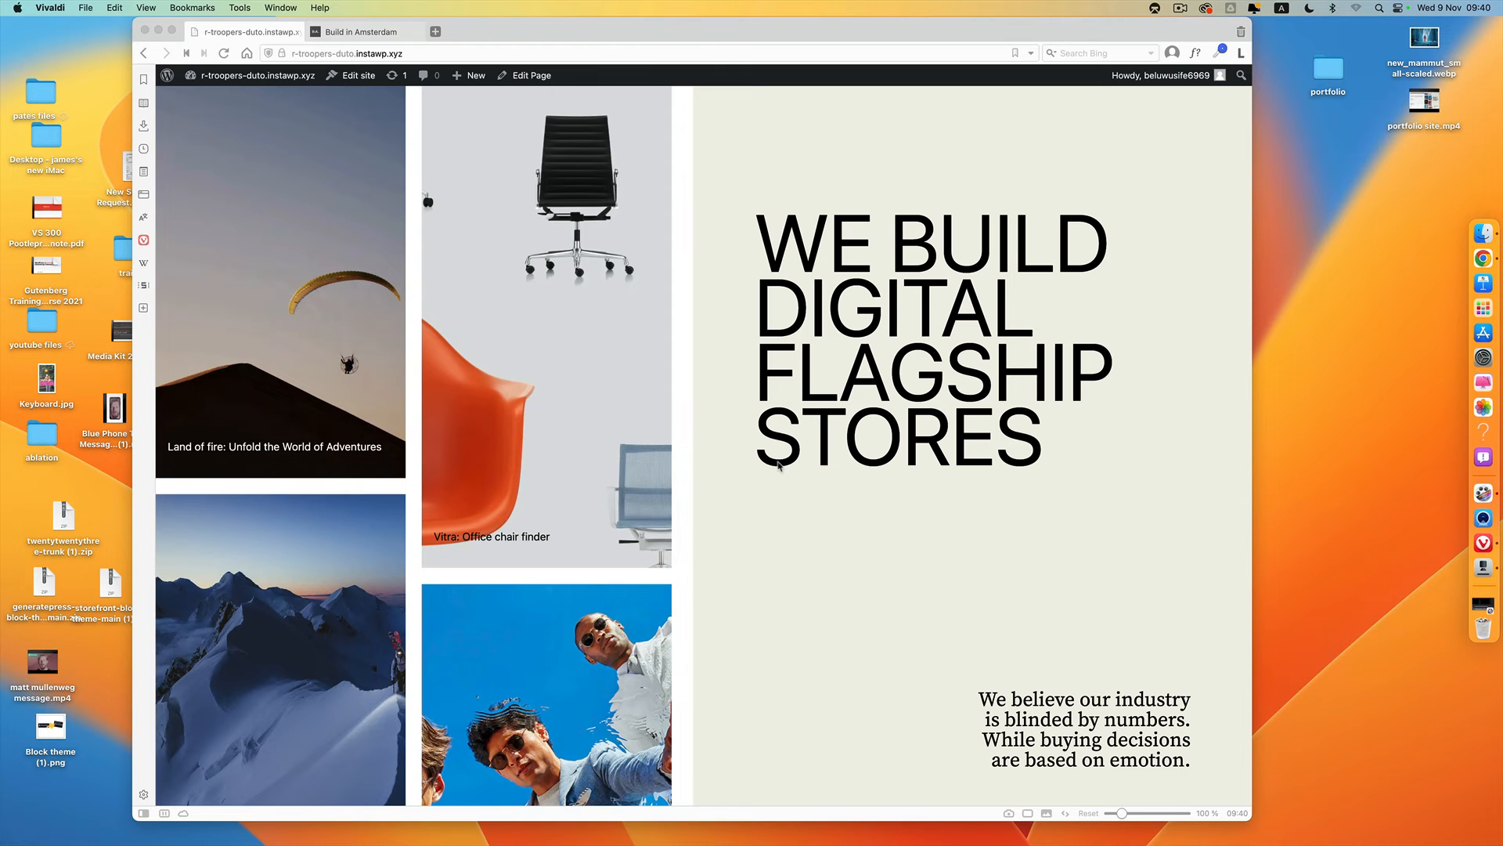
mouse_move(132, 554)
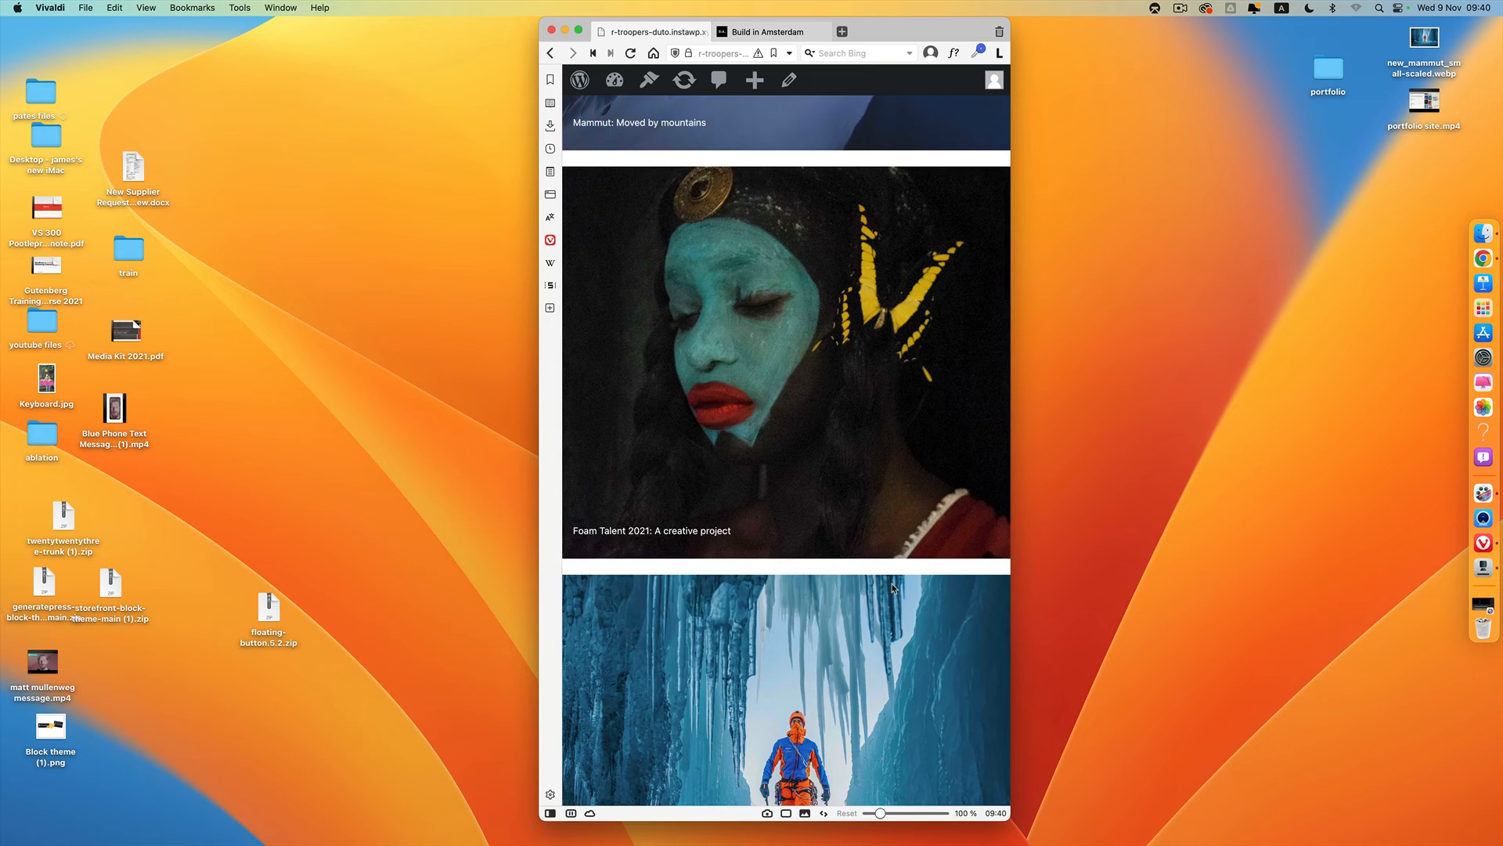
Step: Scroll through the single-column tile layout at phone width
scroll(down, 3)
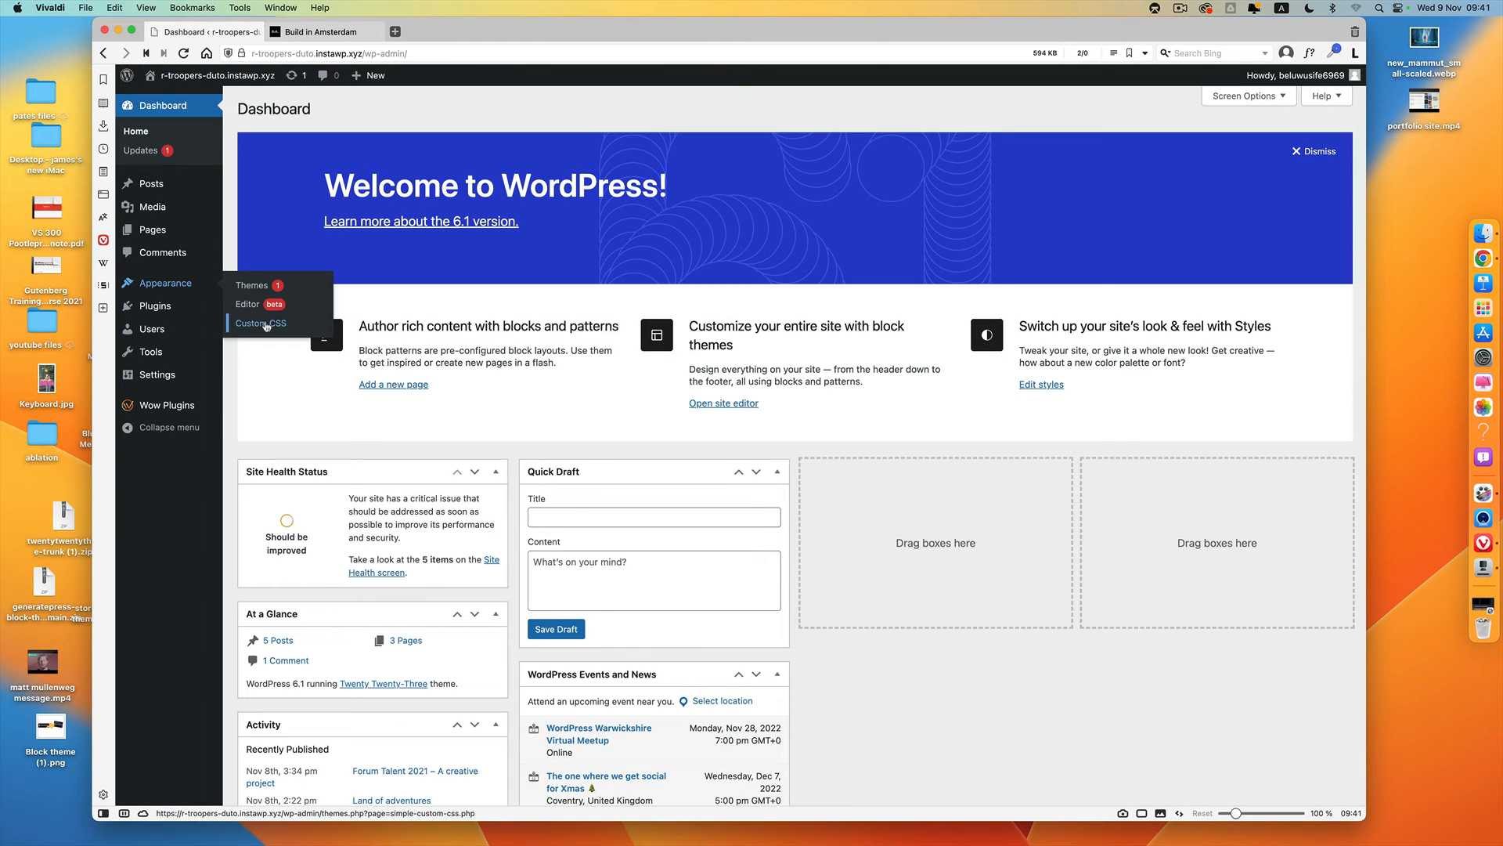
Step: Update the Simple Custom CSS rules hiding the homepage button and reversing mobile columns
click(260, 323)
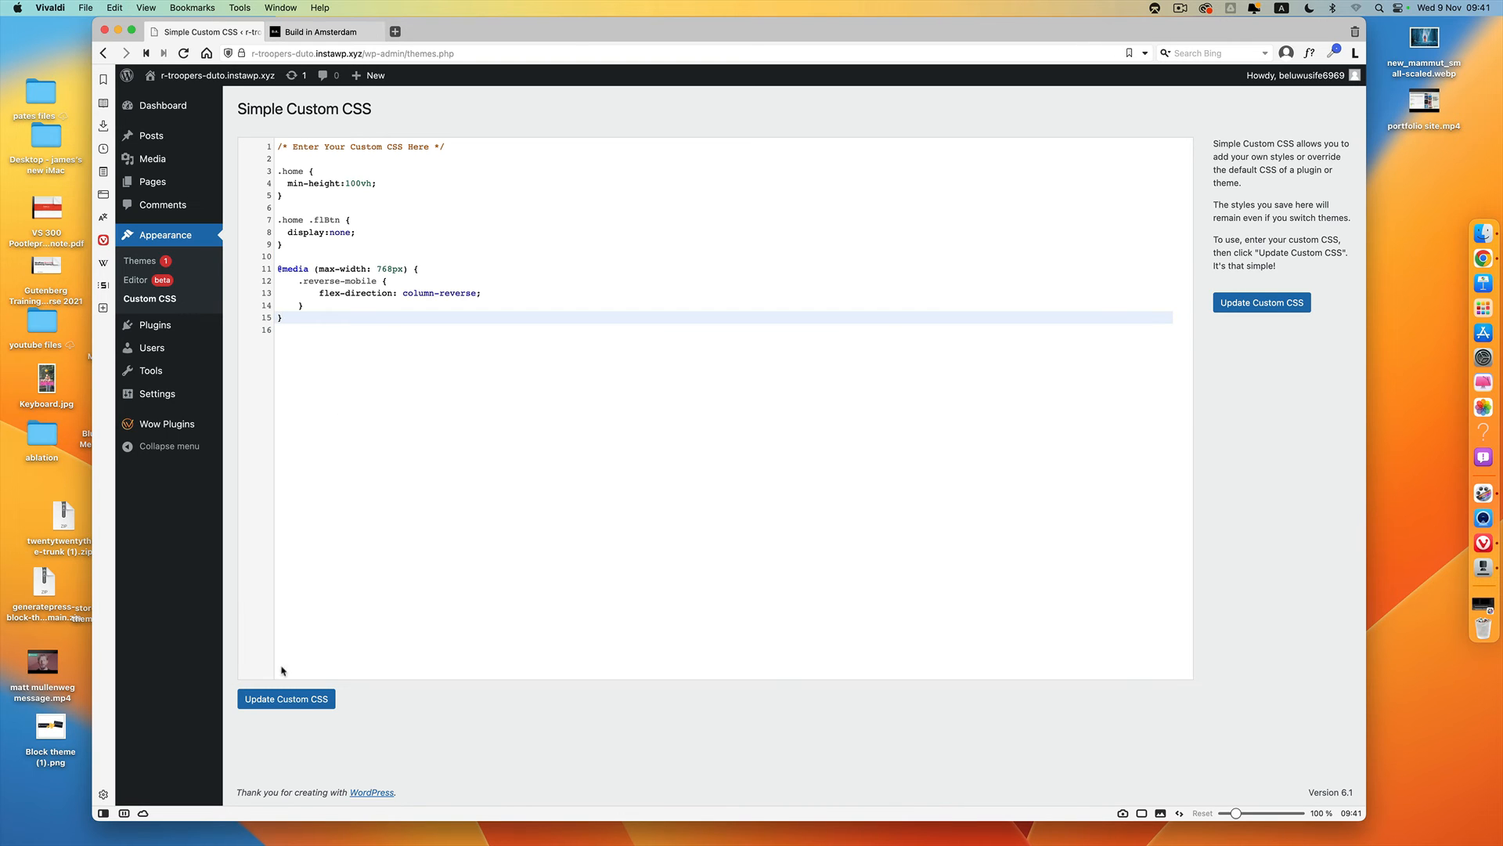
click(286, 698)
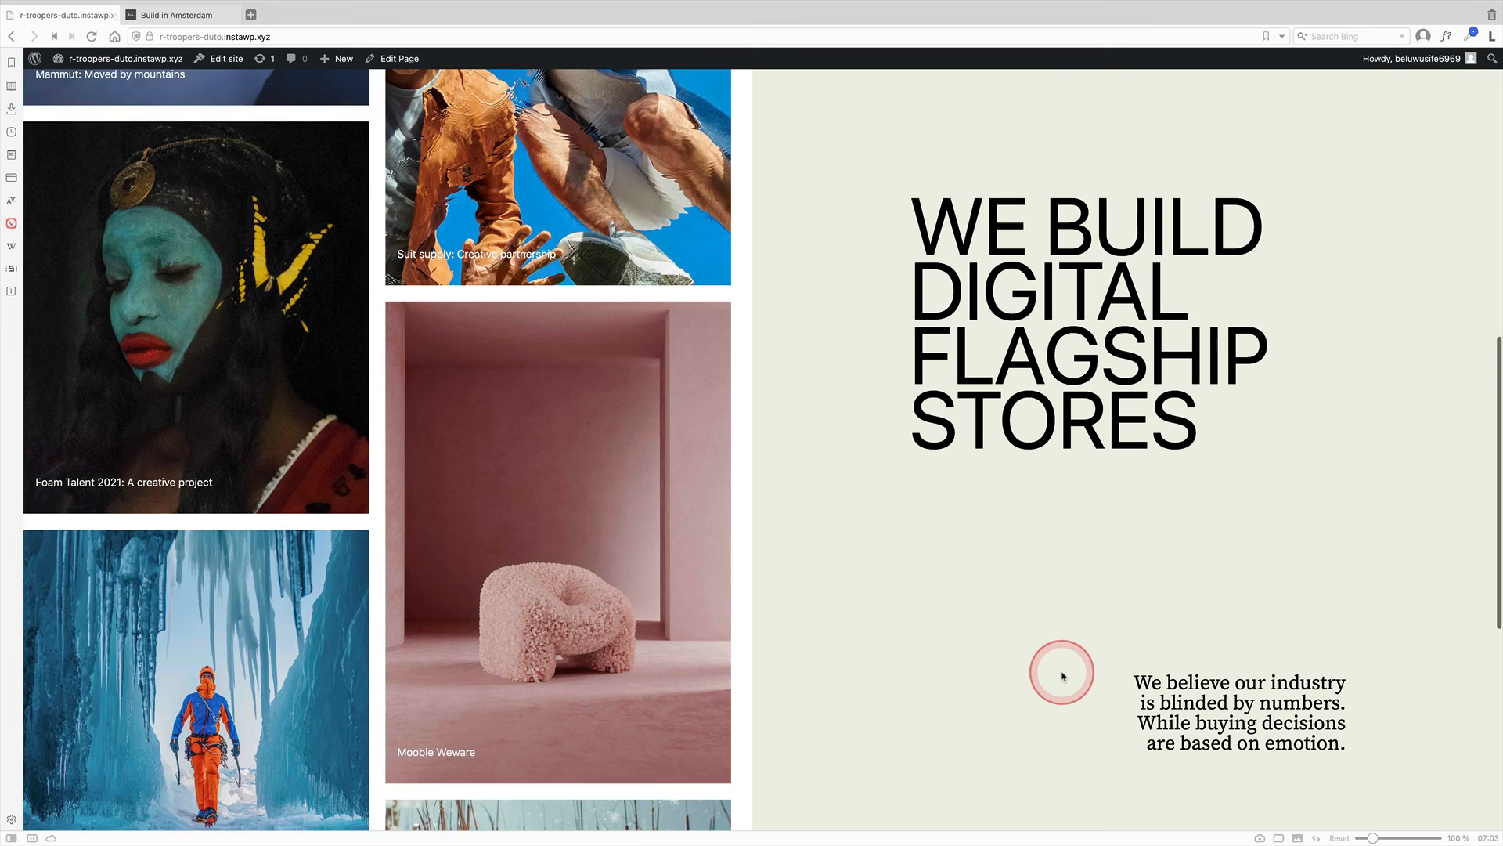
Step: Scroll the homepage grid and open the Foam Talent 2021 ice climber post
scroll(down, 3)
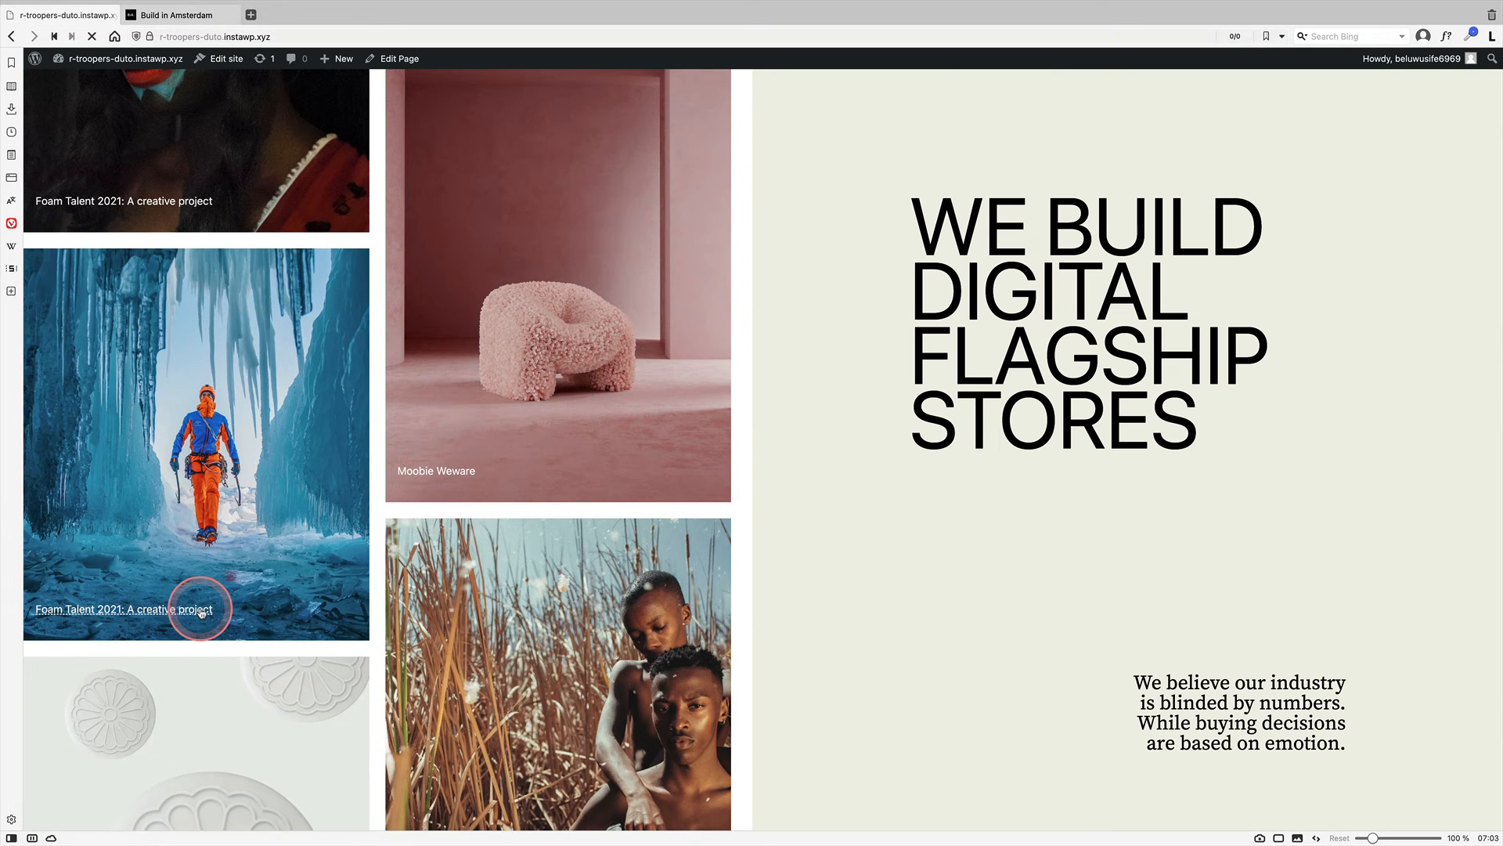
click(126, 609)
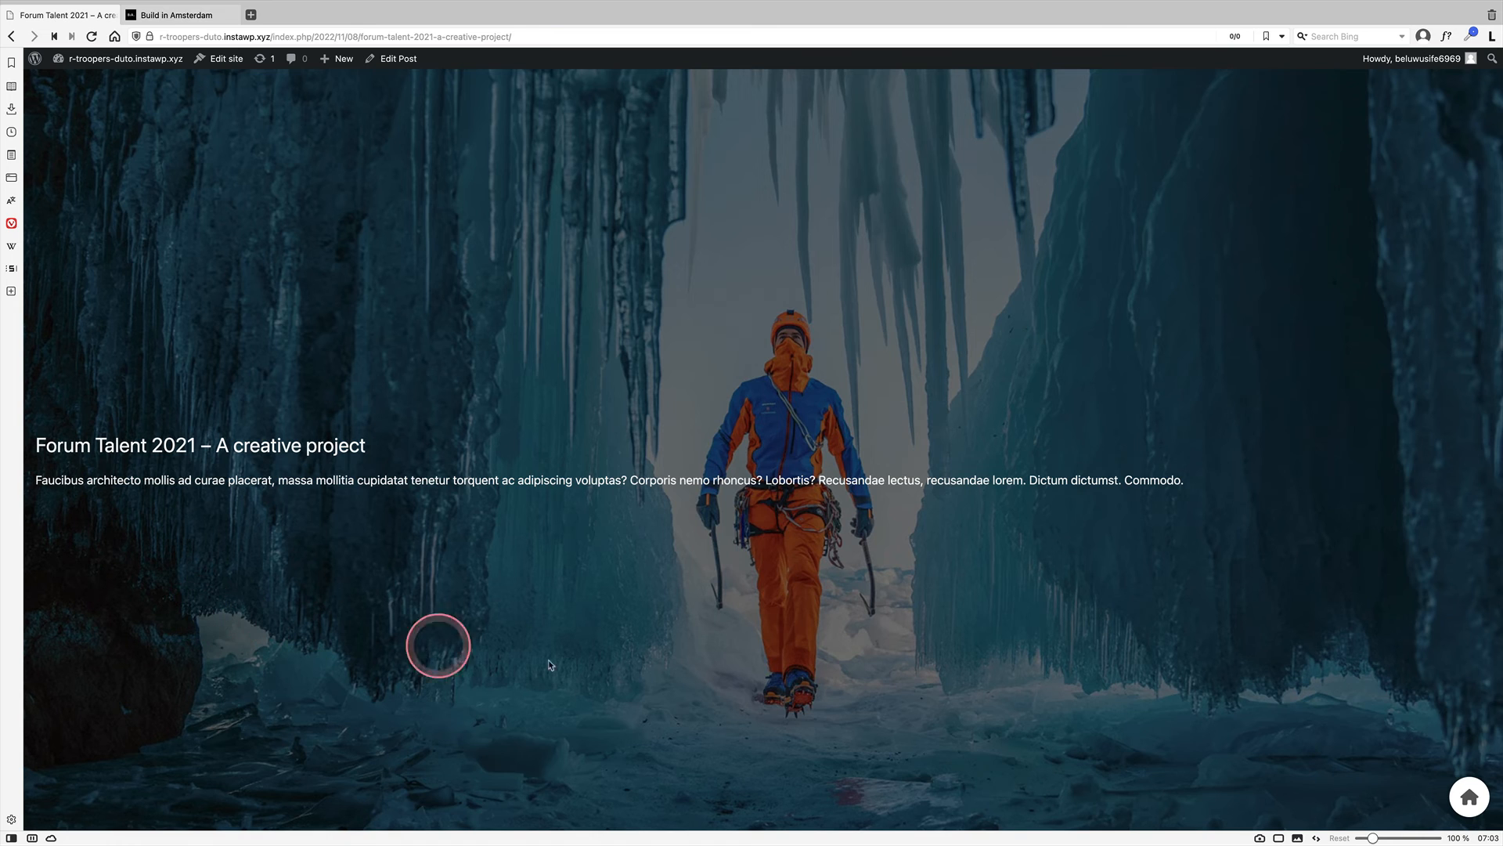